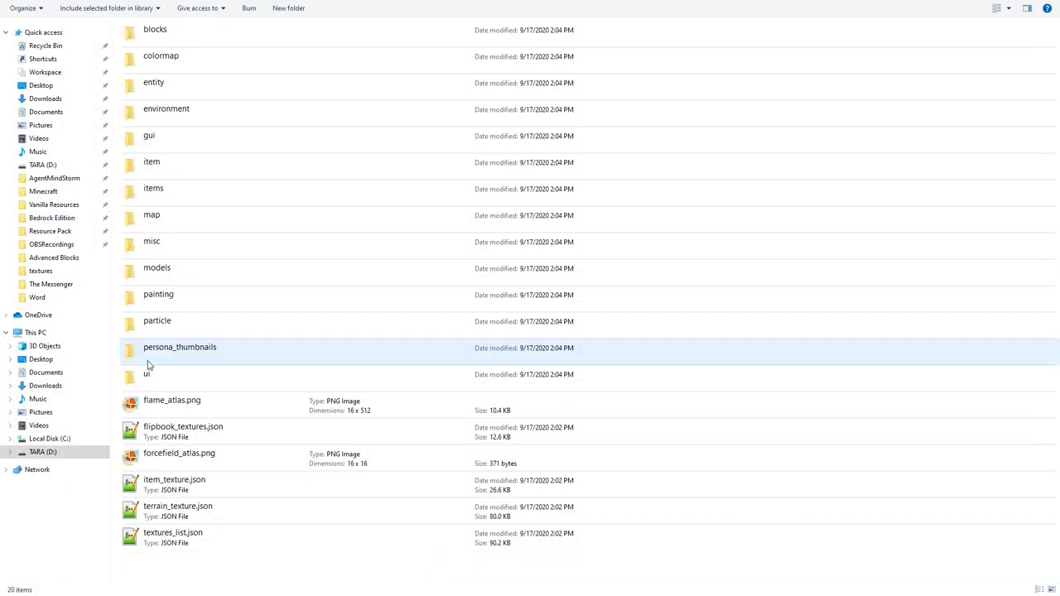
Step: Switch to the pack's own folder holding blocks, entity and flipbook_textures.json
click(177, 507)
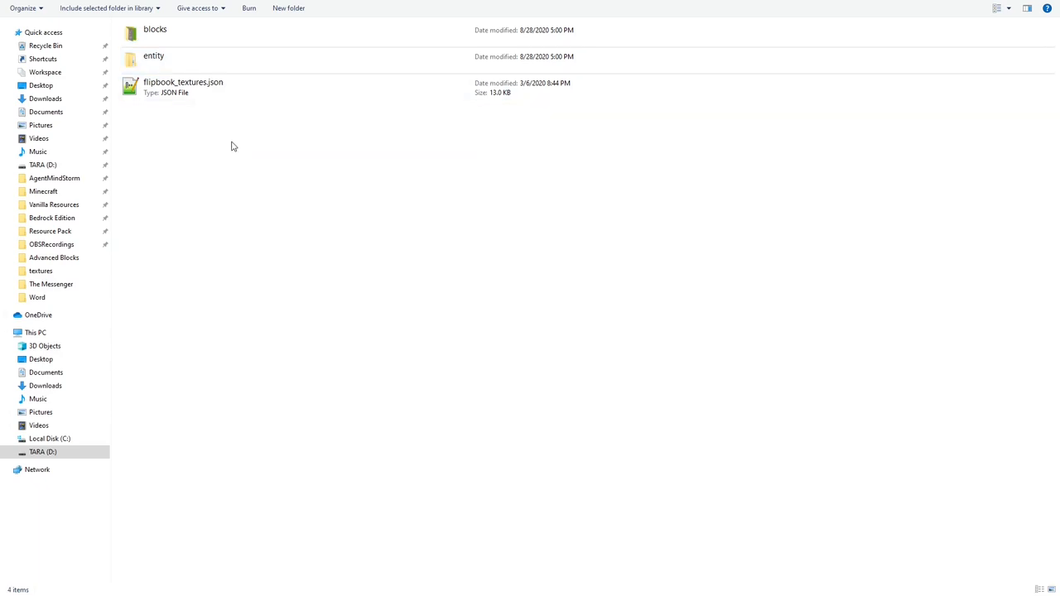
Step: Show the vanilla terrain_texture.json and check every occurrence of grass_side
double_click(183, 83)
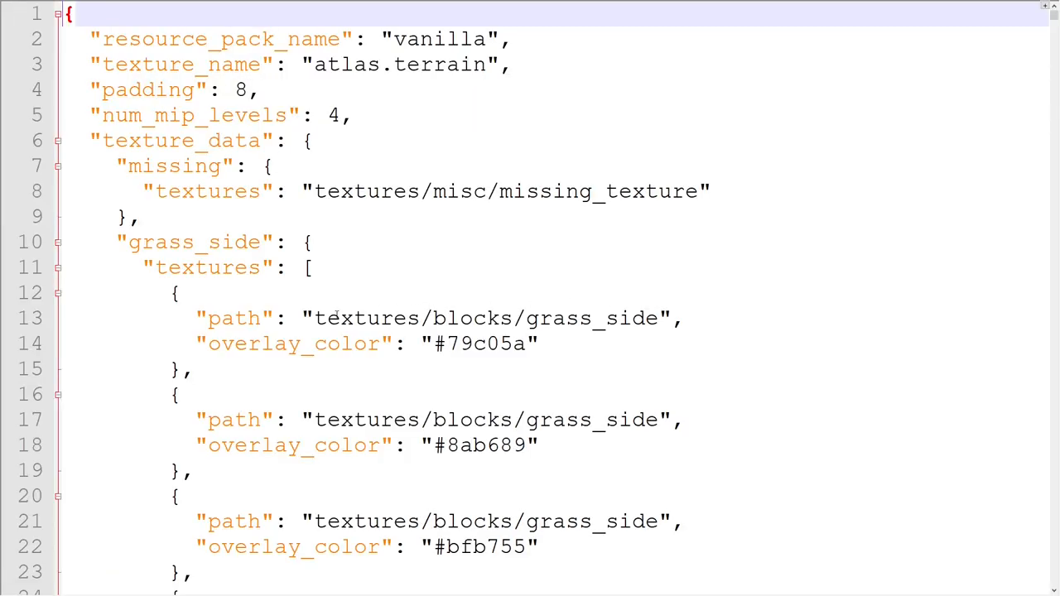
double_click(195, 242)
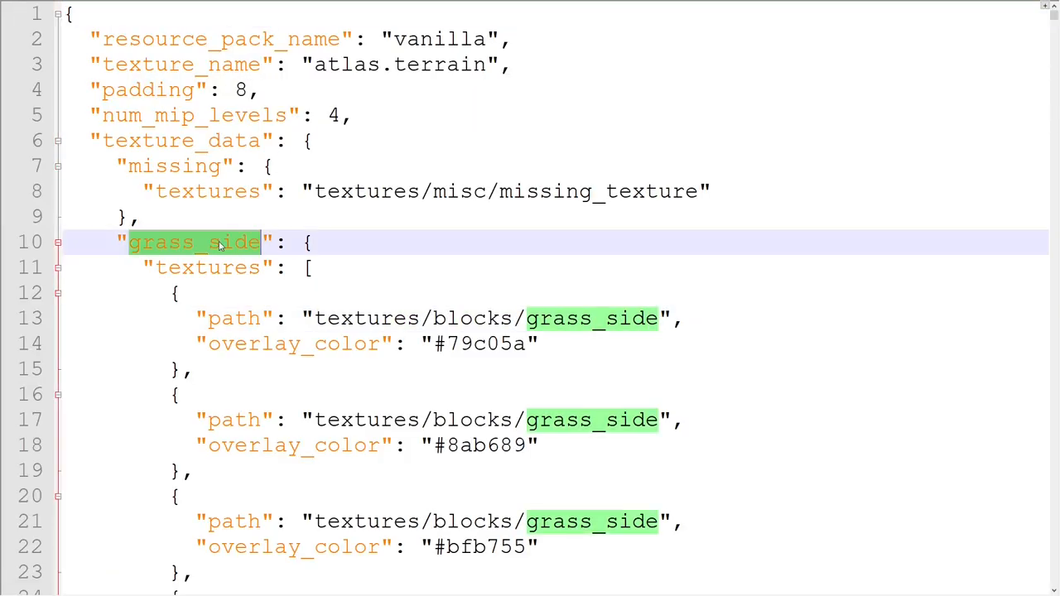
click(205, 268)
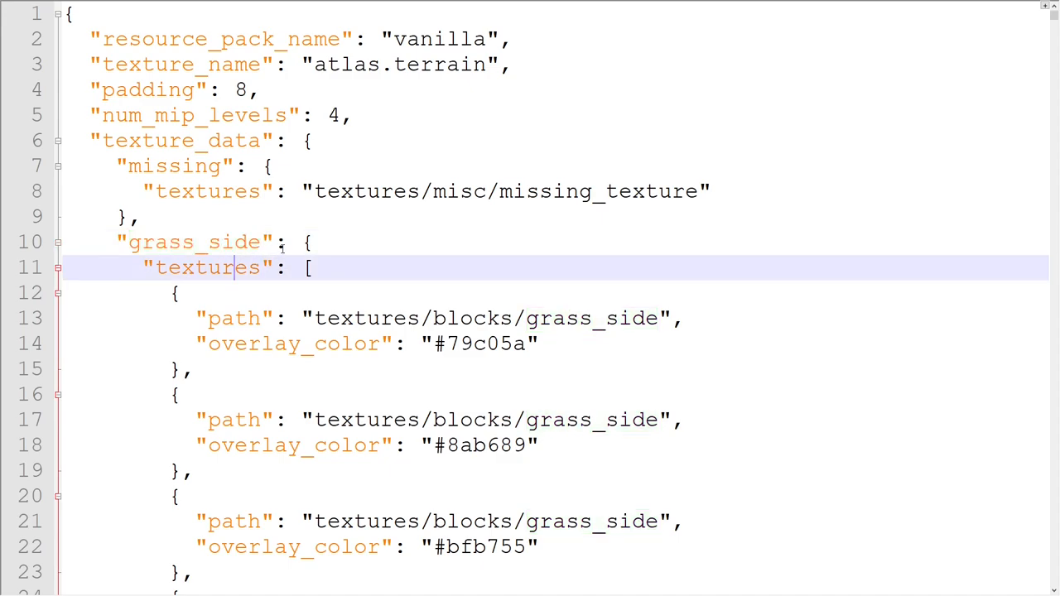
mouse_move(398, 256)
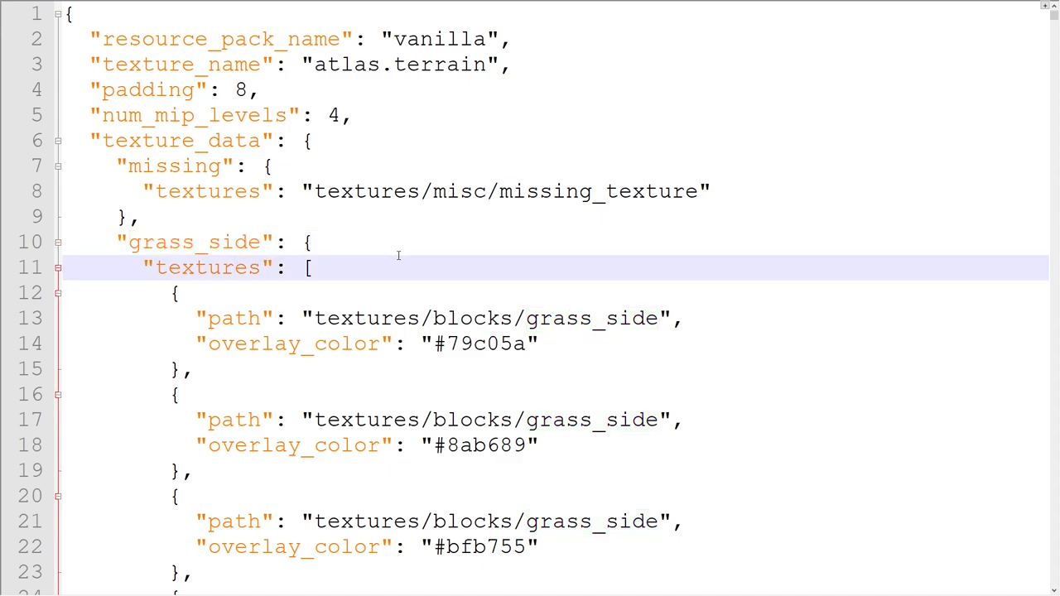
click(235, 268)
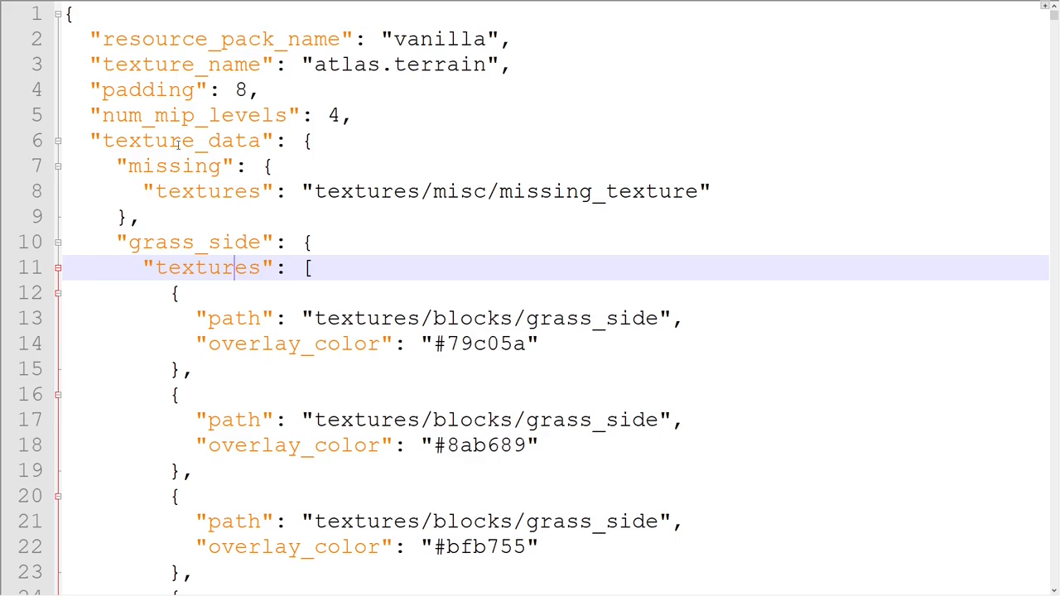
Step: Scroll down the texture list to the stone entry and select its texture block
scroll(down, 3)
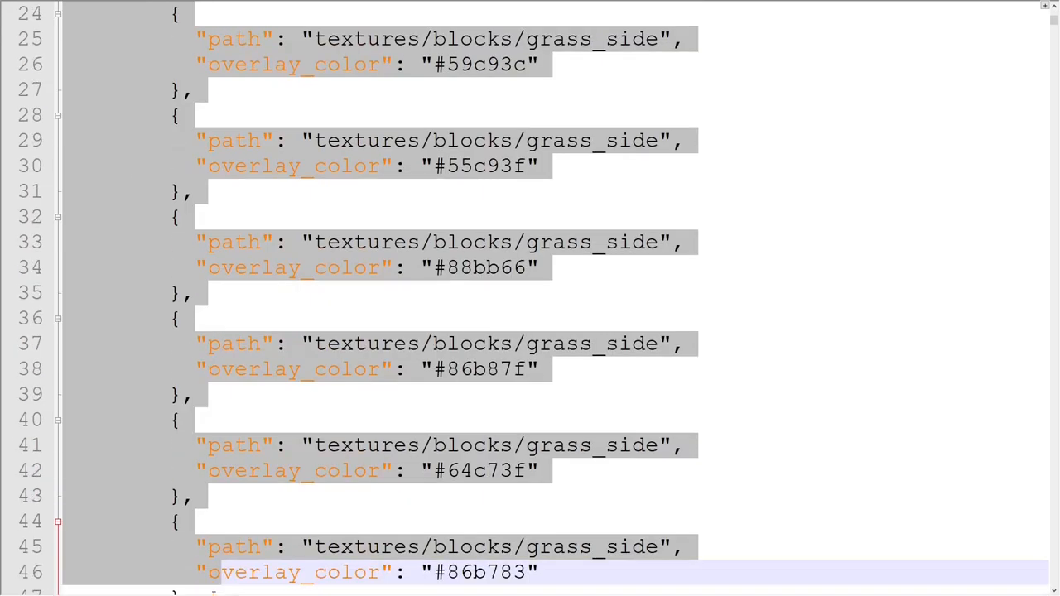
scroll(down, 3)
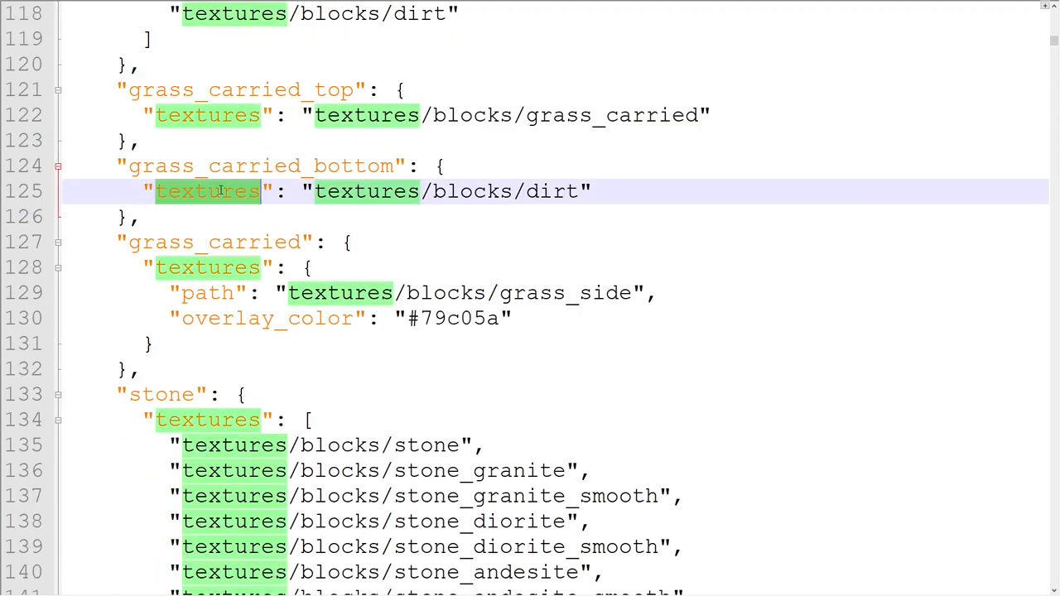
click(305, 192)
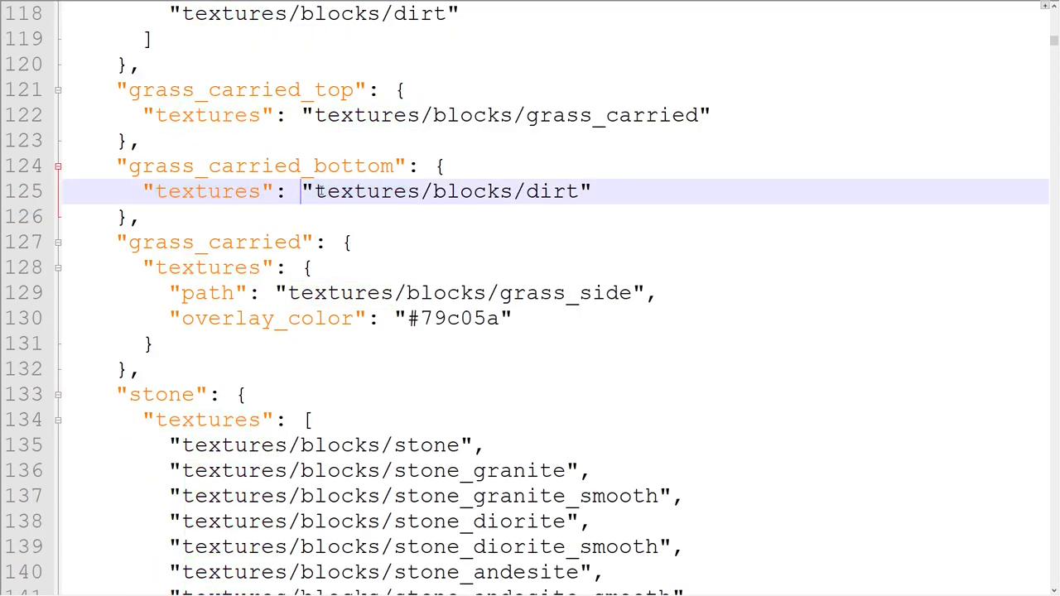
scroll(down, 3)
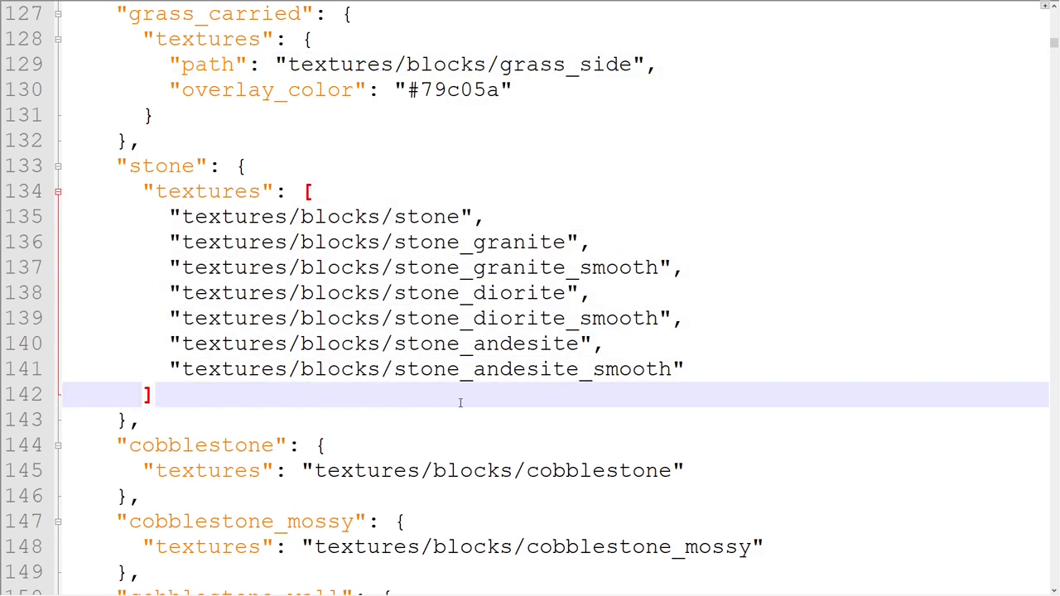
scroll(down, 3)
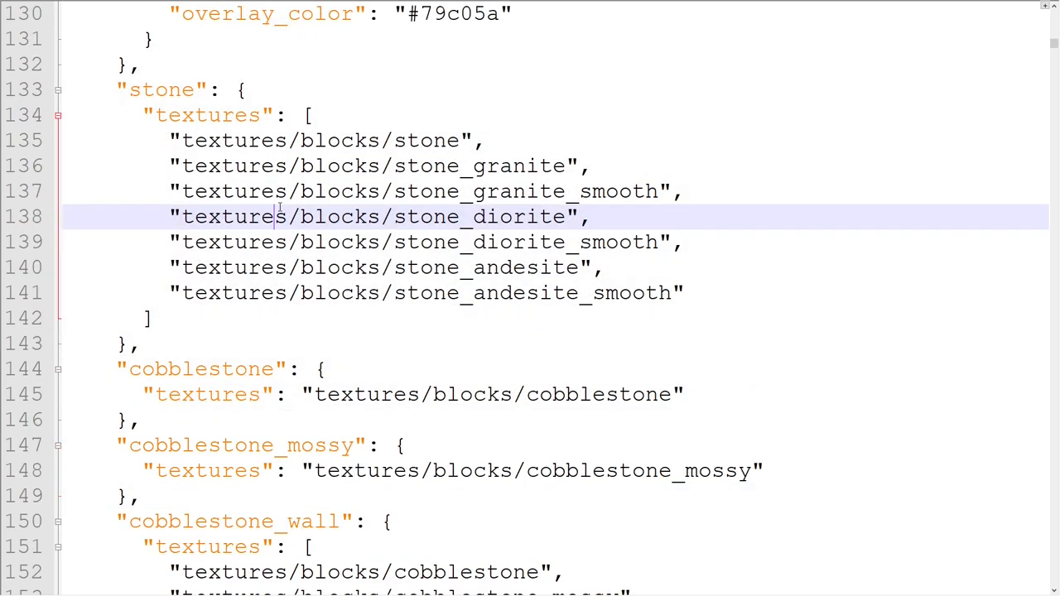
drag(169, 139, 684, 291)
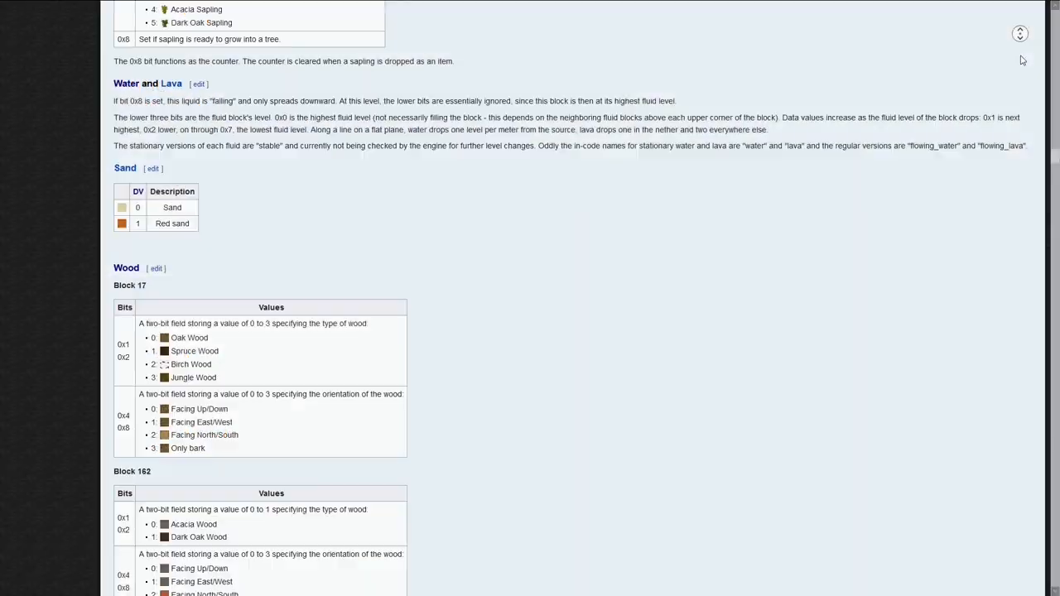
Step: Scroll through the wiki data value tables for wood, leaves, wool, terracotta and stained glass
scroll(down, 3)
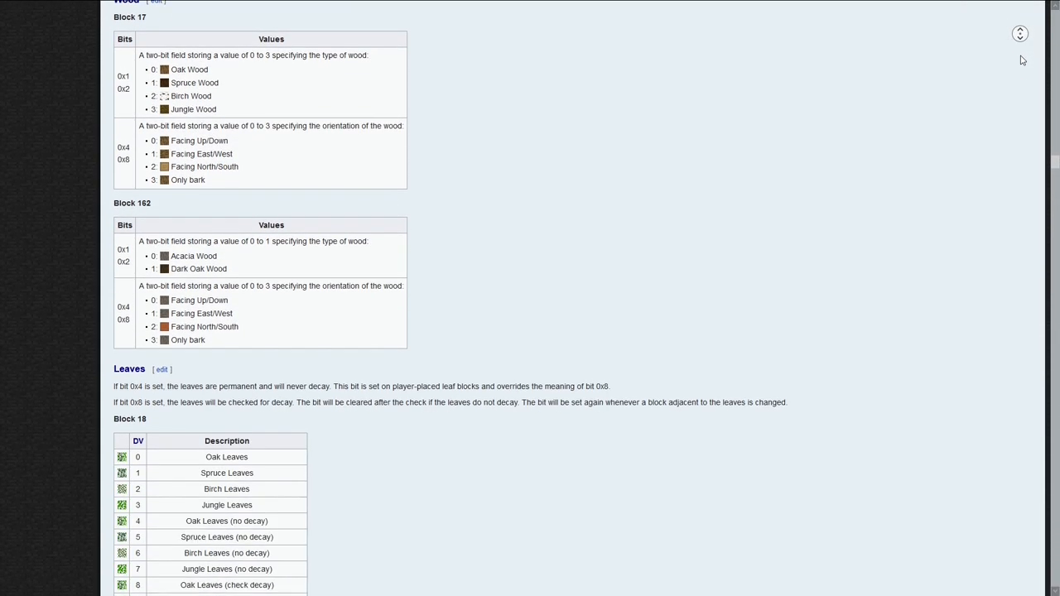
scroll(down, 3)
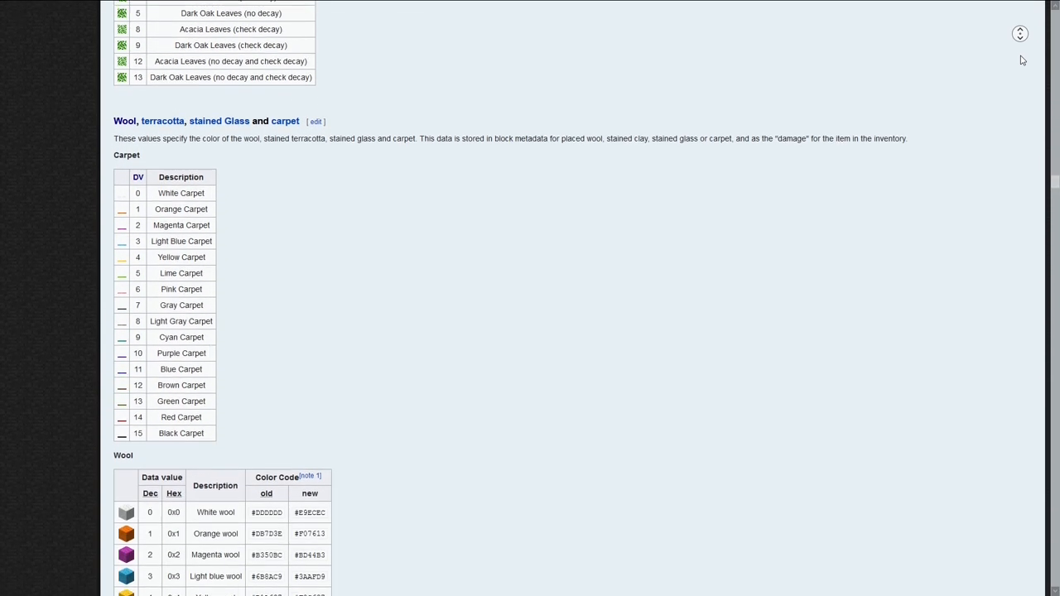
scroll(down, 3)
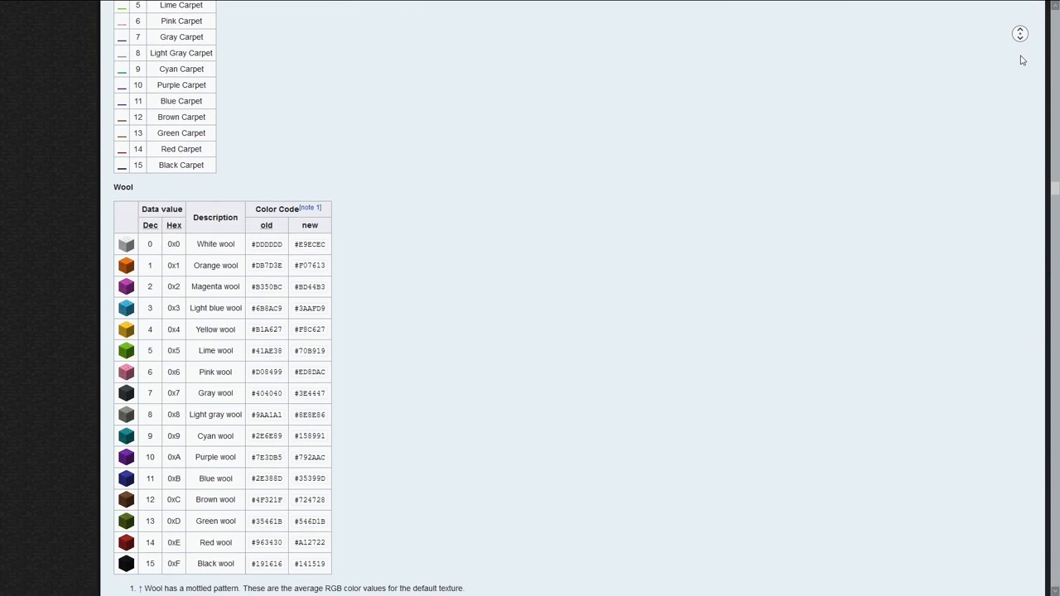
scroll(down, 3)
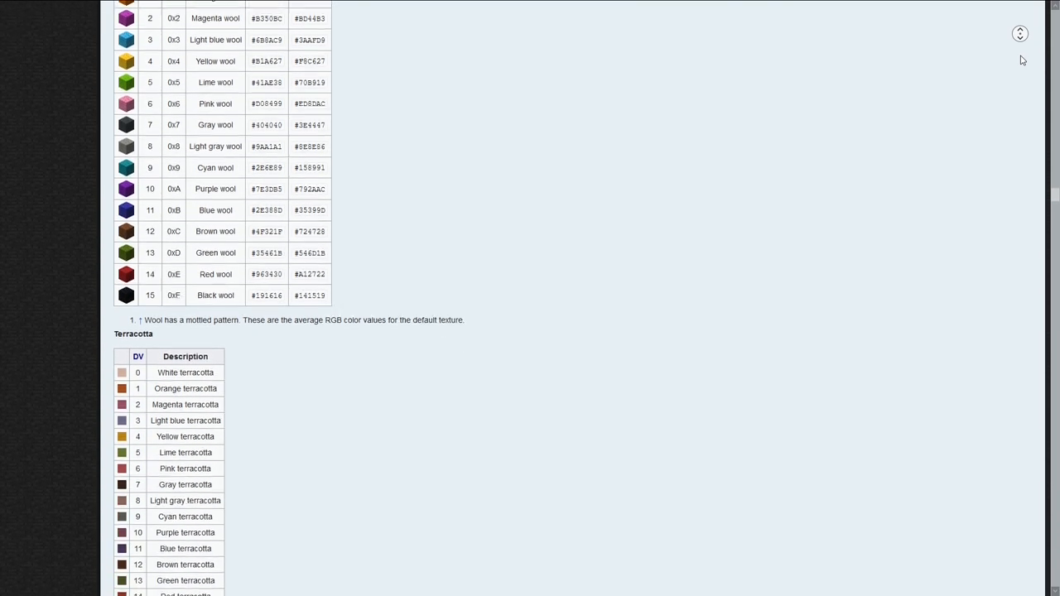
scroll(down, 3)
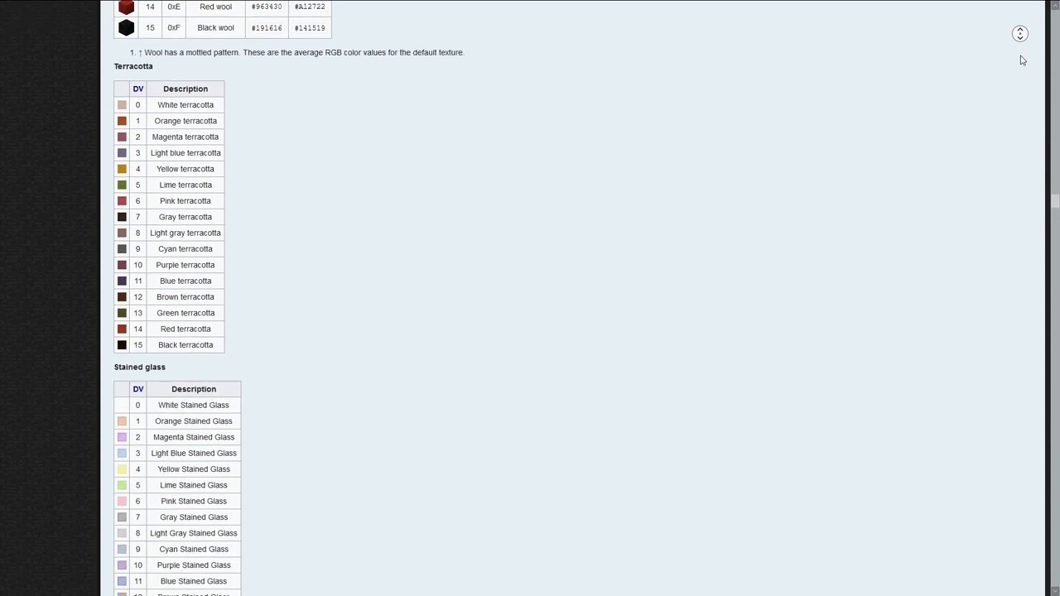
scroll(down, 3)
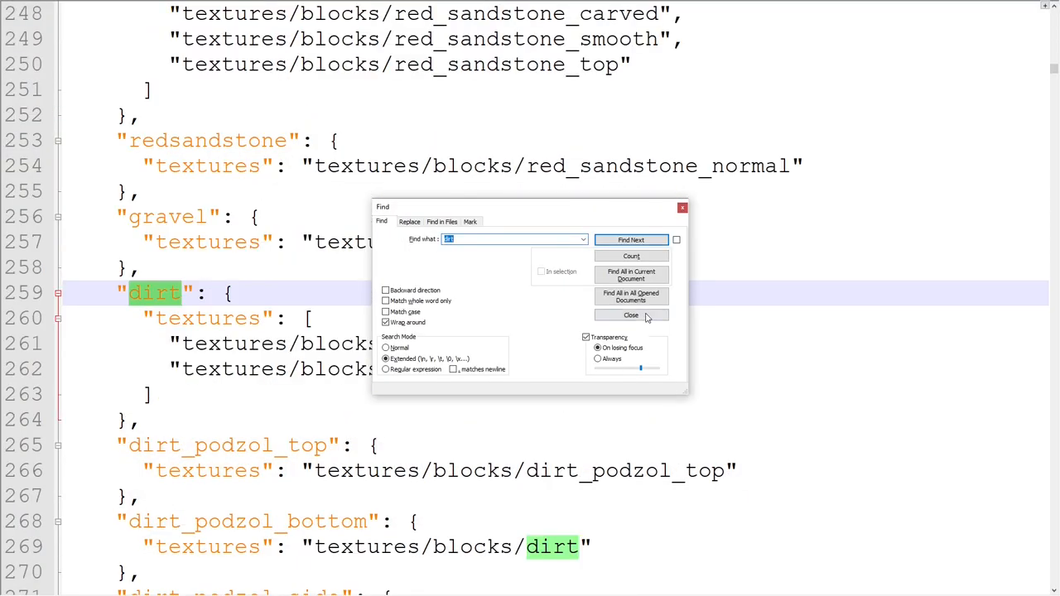
Step: Close the Find dialog after locating dirt and place the cursor at farmland's texture list end
click(631, 315)
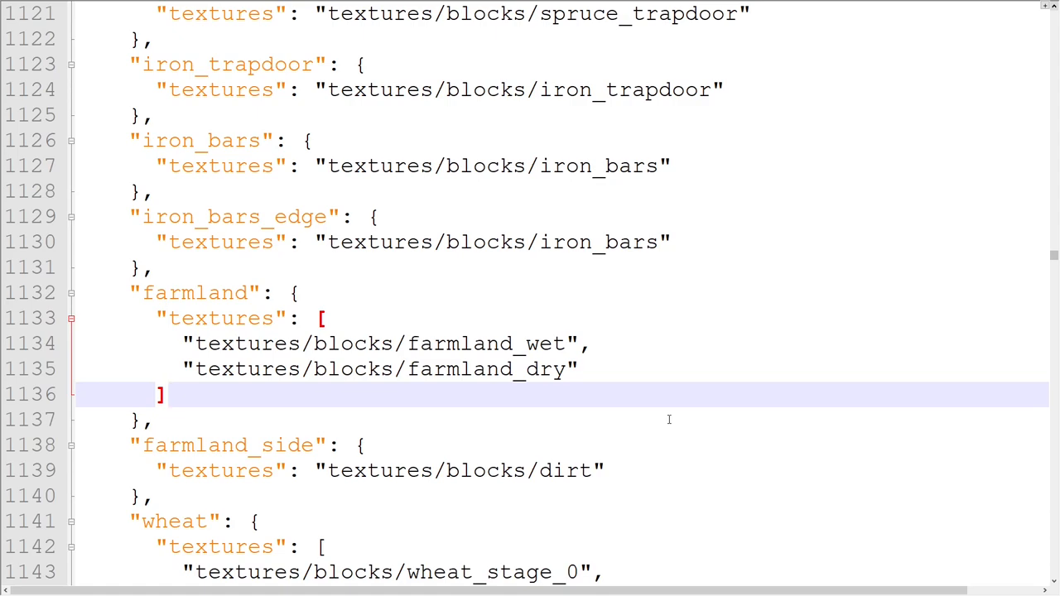
click(168, 394)
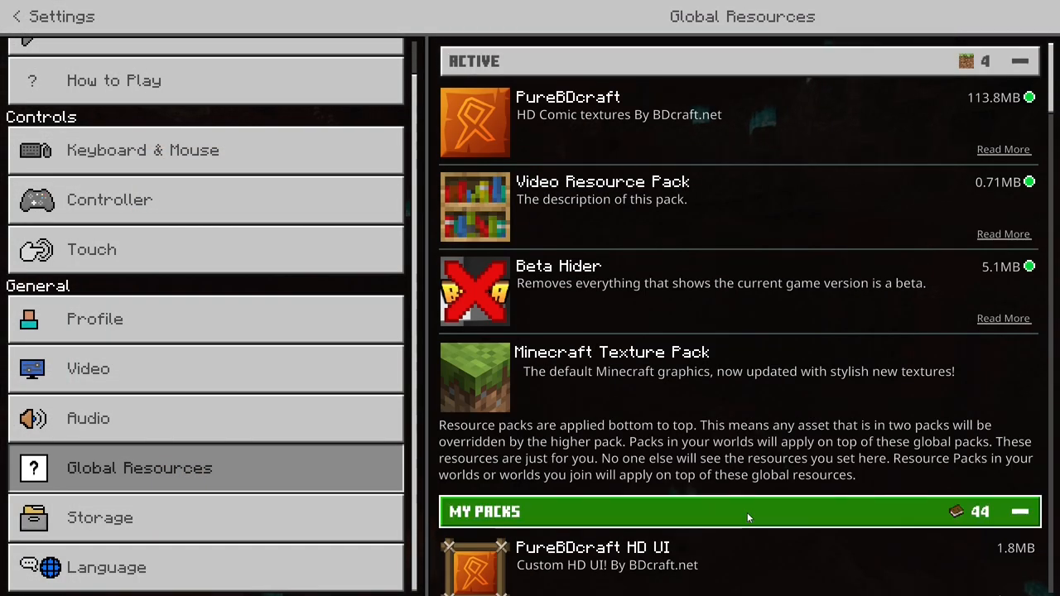
Step: Scroll the Global Resources packs, then search the creative inventory for 'dead' and 'cord'
scroll(down, 3)
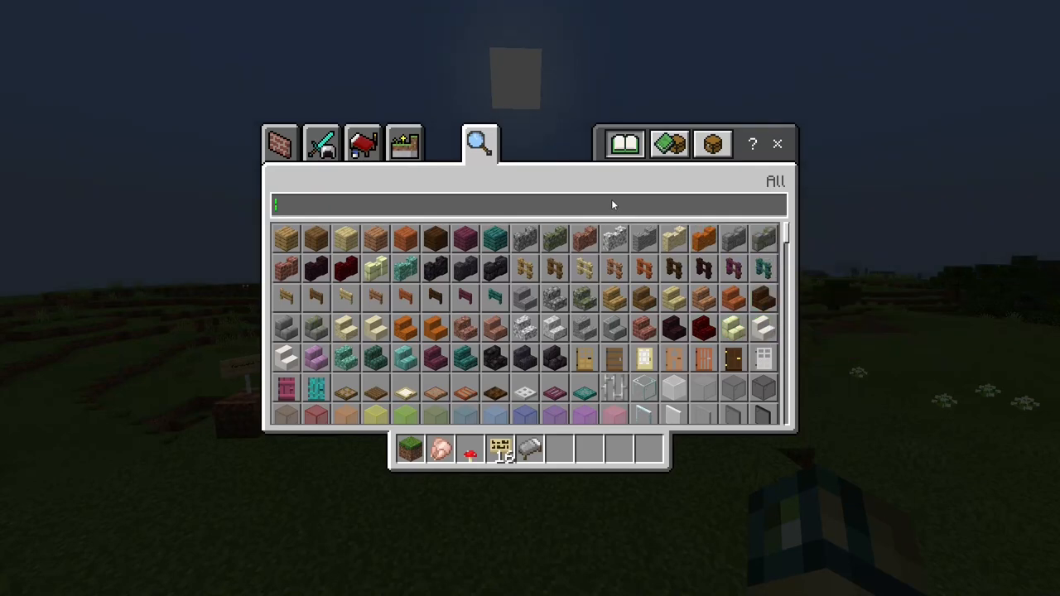
text(dead)
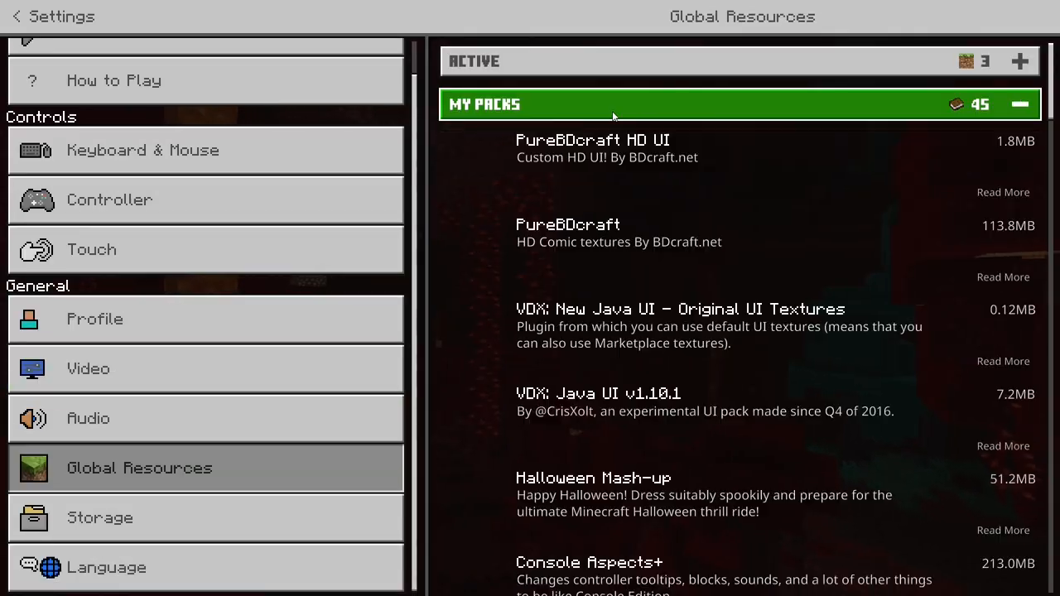
click(16, 16)
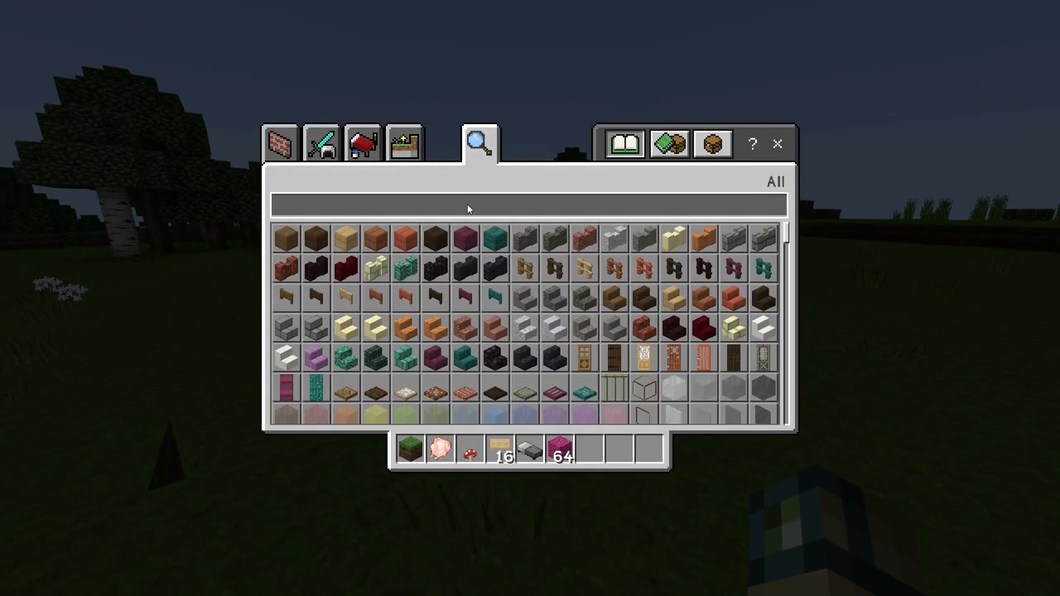
text(cord)
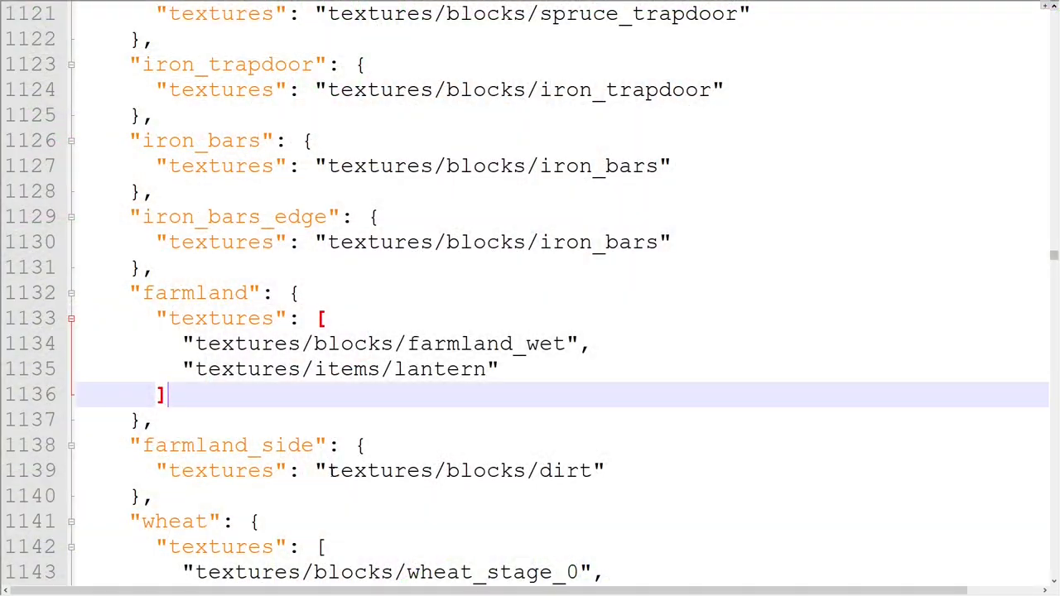
Step: Return to terrain_texture.json so farmland's second variant points to textures/items/lantern
click(672, 255)
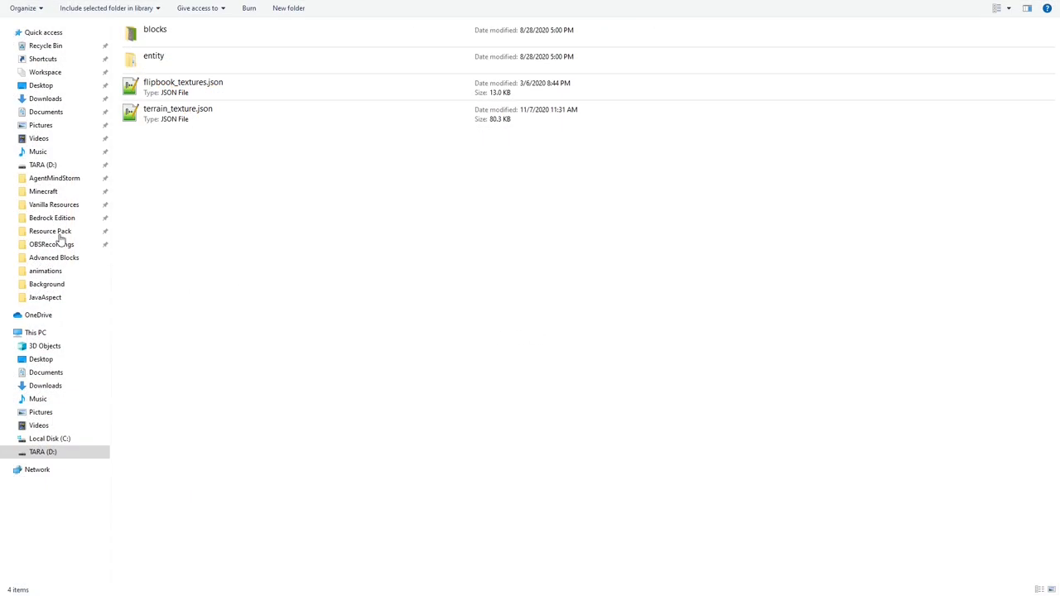
Step: Go via Bedrock Edition to the Resource Pack root folder and select blocks.json
click(179, 112)
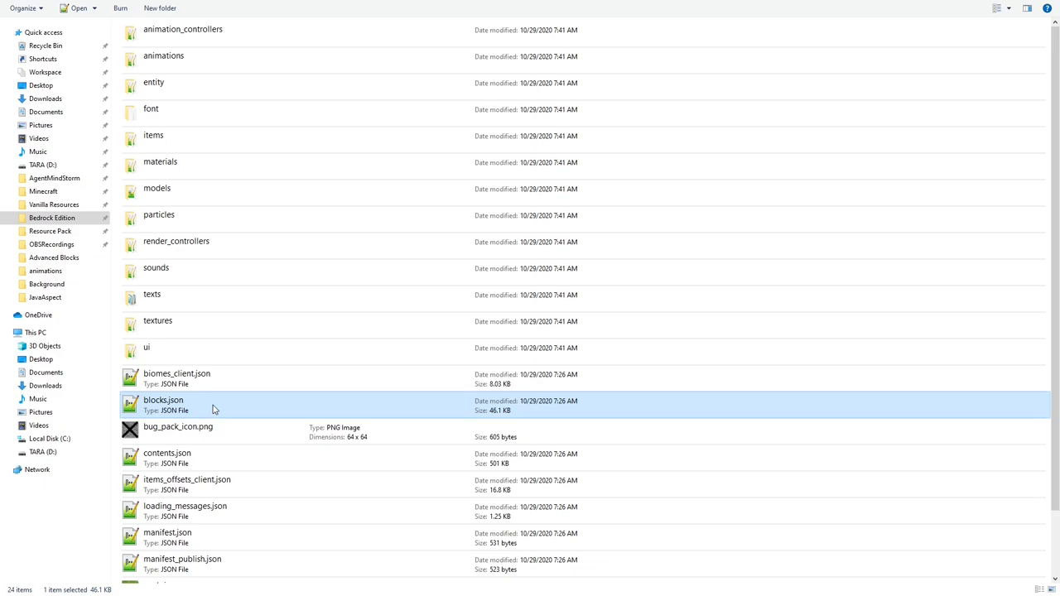
click(50, 232)
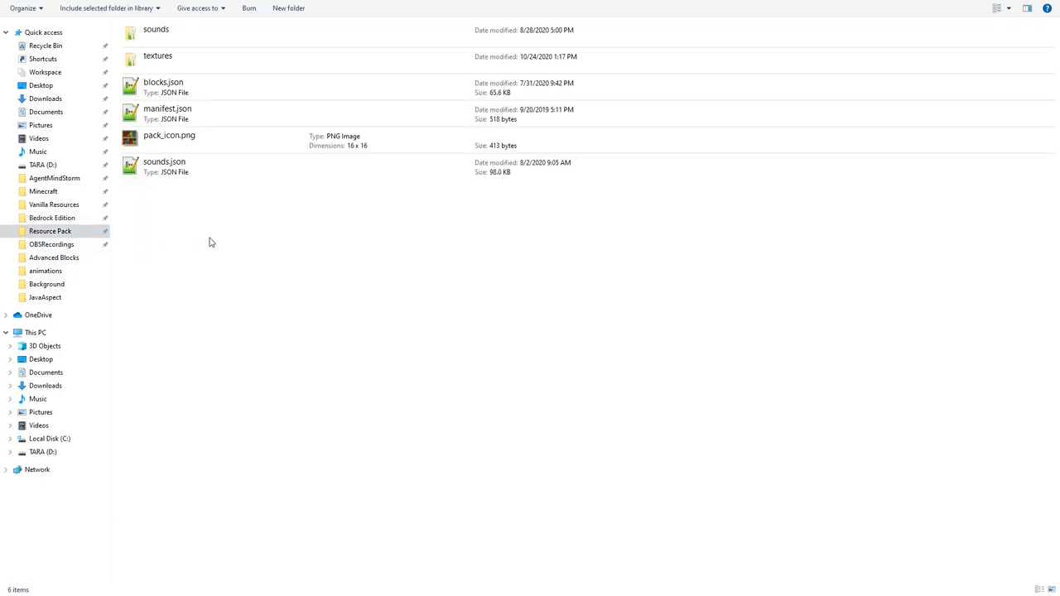
click(162, 82)
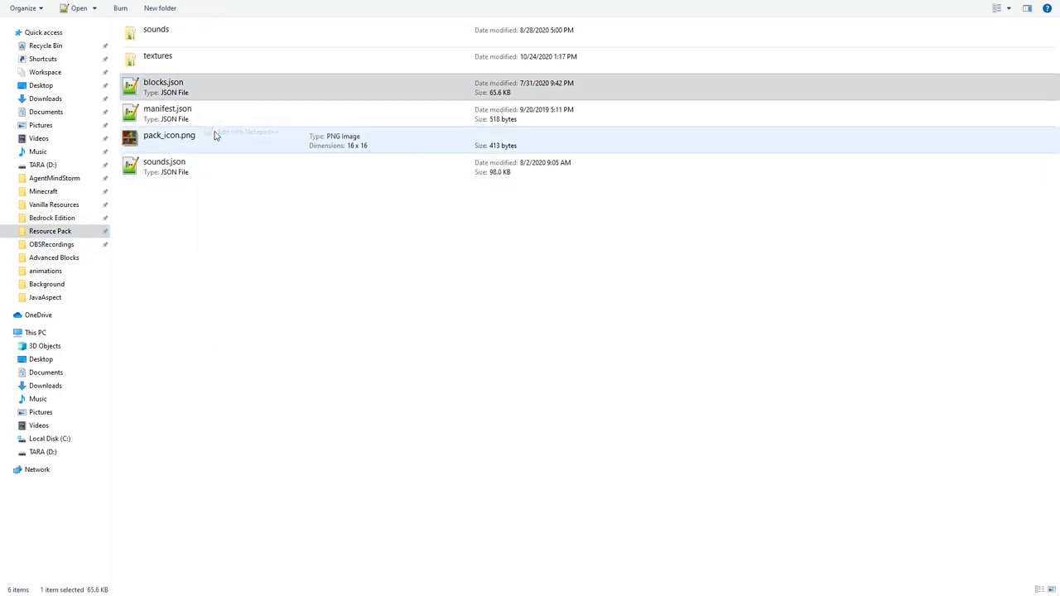
double_click(163, 83)
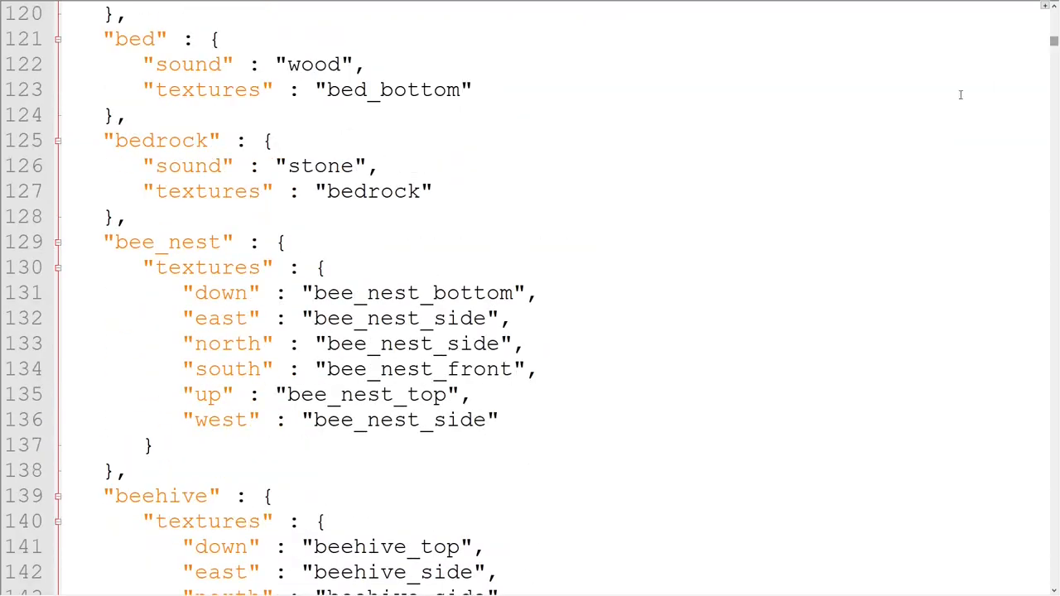
scroll(down, 3)
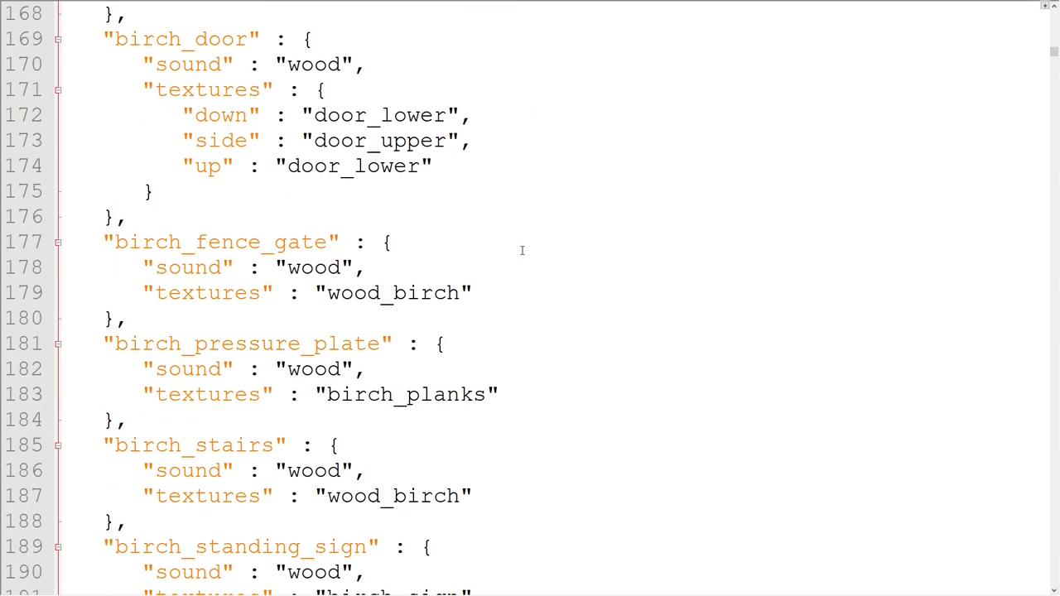
scroll(up, 3)
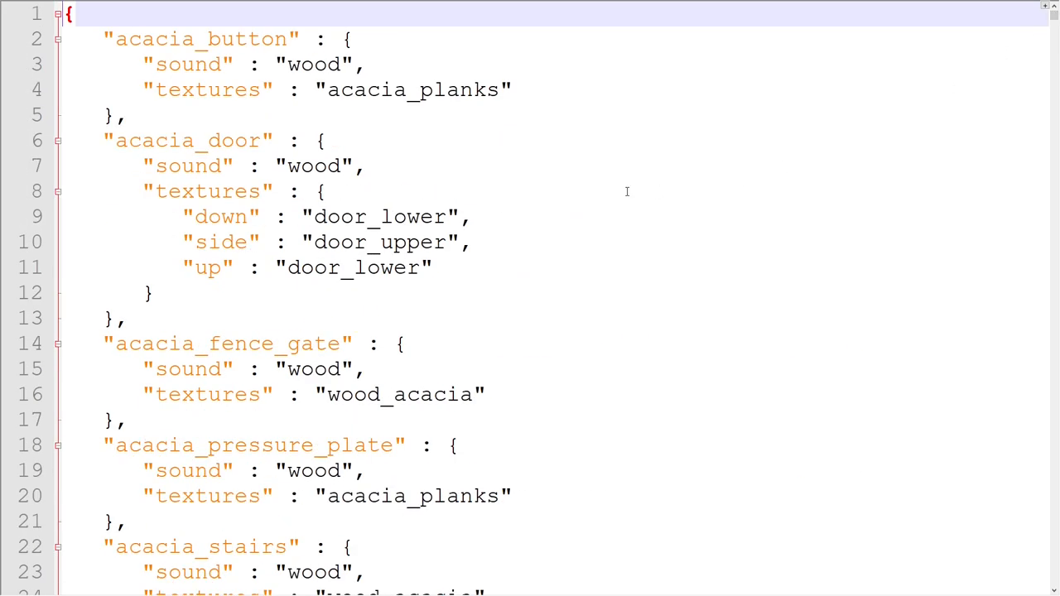
key(ctrl+f)
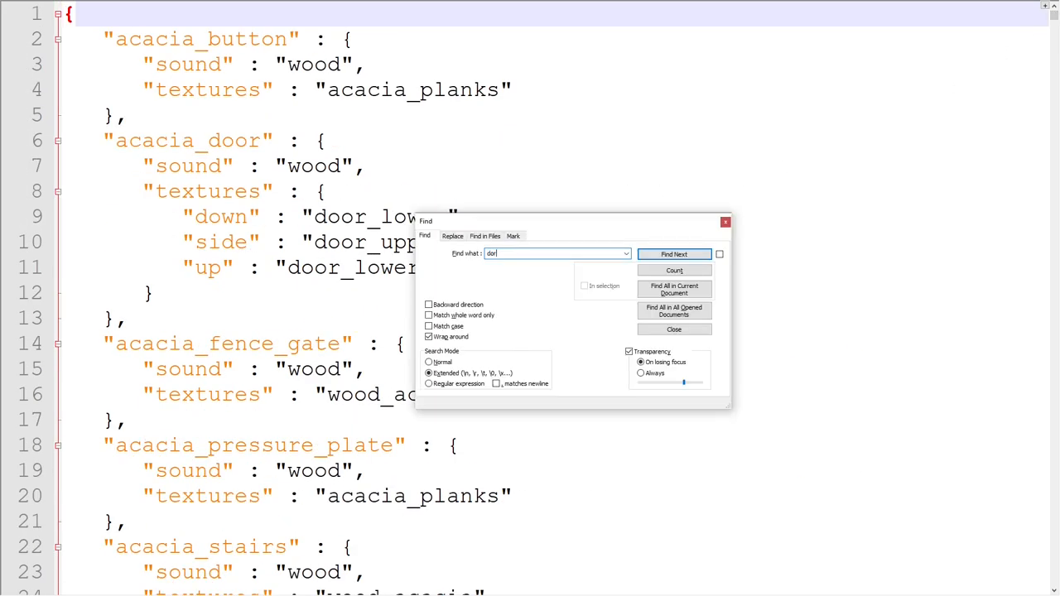
click(673, 254)
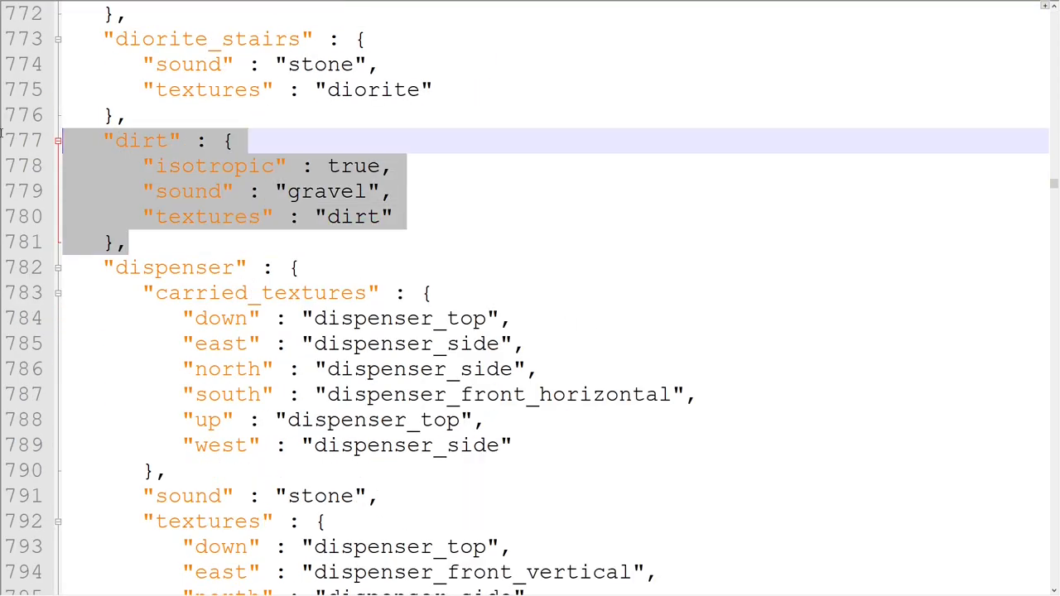
scroll(down, 3)
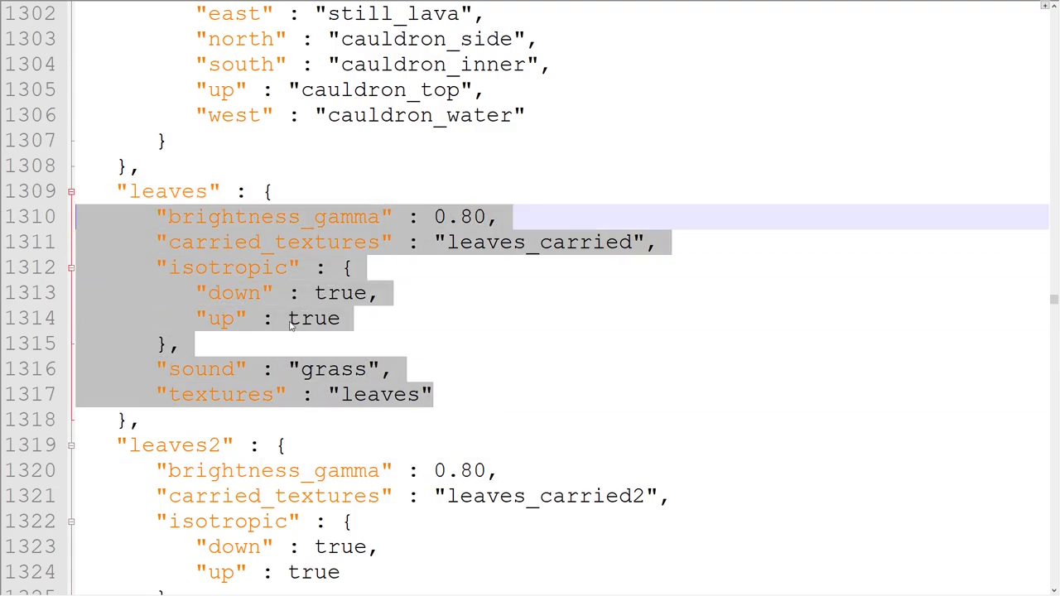
double_click(222, 394)
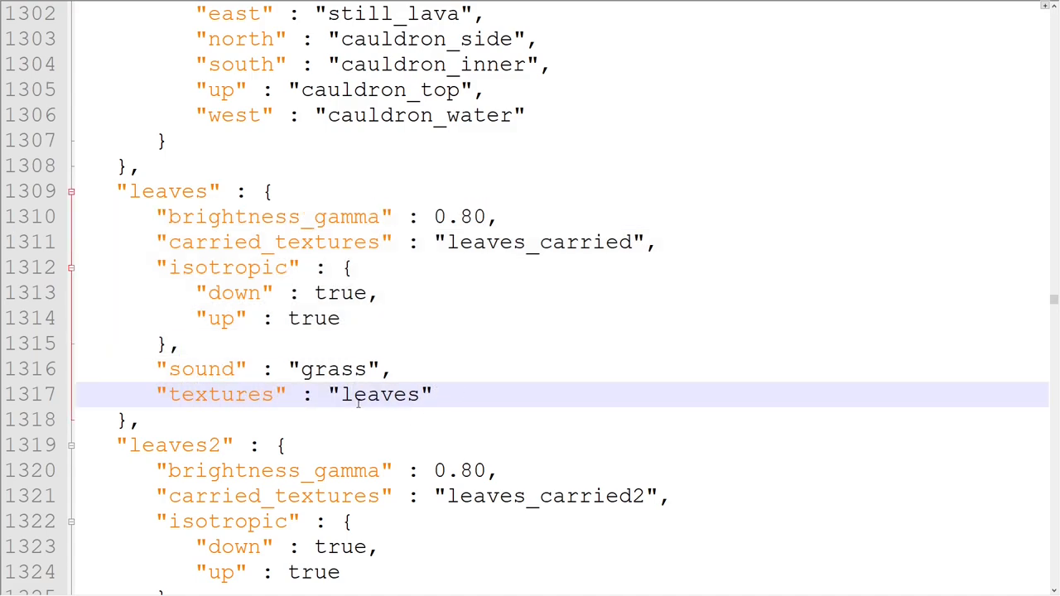
click(383, 394)
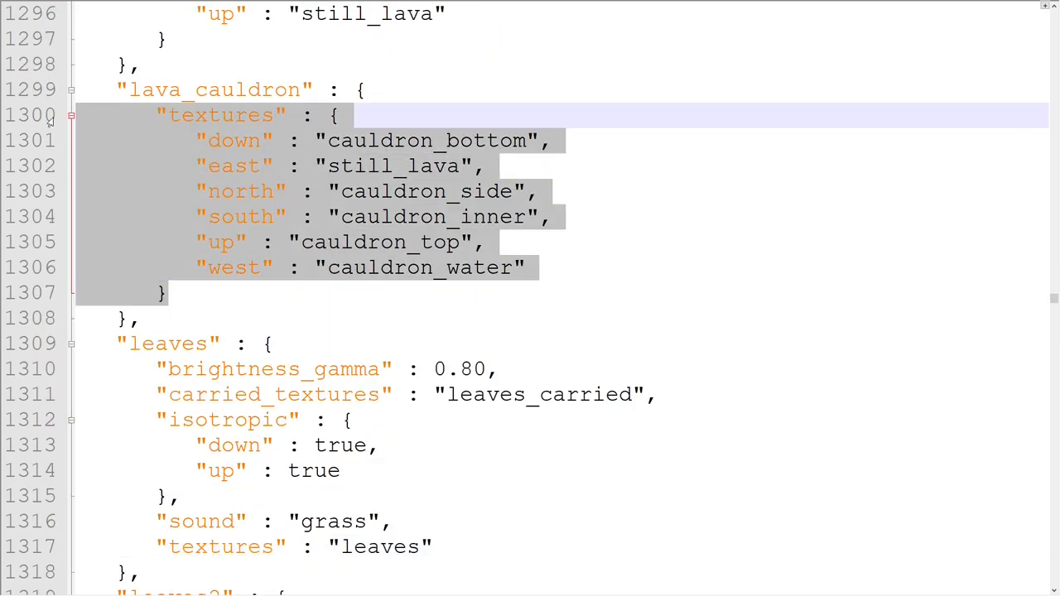
Step: Enter a placeholder texture path 'textures/blocks/not_allowed' below the cauldron entry
click(168, 292)
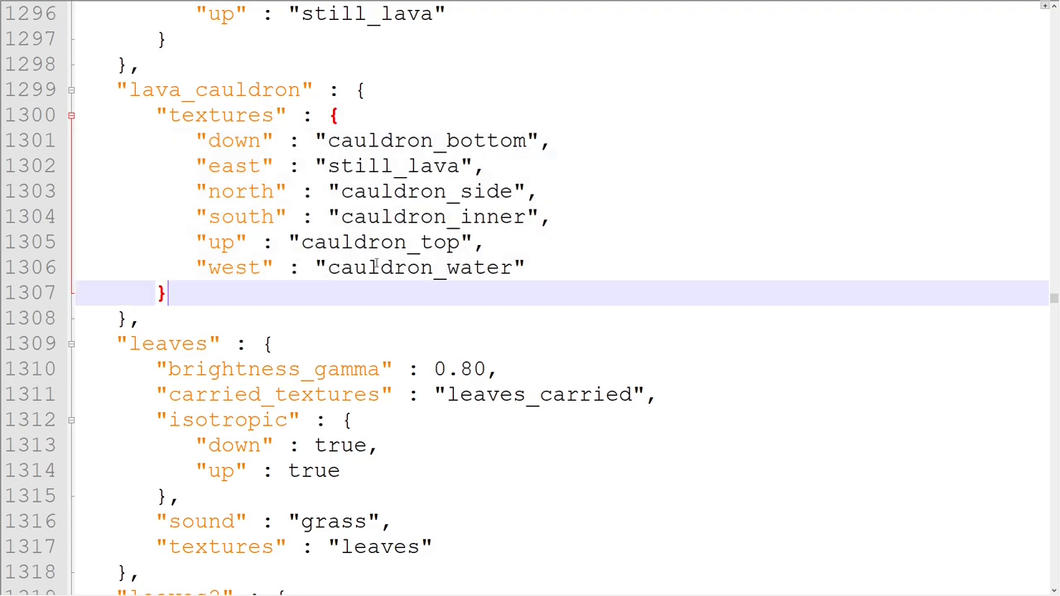
scroll(down, 3)
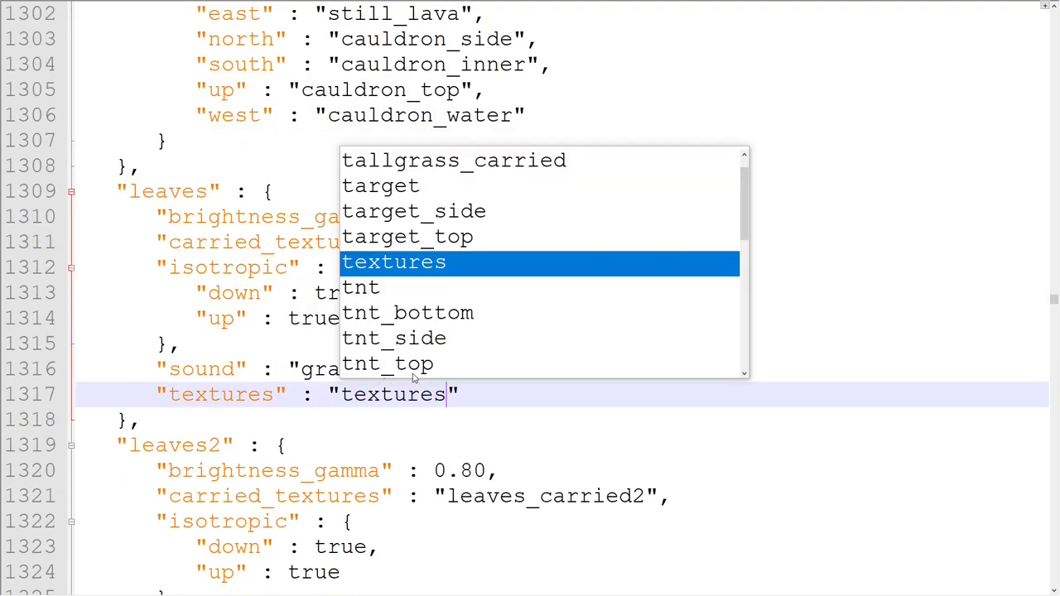
text(textures/blocks/not_)
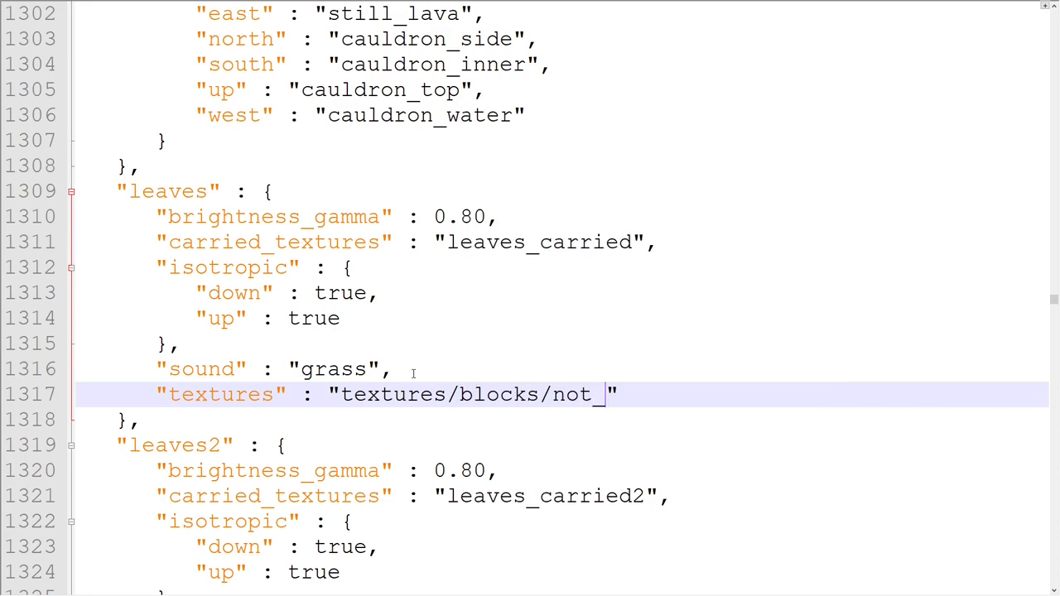
text(allowed)
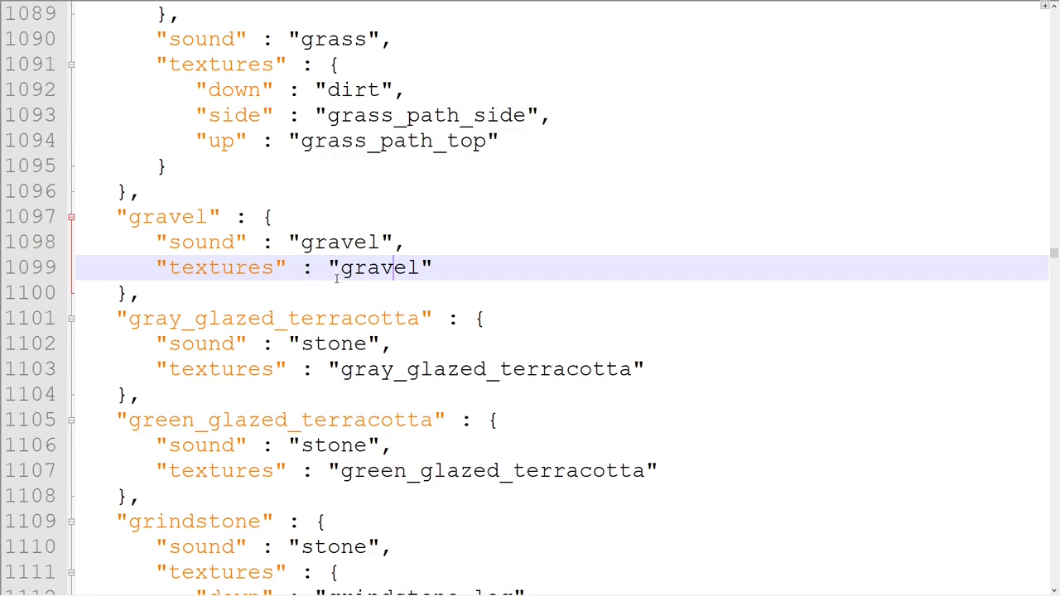
Step: Replace gravel's single texture with per-face values: stone up, gravel down, dirt, red_glazed_terracotta, wool, furnace_side
double_click(380, 266)
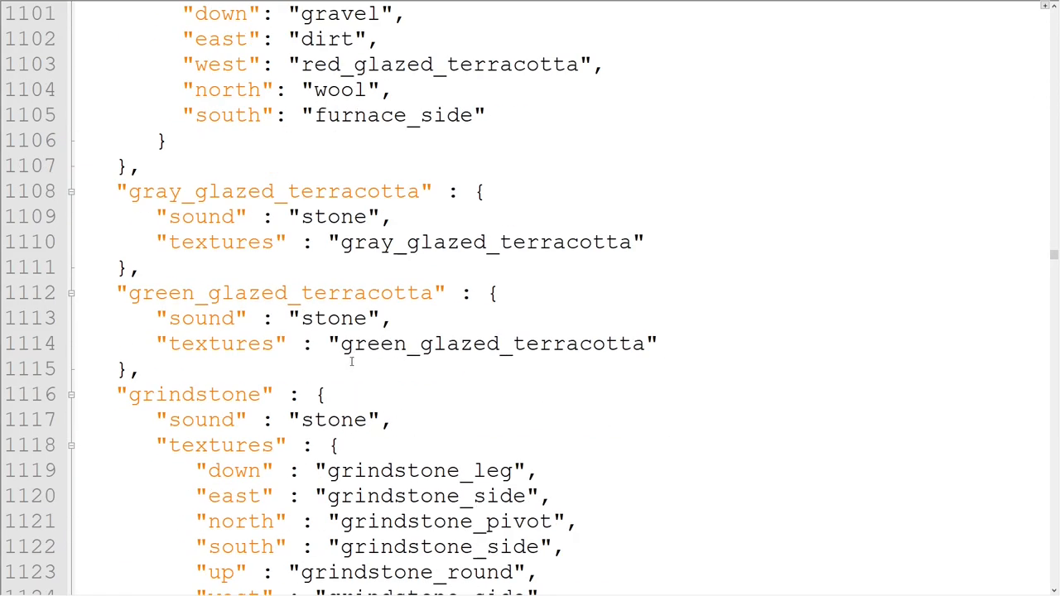
scroll(down, 3)
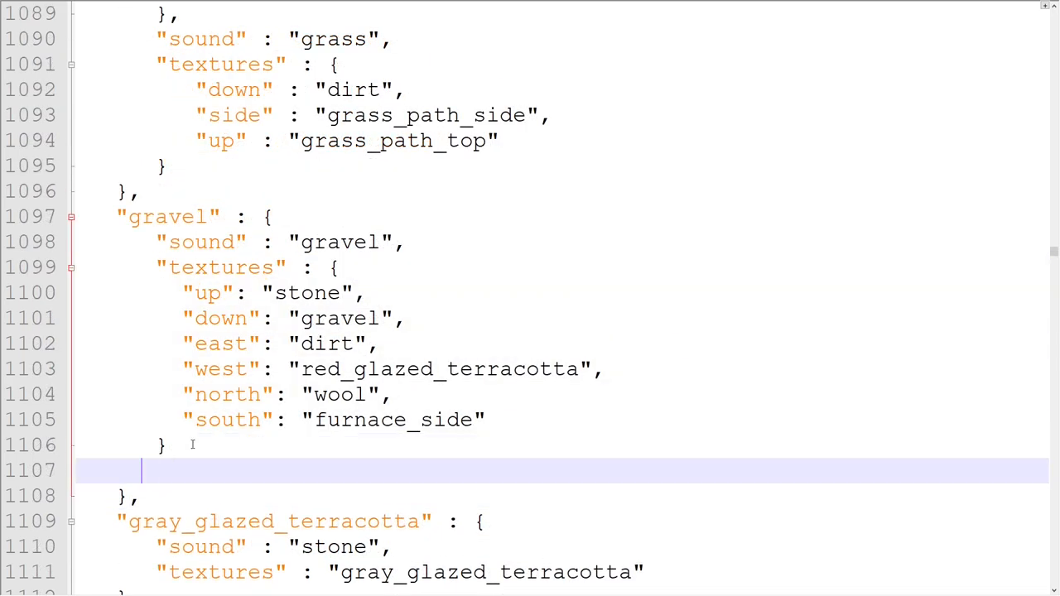
text(g)
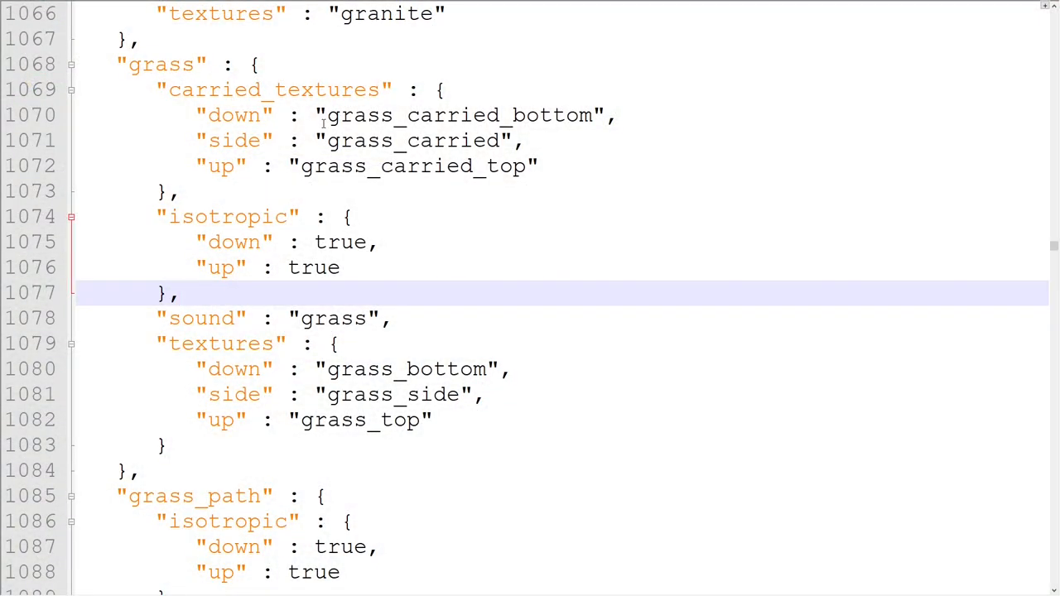
Step: Set grass carried_textures to grass_bottom, grass_side and grass_top
click(381, 241)
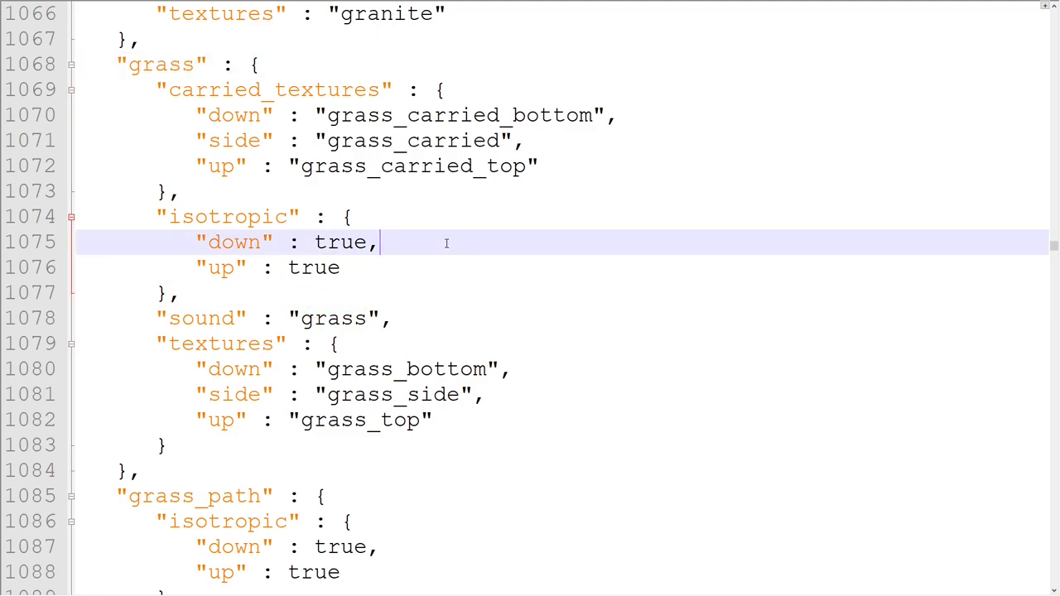
double_click(414, 166)
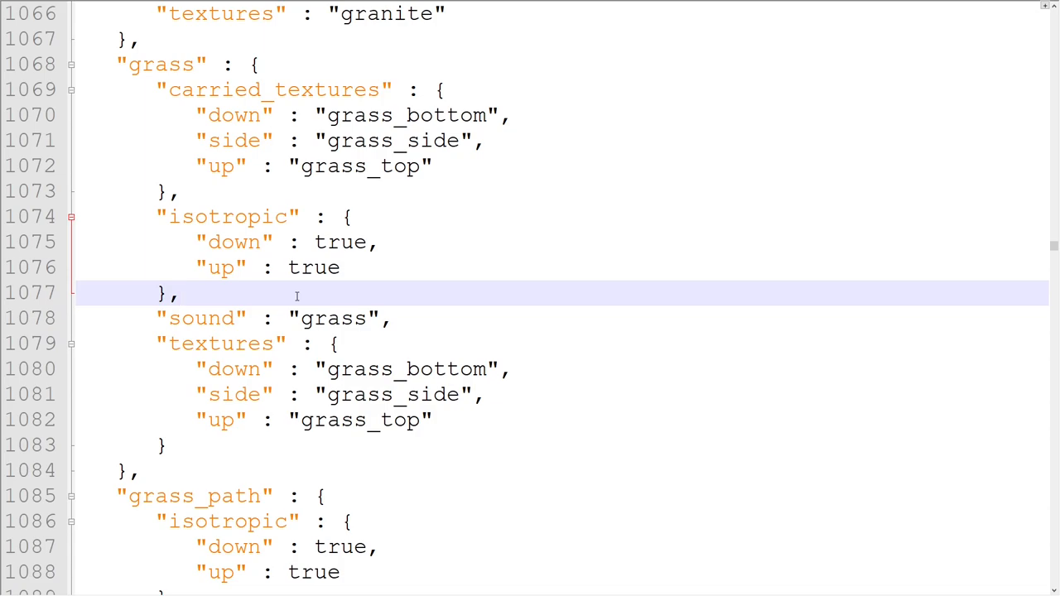
click(181, 292)
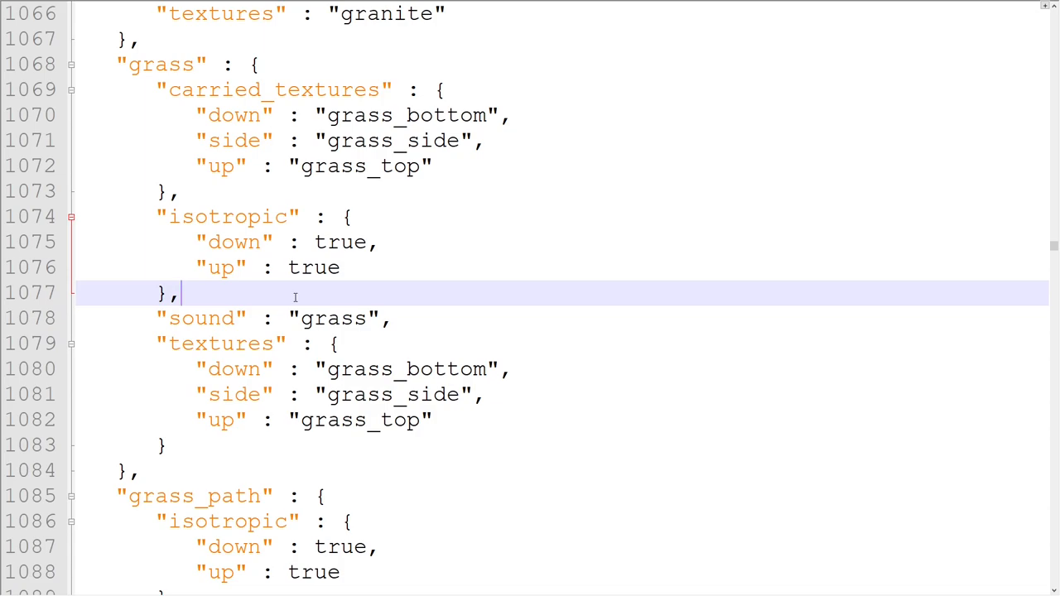
Step: Select the word 'isotropic' in the grass entry to look it up online
double_click(228, 215)
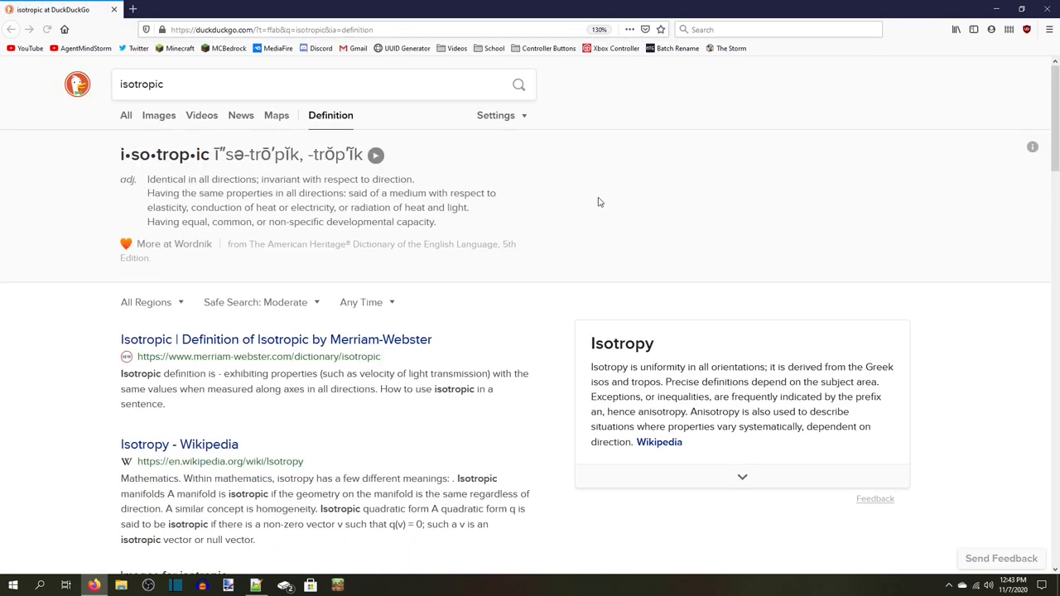
drag(162, 179, 373, 179)
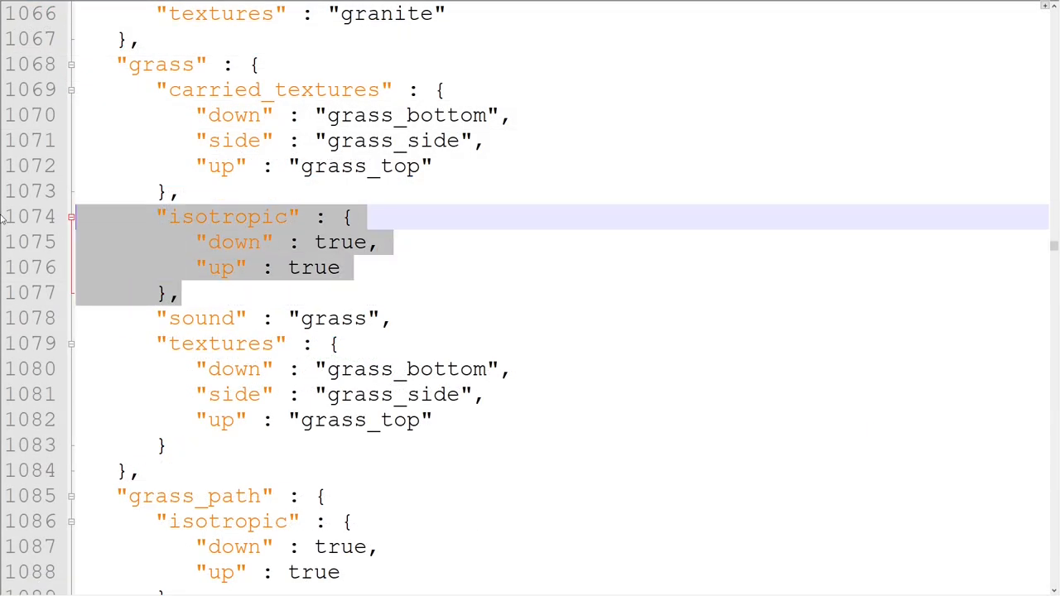
click(182, 292)
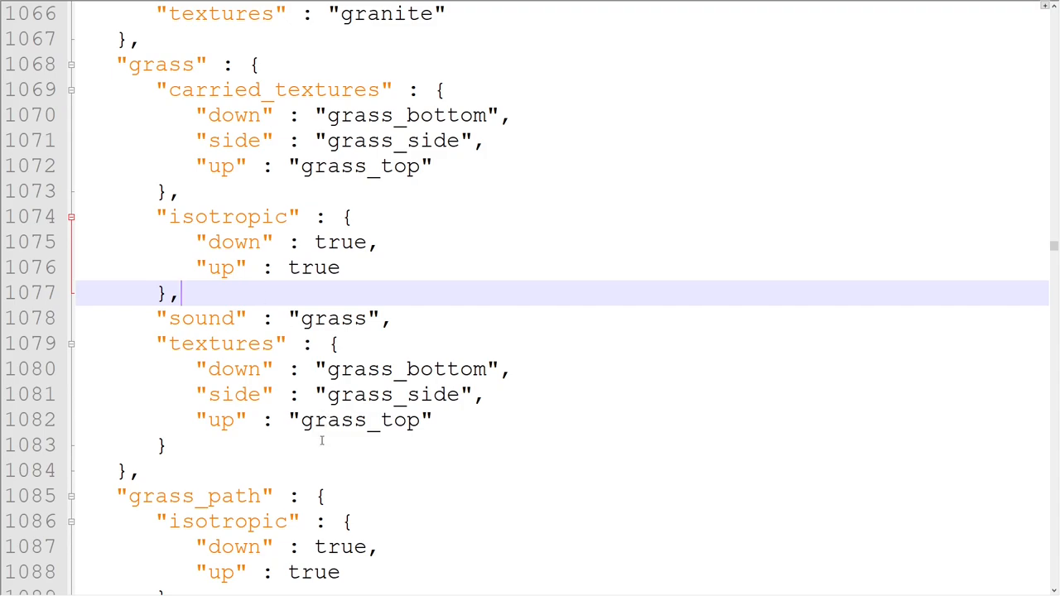
scroll(down, 3)
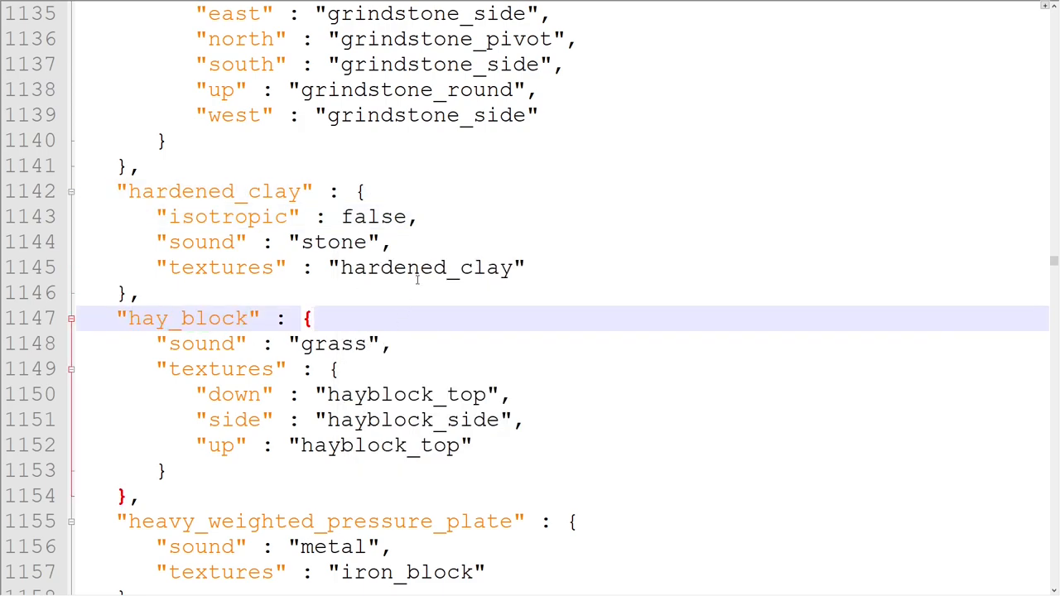
click(422, 215)
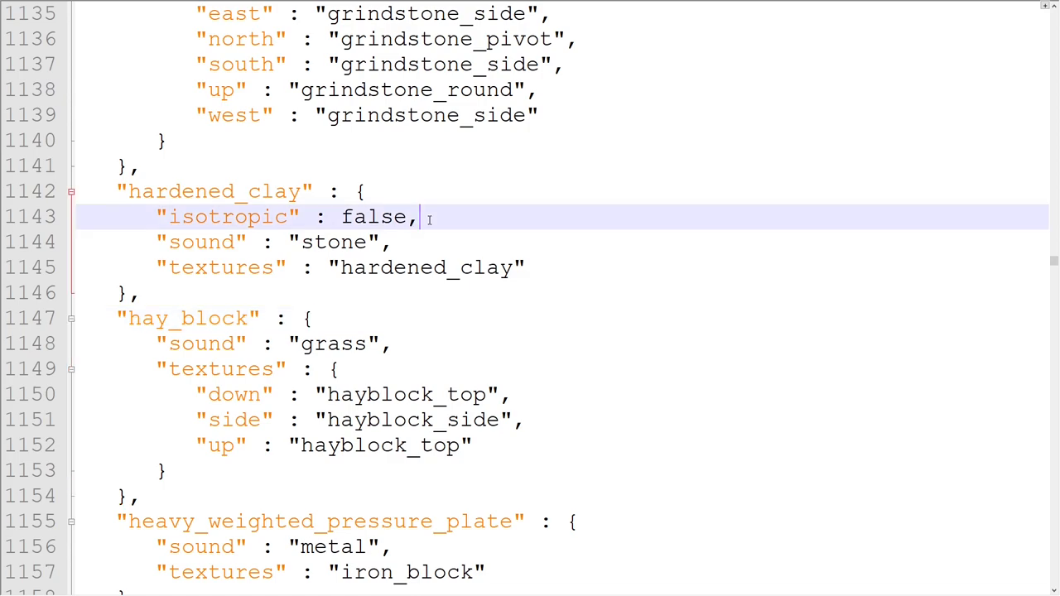
double_click(275, 192)
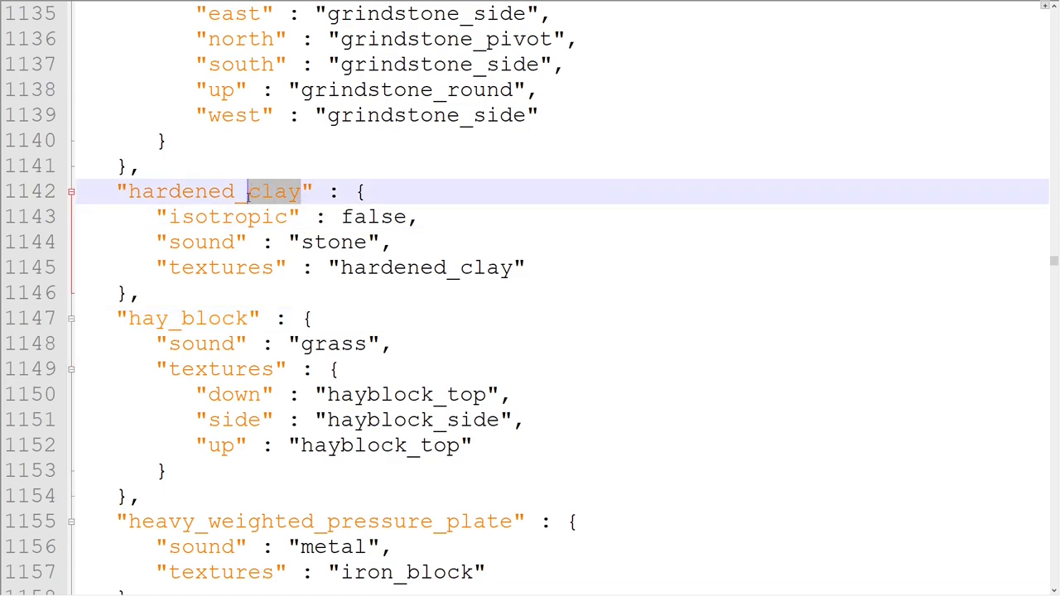
double_click(374, 215)
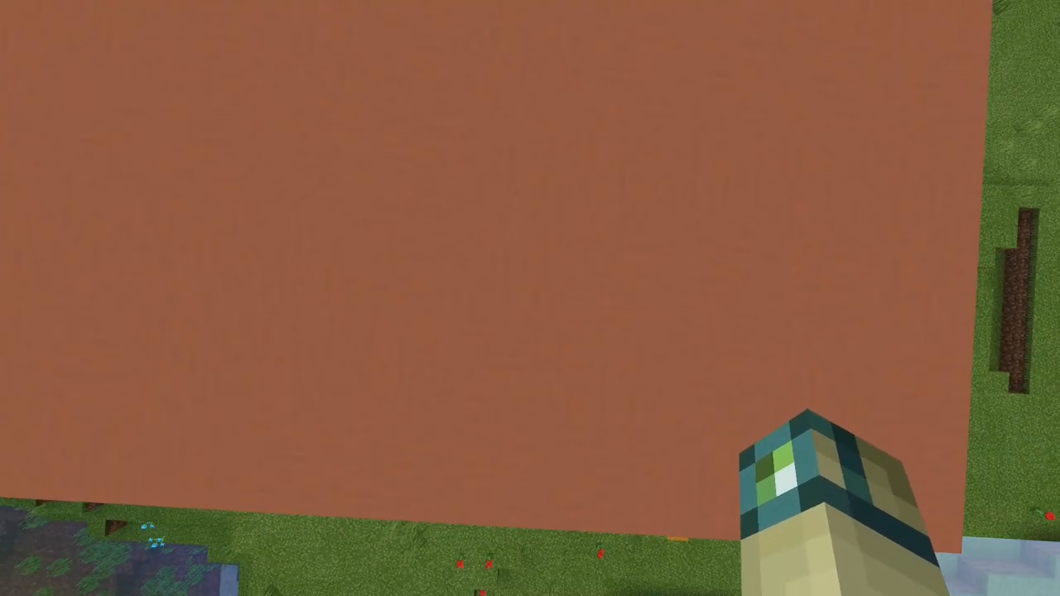
mouse_move(530, 298)
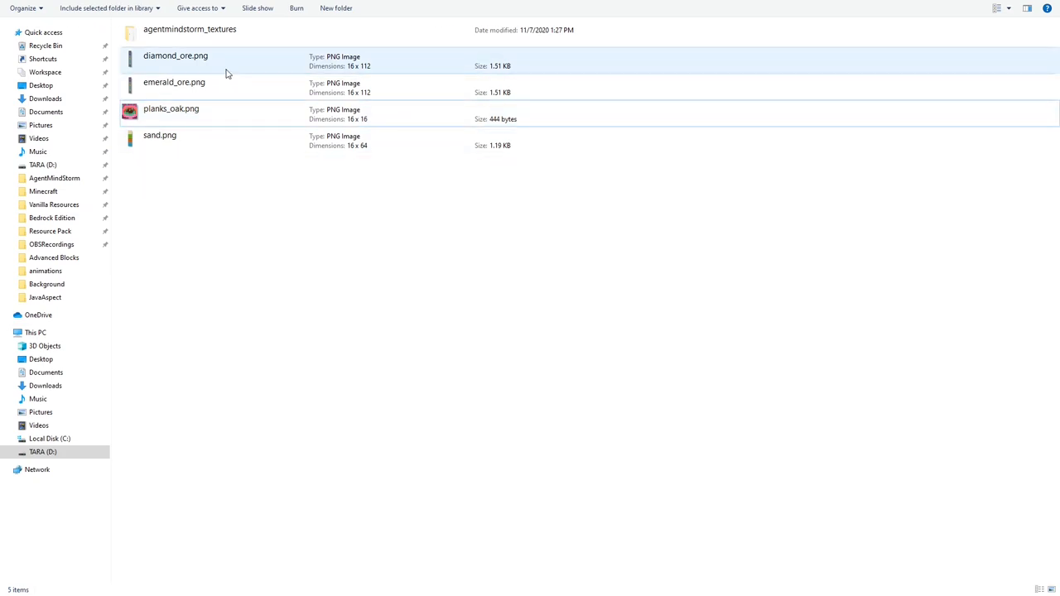
Step: Enter the beautiful_design texture folder and select green_beautiful_design.png
click(188, 30)
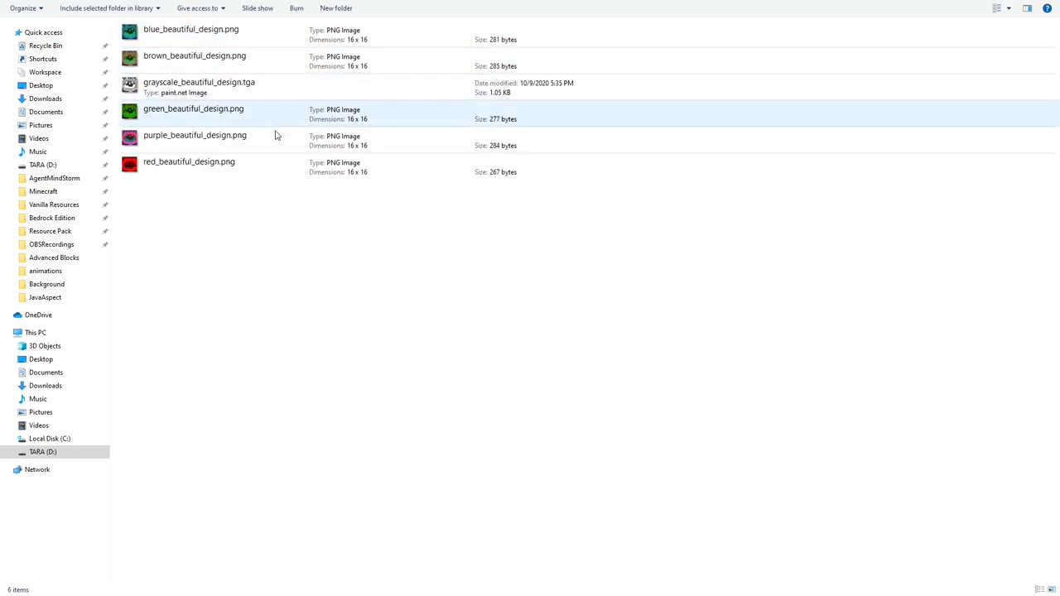
click(275, 208)
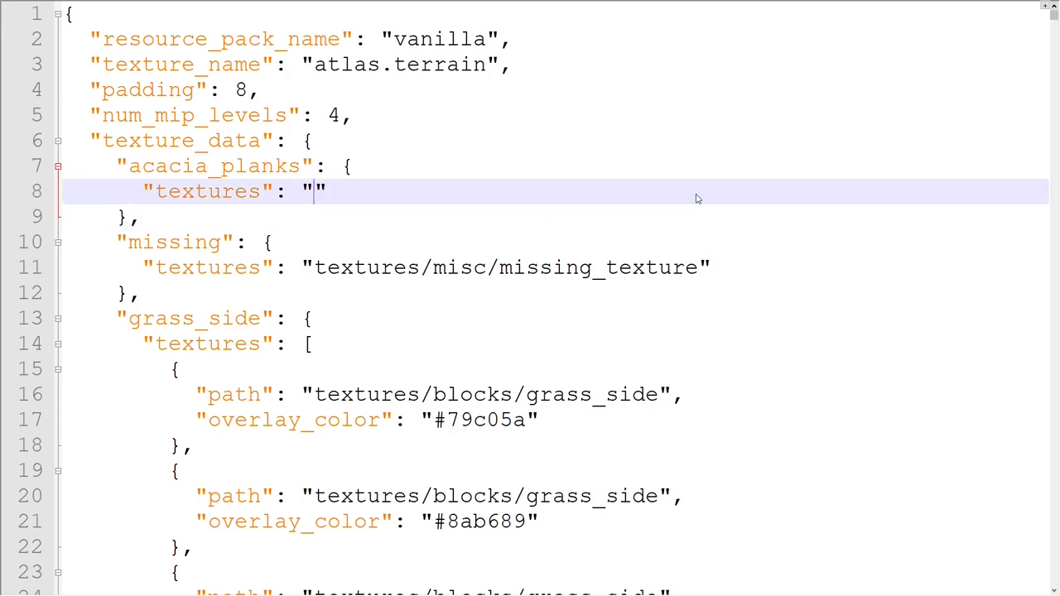
Step: Replace the acacia_planks entry name with red_beautiful_design
double_click(215, 166)
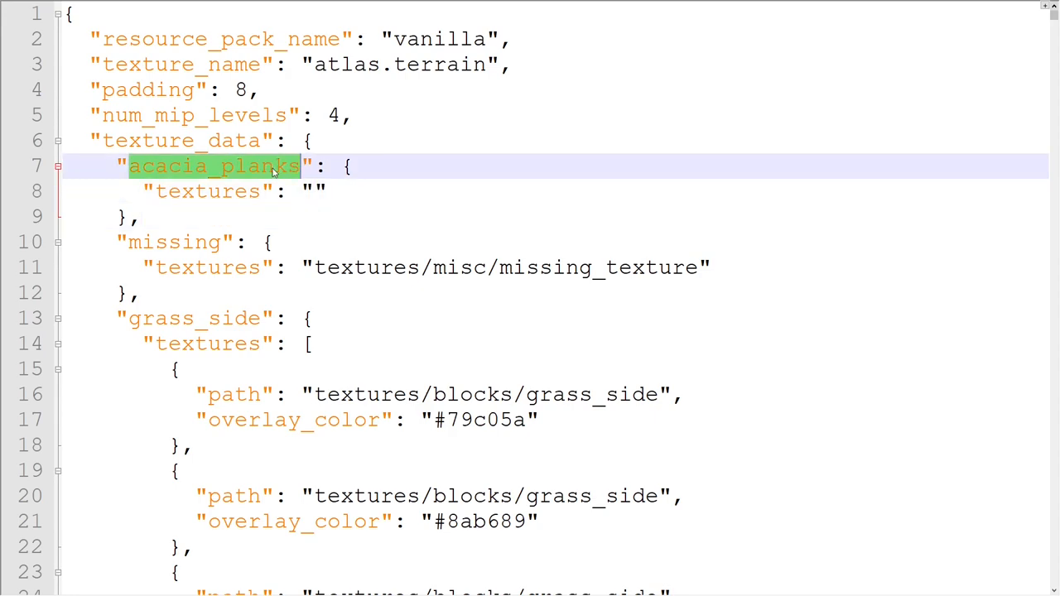
text(red_beaut": {)
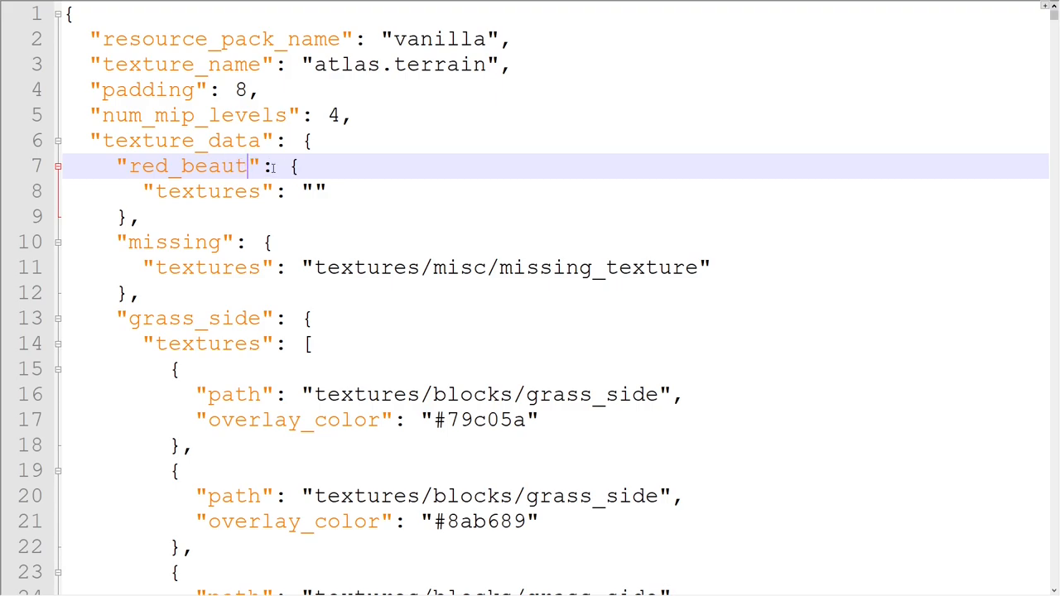
text(iful_design)
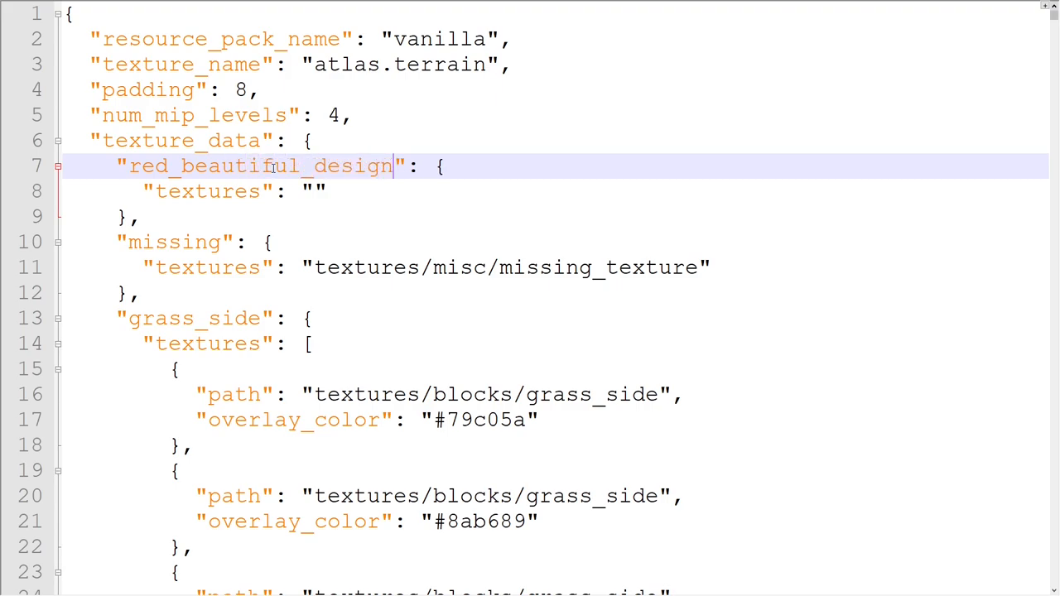
Step: Set its texture path to textures/blocks/agentmindstorm_textures/red_beautiful_design
text(textur)
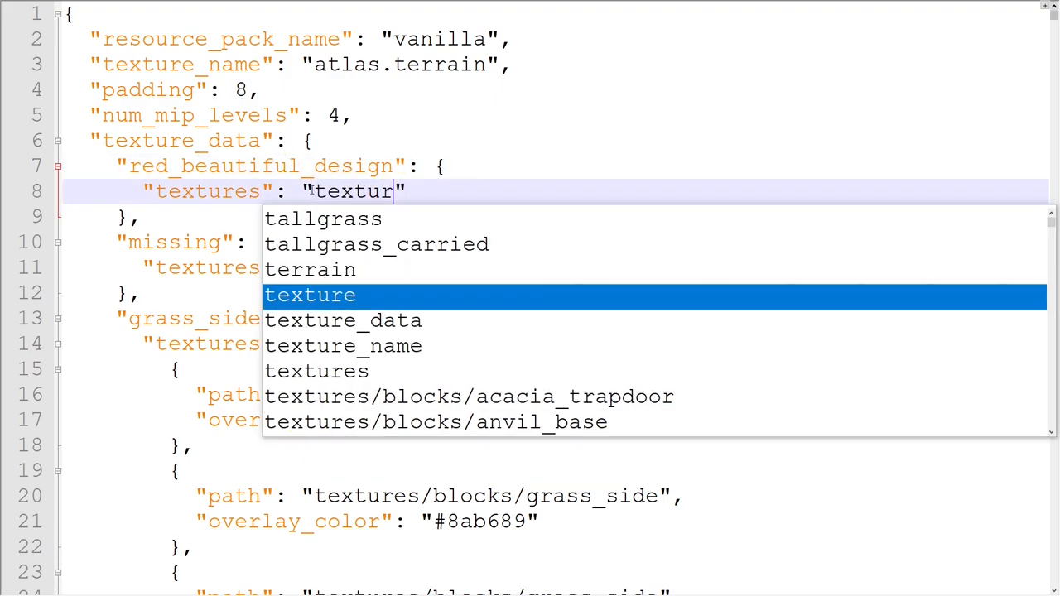
text(es/blocks/a)
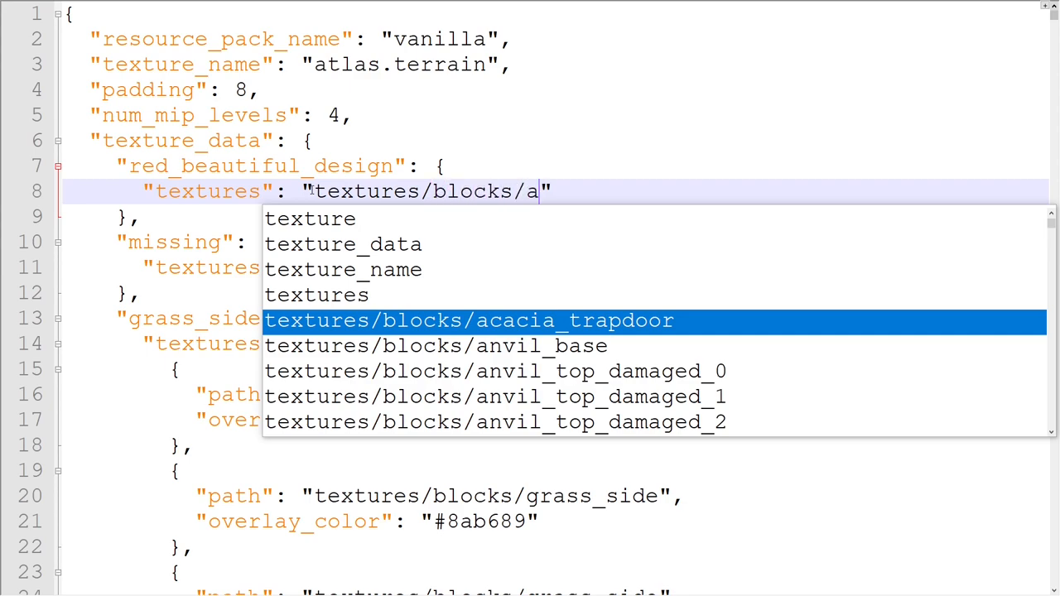
text(gentminds)
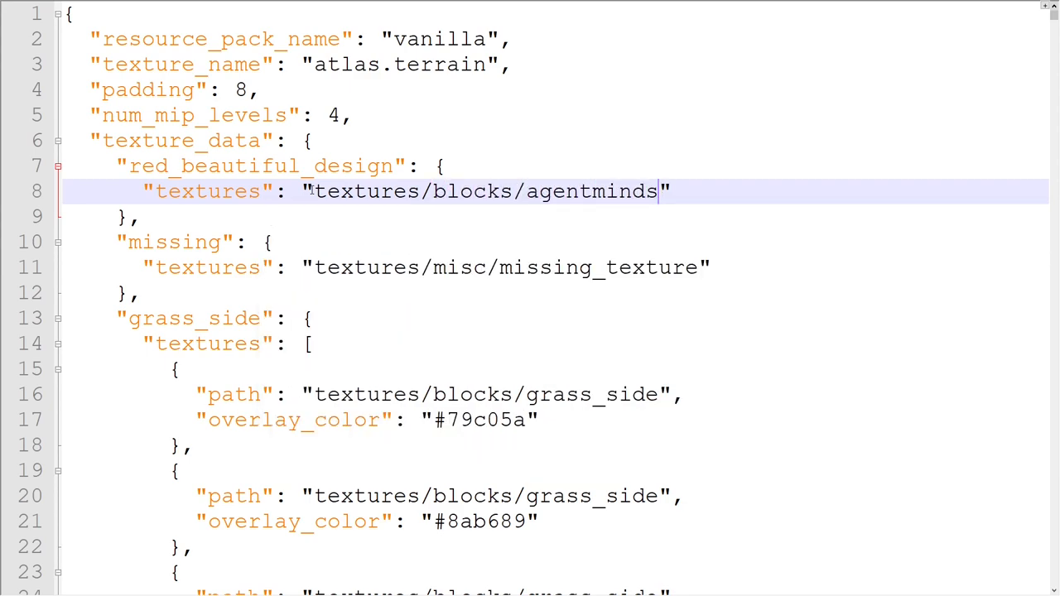
text(torm_textures)
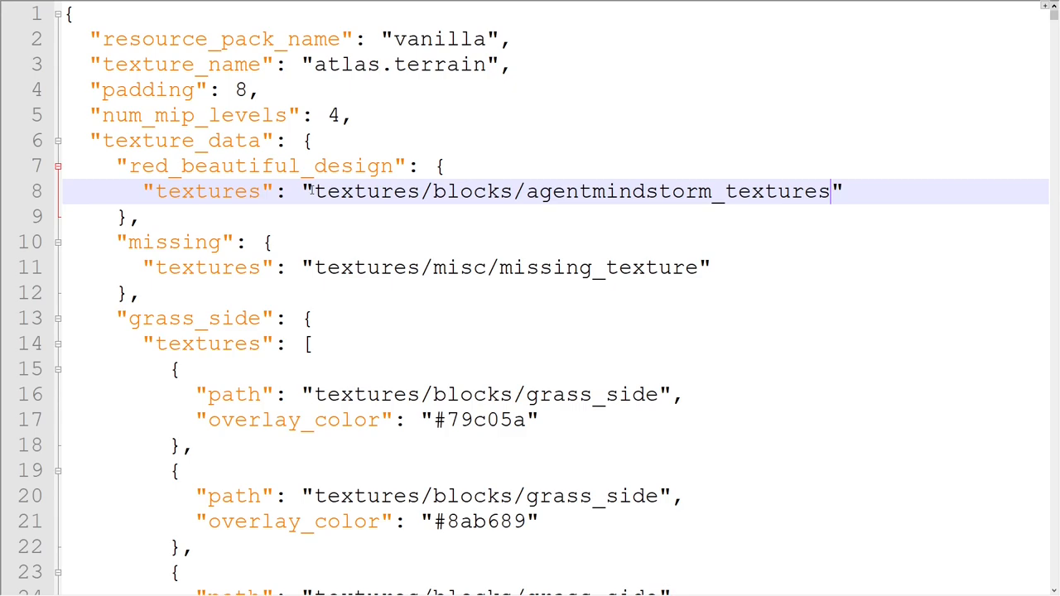
text(/red_beautiful_design)
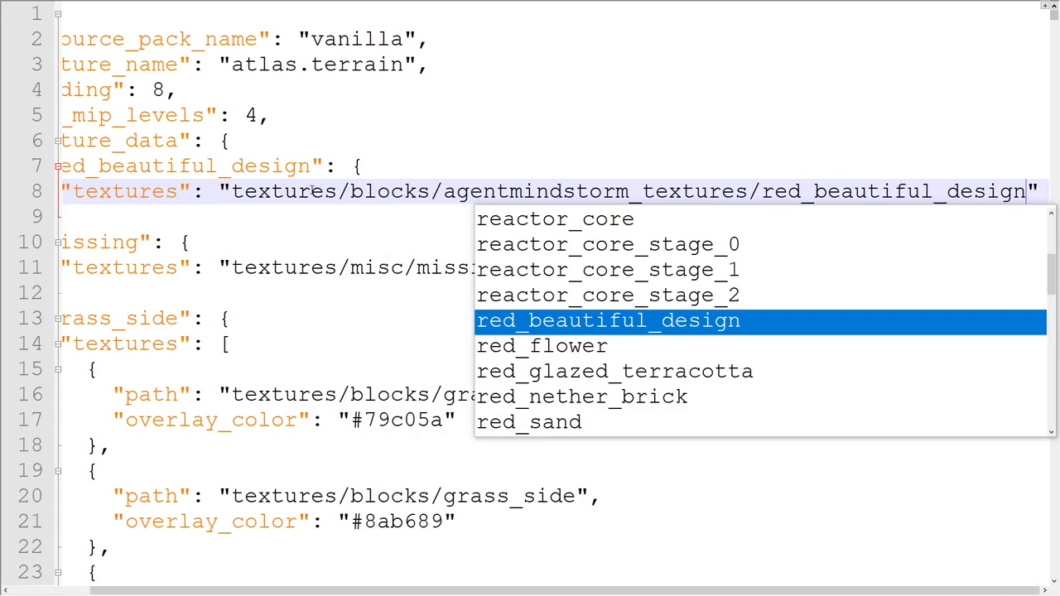
click(608, 322)
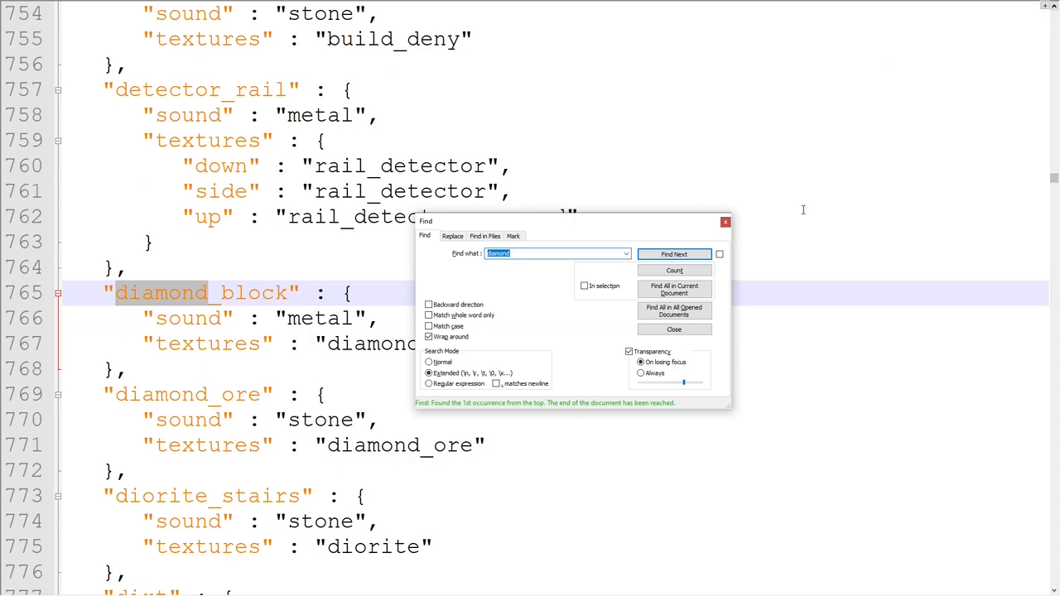
Step: Locate diamond_block in blocks.json and fill its per-face textures with the beautiful designs, including green_
click(672, 328)
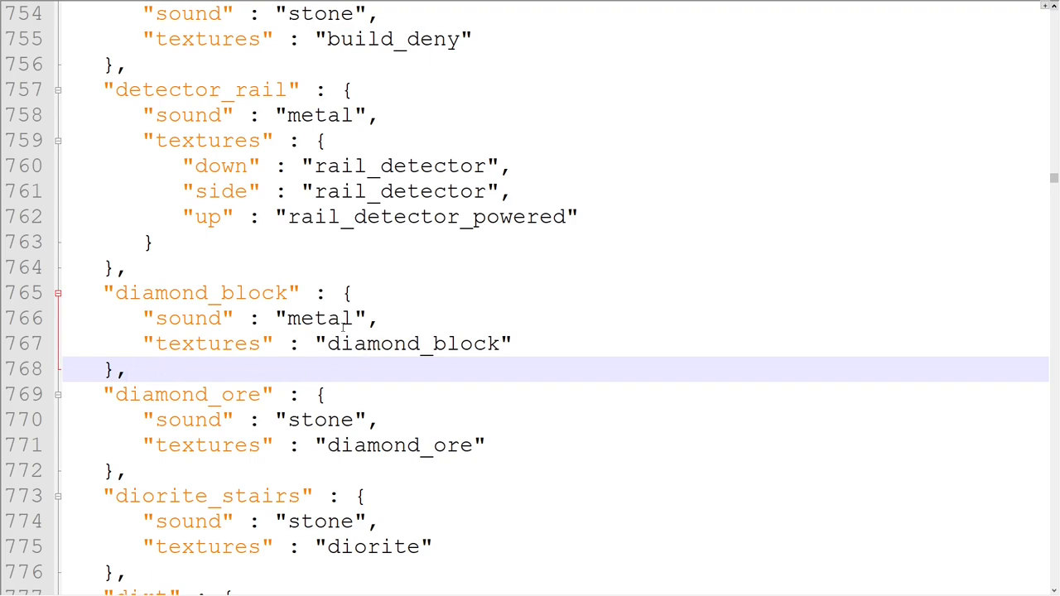
scroll(down, 3)
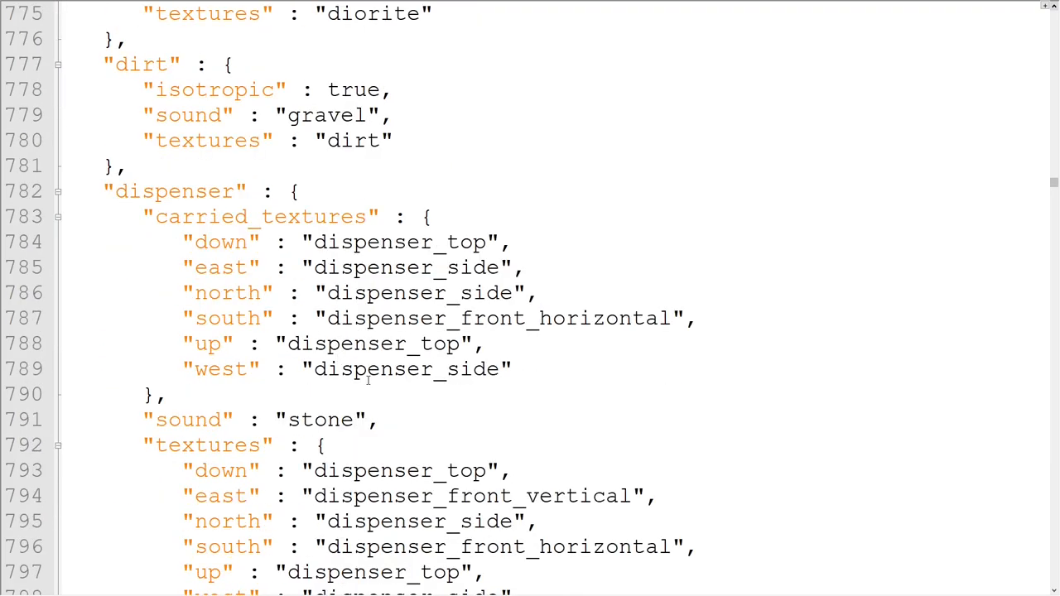
scroll(down, 3)
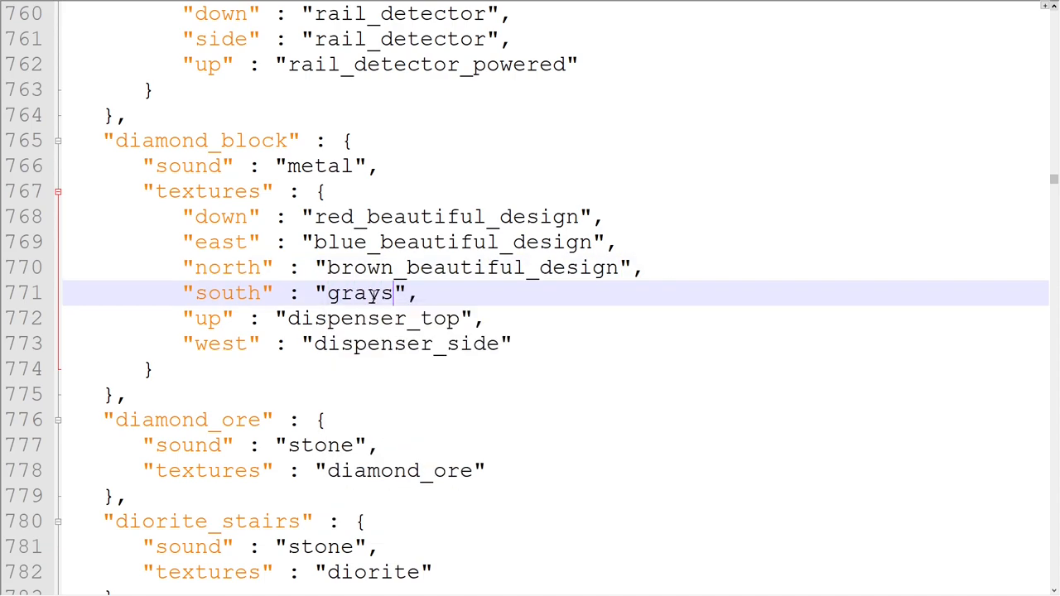
text(green_)
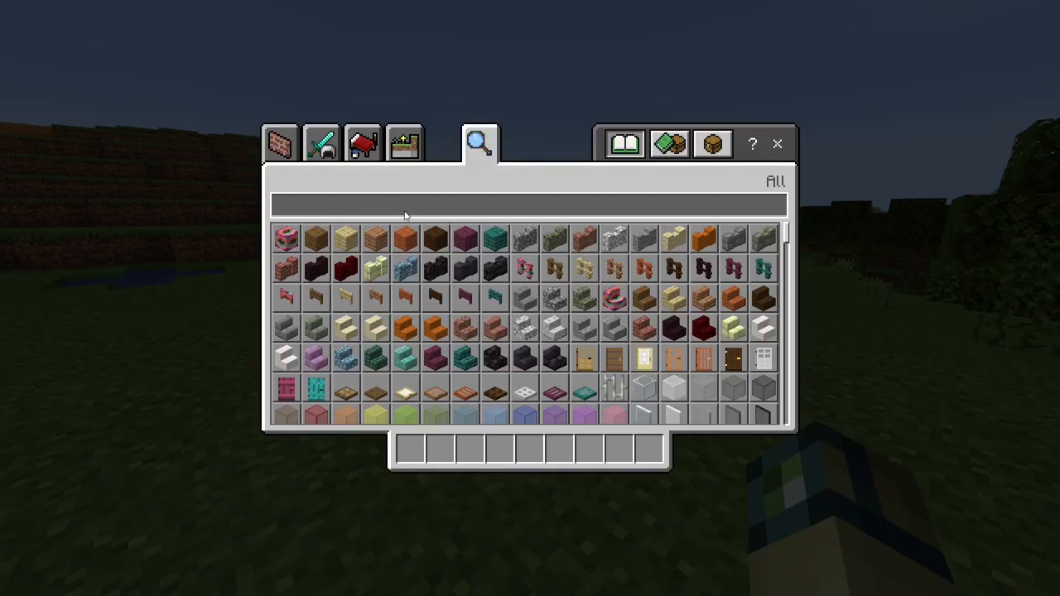
Step: Search the creative inventory for 'block of d' and place diamond blocks to preview the textures
text(block of d)
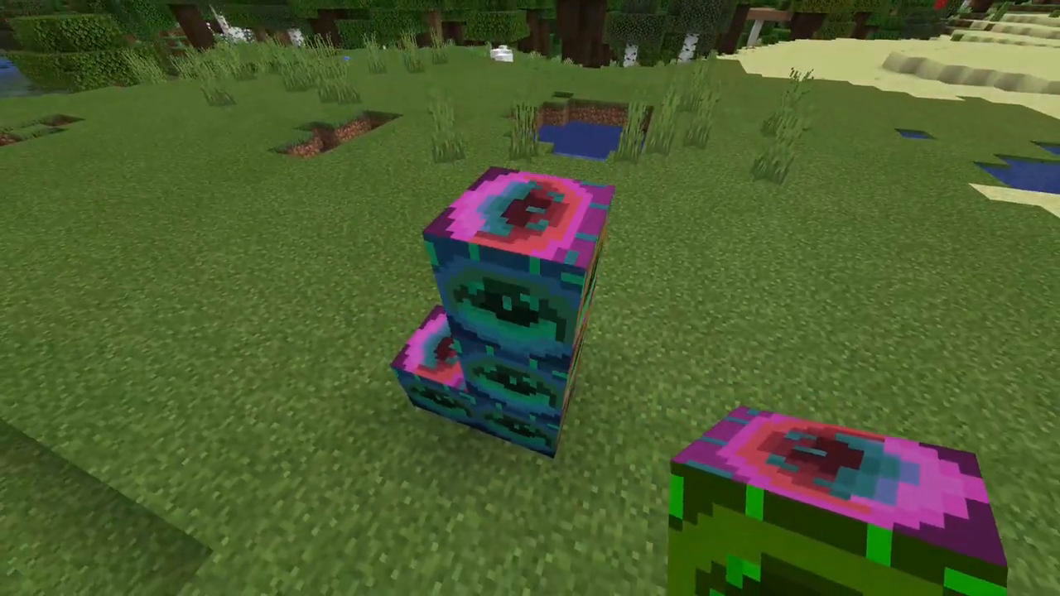
mouse_move(530, 298)
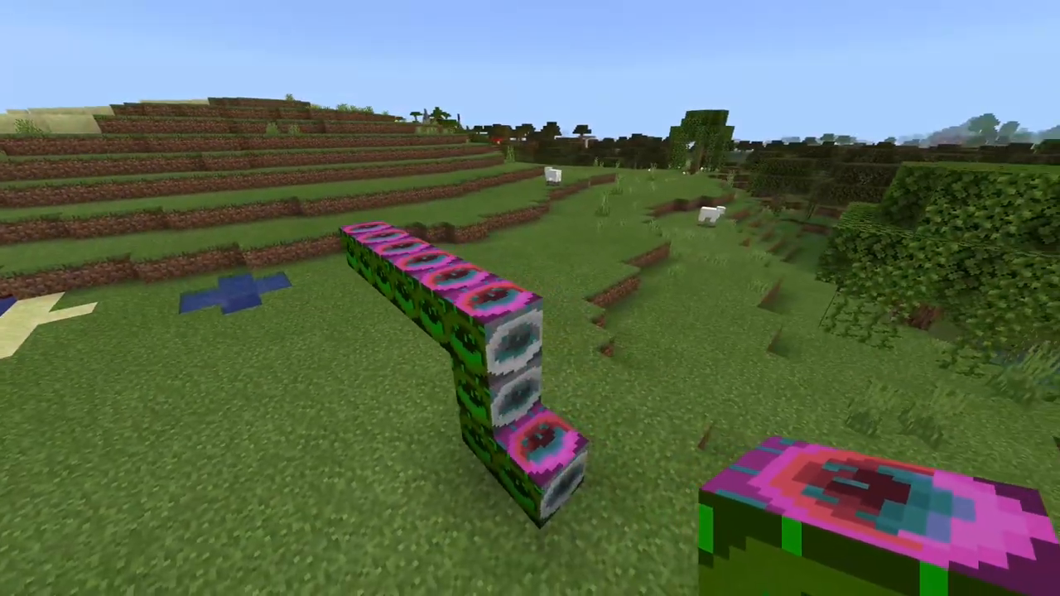
mouse_move(530, 298)
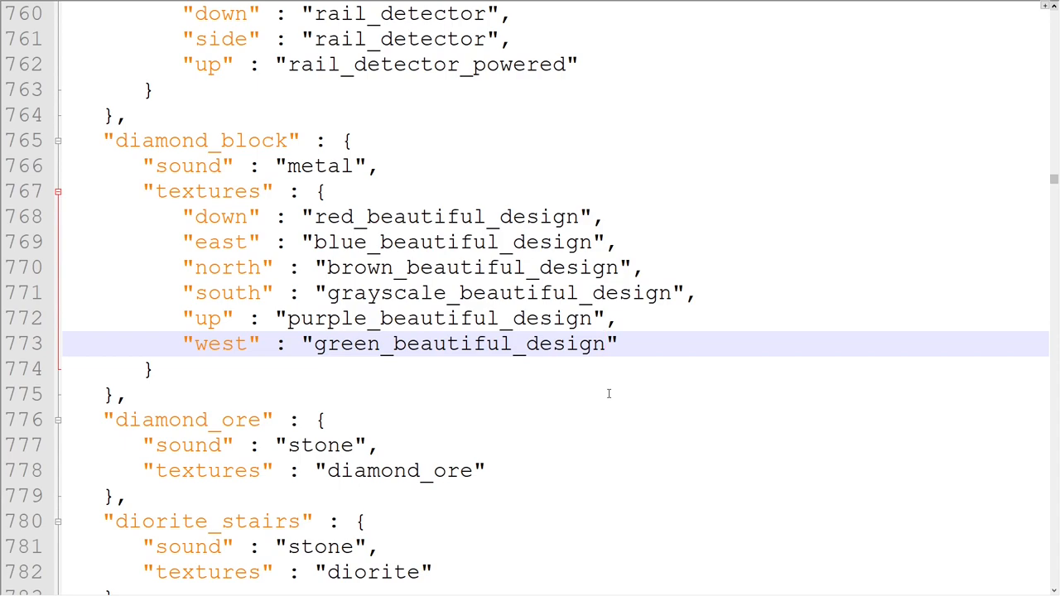
Step: Add "carried_textures": "diamond_block" after the textures object
click(608, 343)
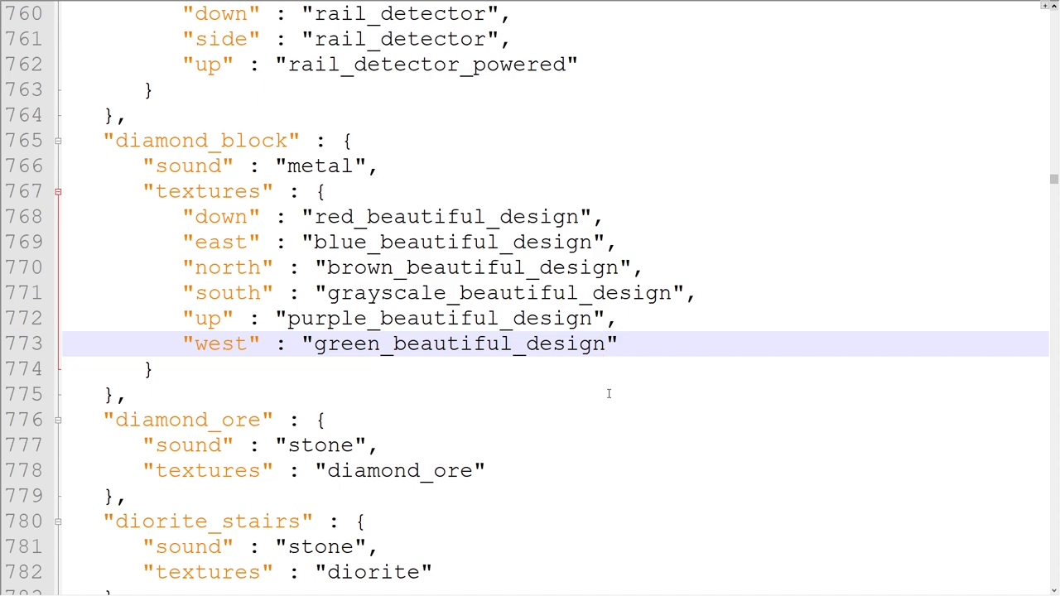
click(610, 343)
text(,)
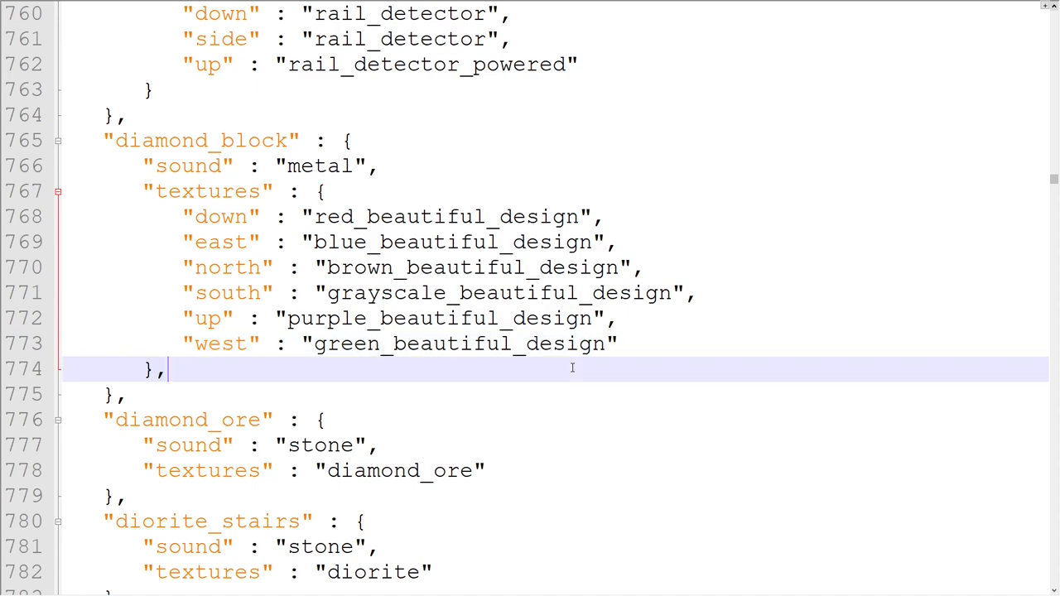
text(carried_textures":)
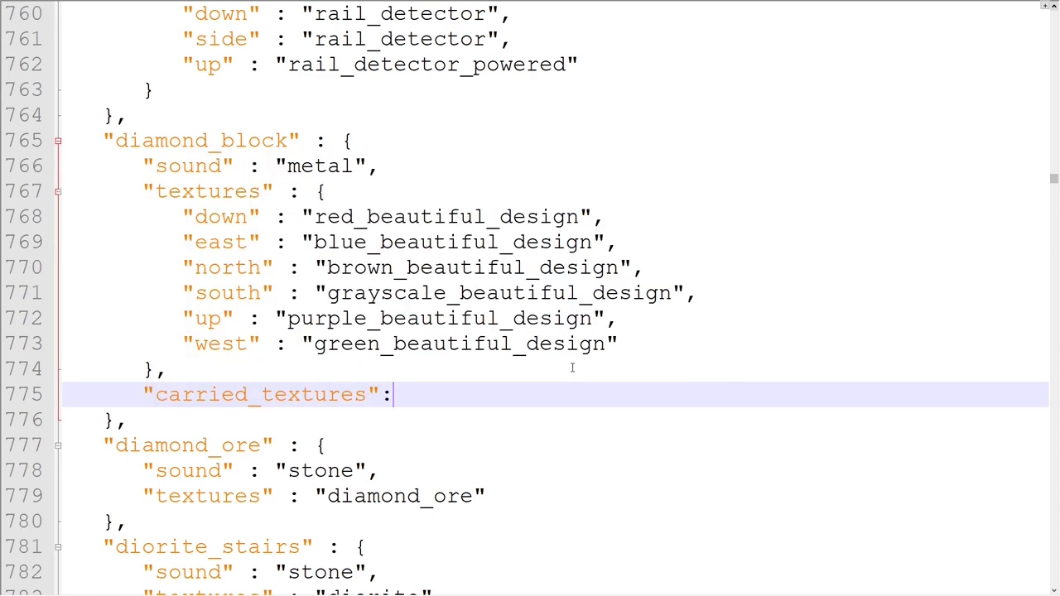
text("")
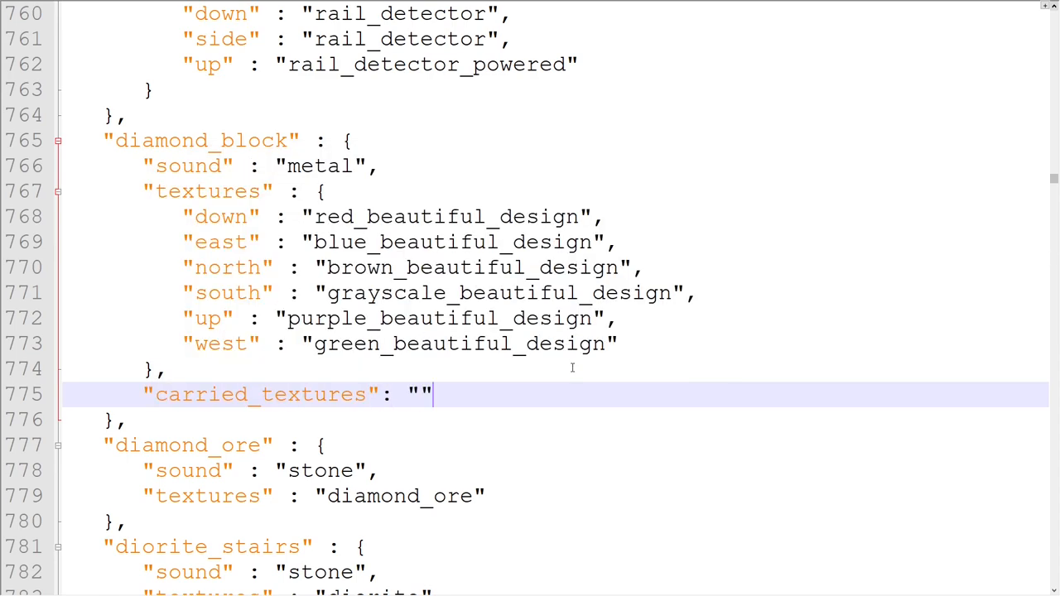
text(diamond_block)
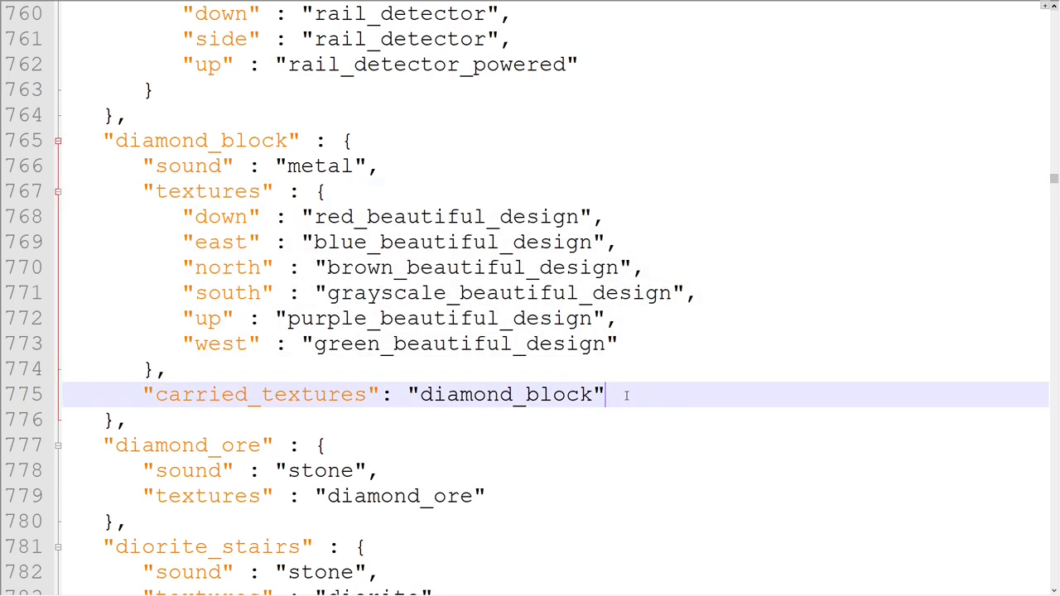
Step: Add an isotropic map with per-face true/false values, south and up false
text(isot)
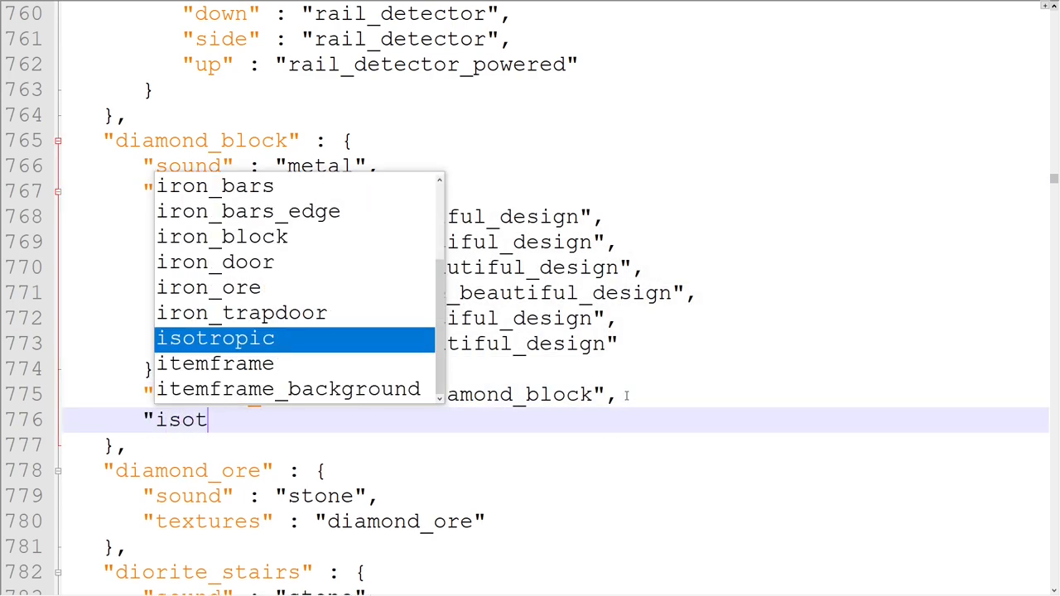
key(Enter)
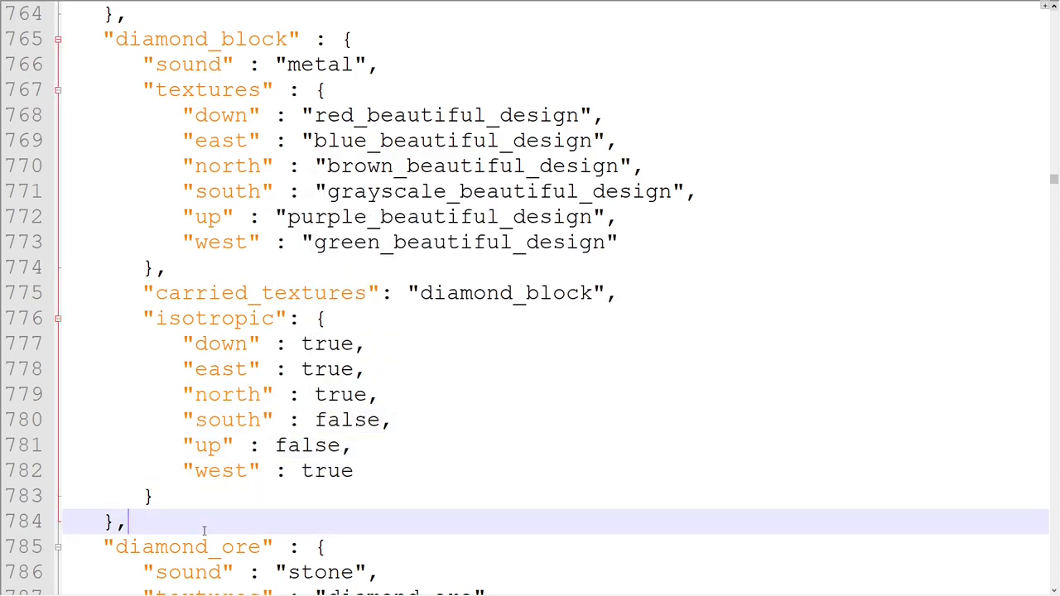
mouse_move(510, 477)
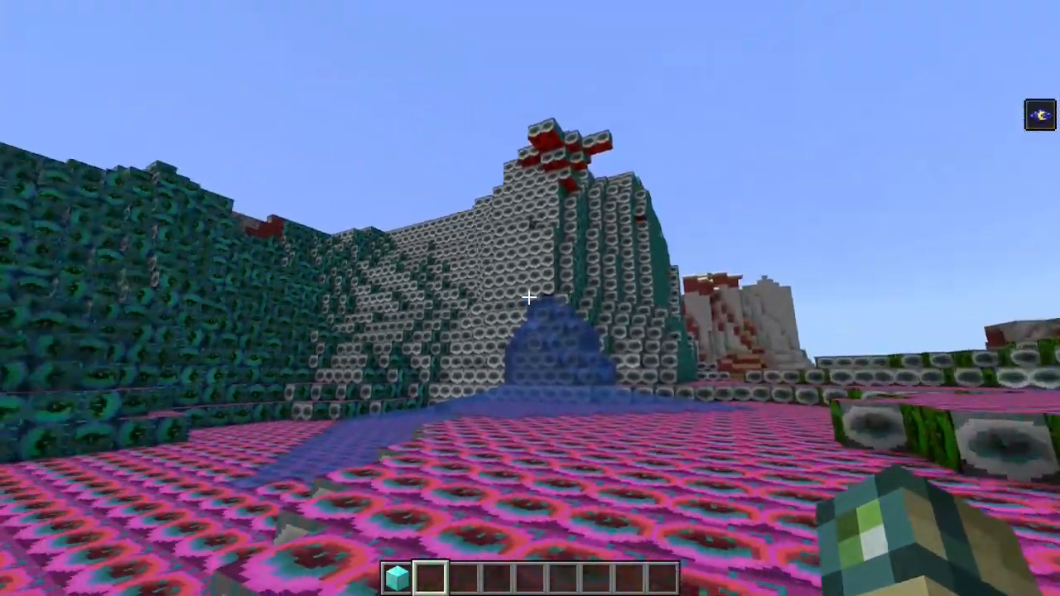
mouse_move(530, 298)
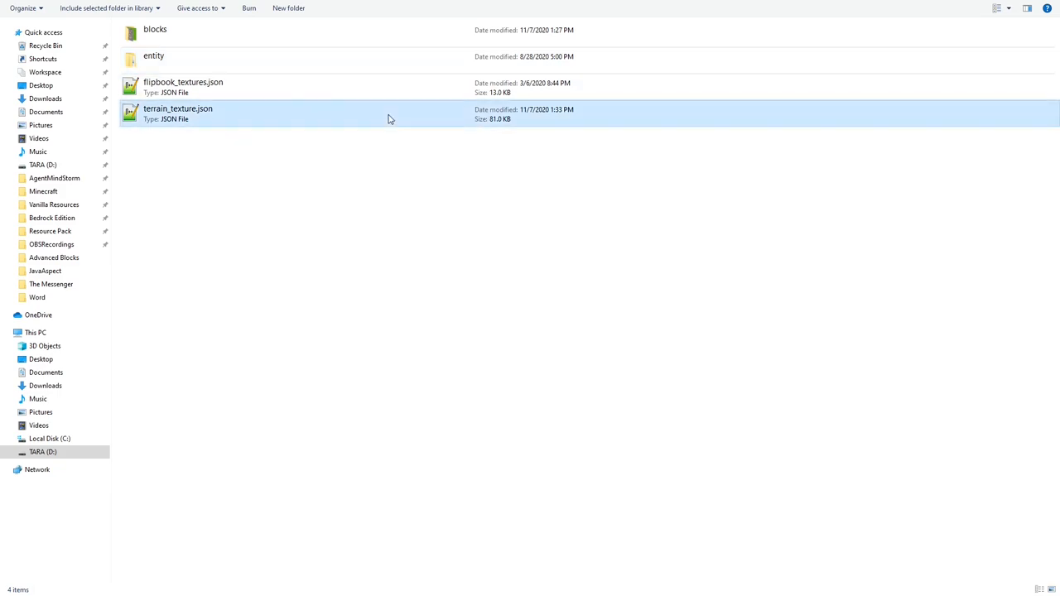
Step: Open terrain_texture.json in Notepad++ after inspecting the textured world
double_click(179, 113)
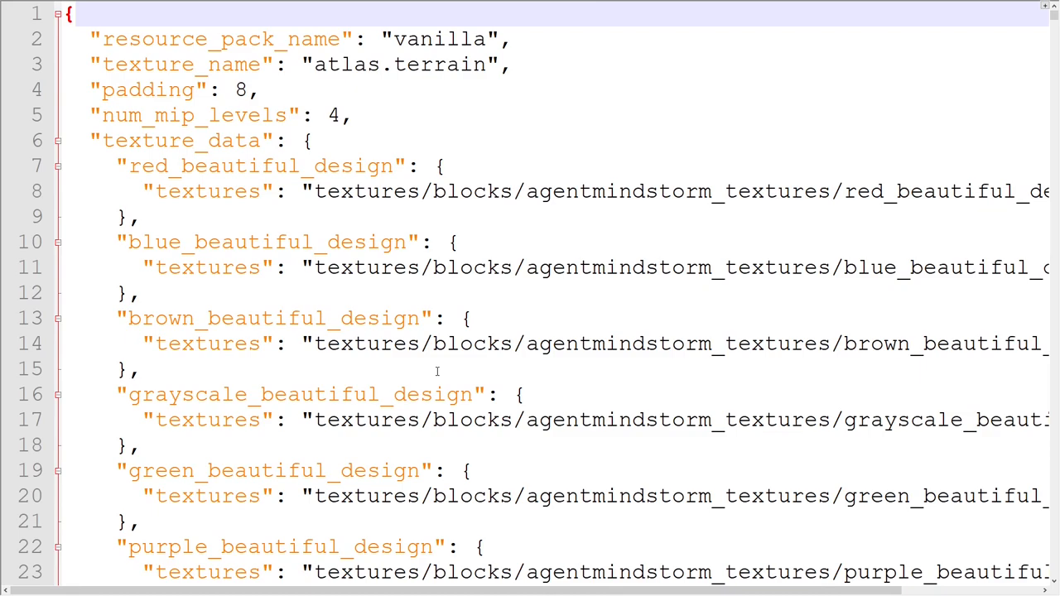
Step: Find the stone entry and start a variations array of weighted image1/image2 paths for stone, sand and clay
text(val)
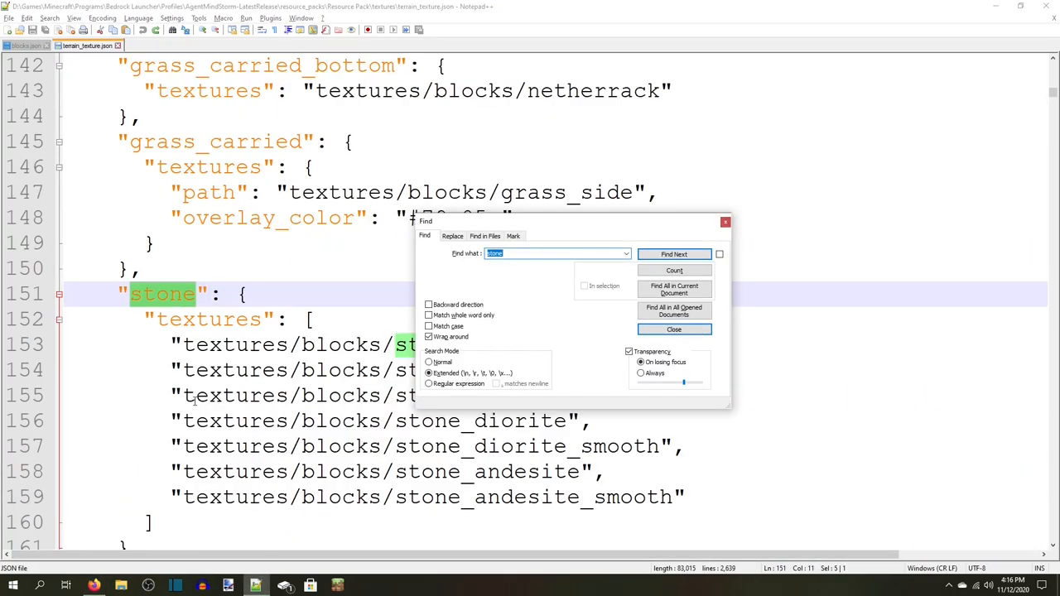
click(674, 330)
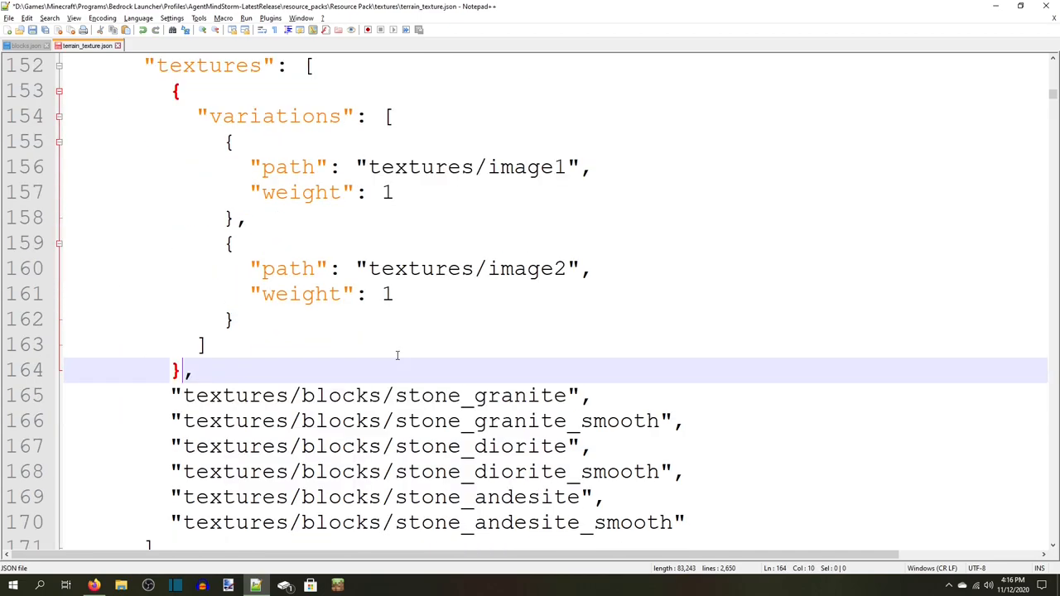
scroll(down, 3)
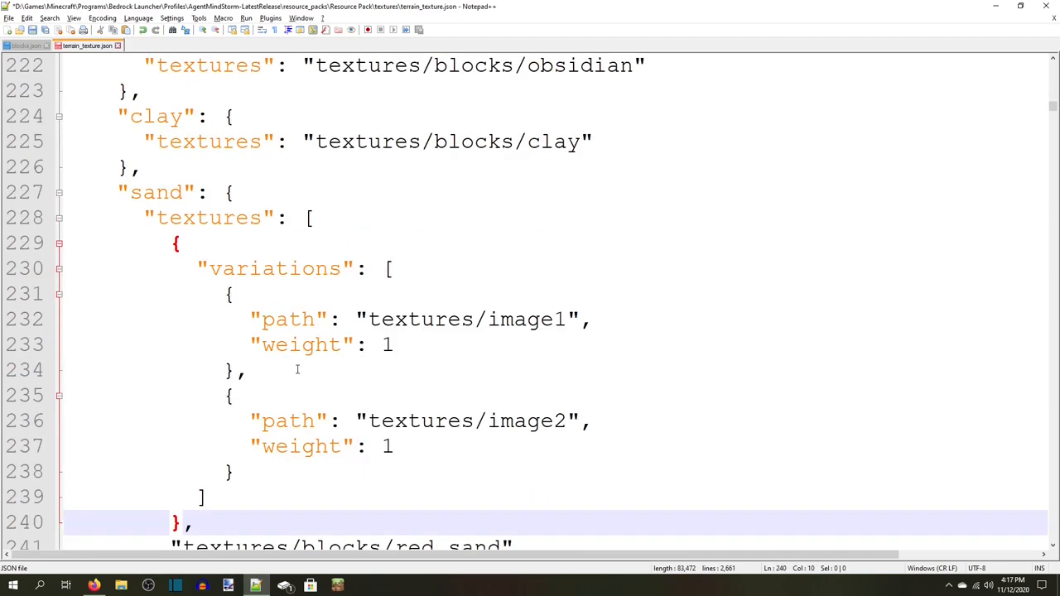
scroll(down, 3)
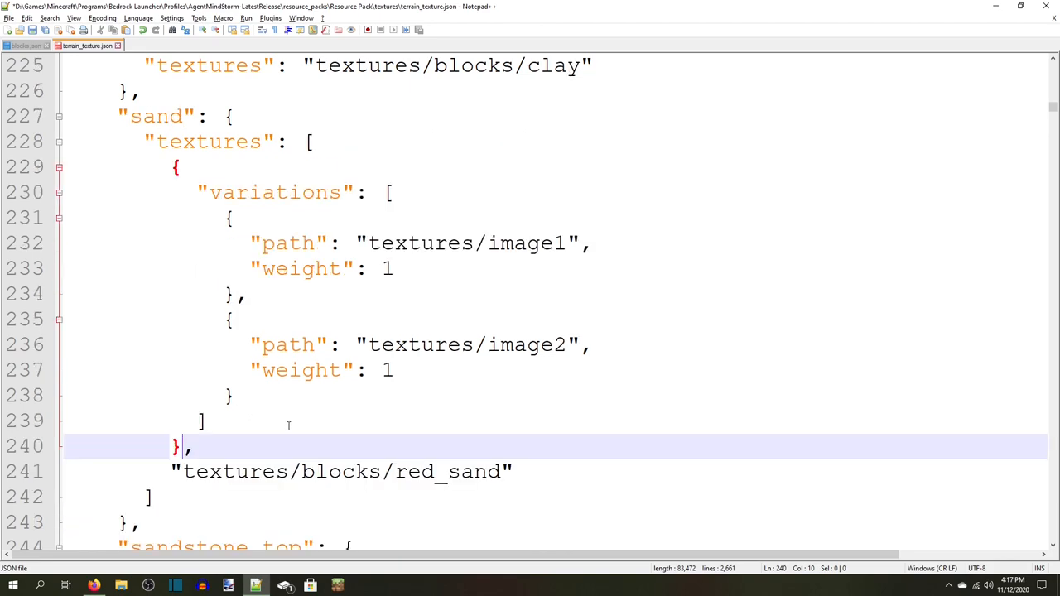
mouse_move(305, 436)
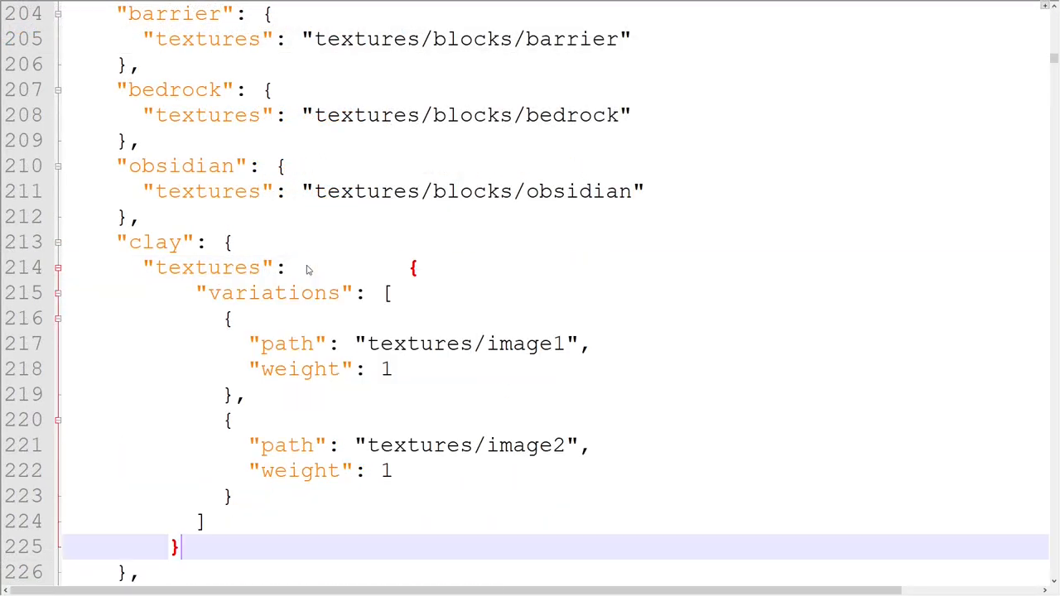
text([)
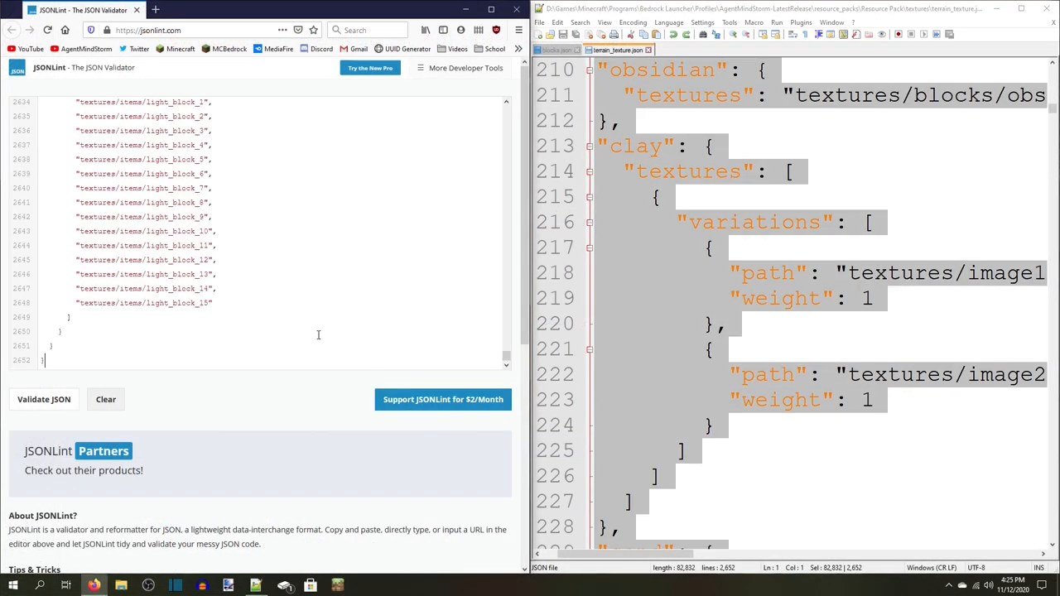
Step: Validate the pasted JSON in JSONLint
click(43, 399)
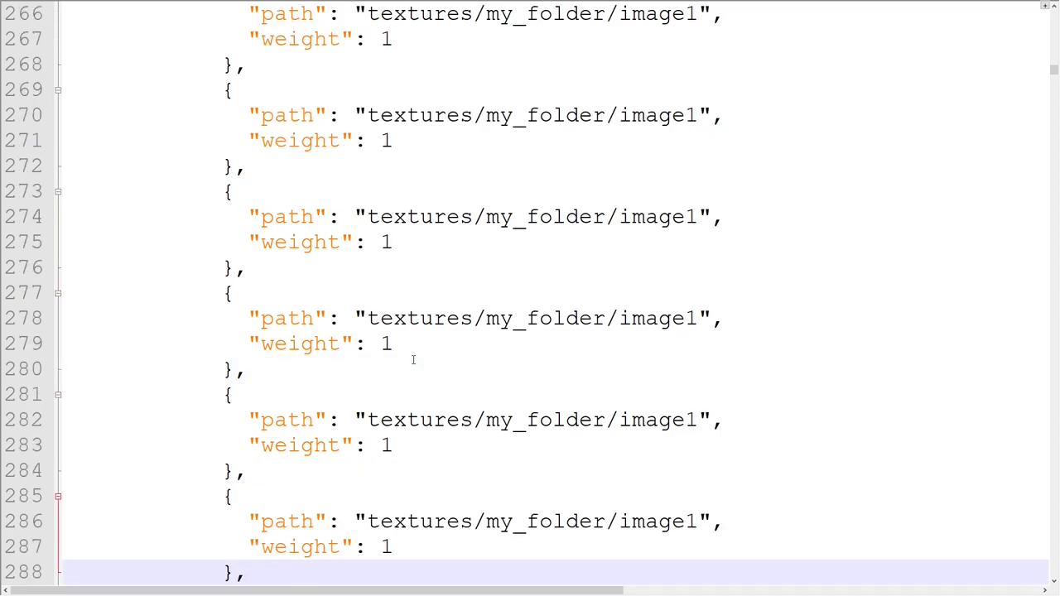
Step: Review the clay variations and raise the first image1 variation's weight from 1 to 10000
scroll(down, 3)
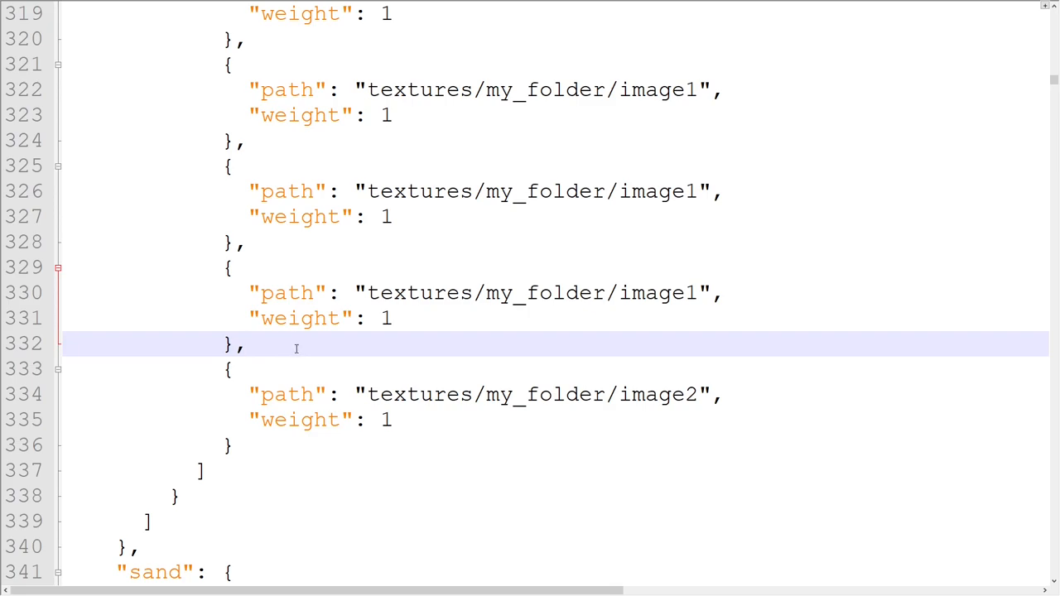
double_click(300, 318)
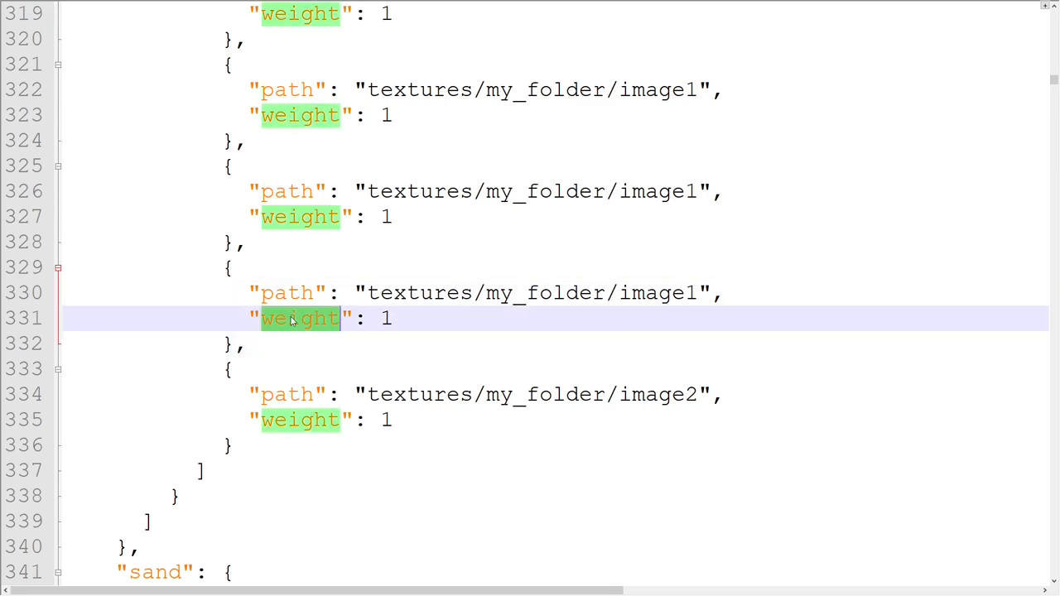
double_click(417, 293)
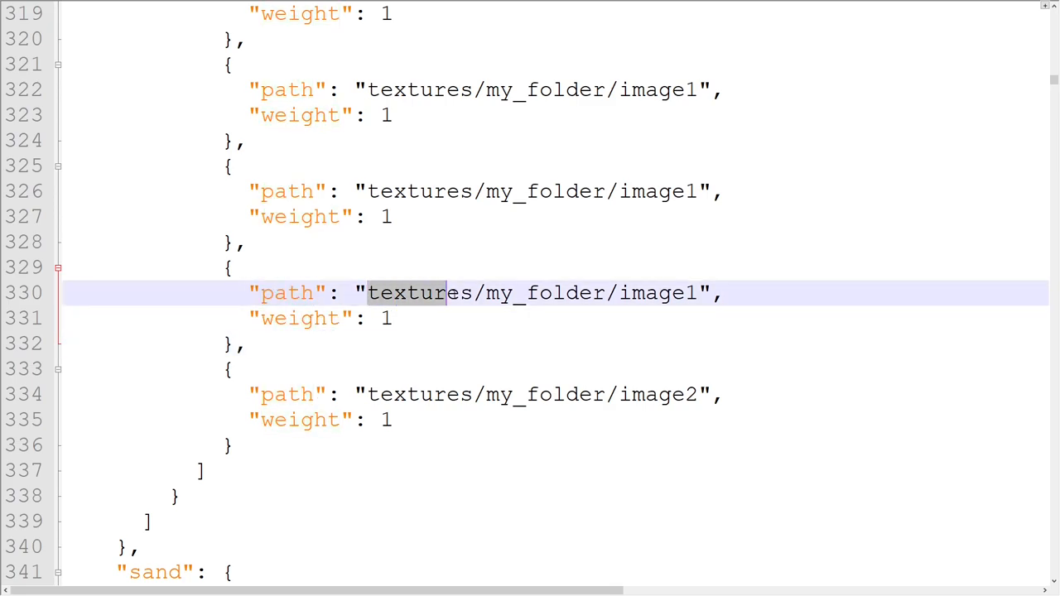
drag(414, 292, 696, 292)
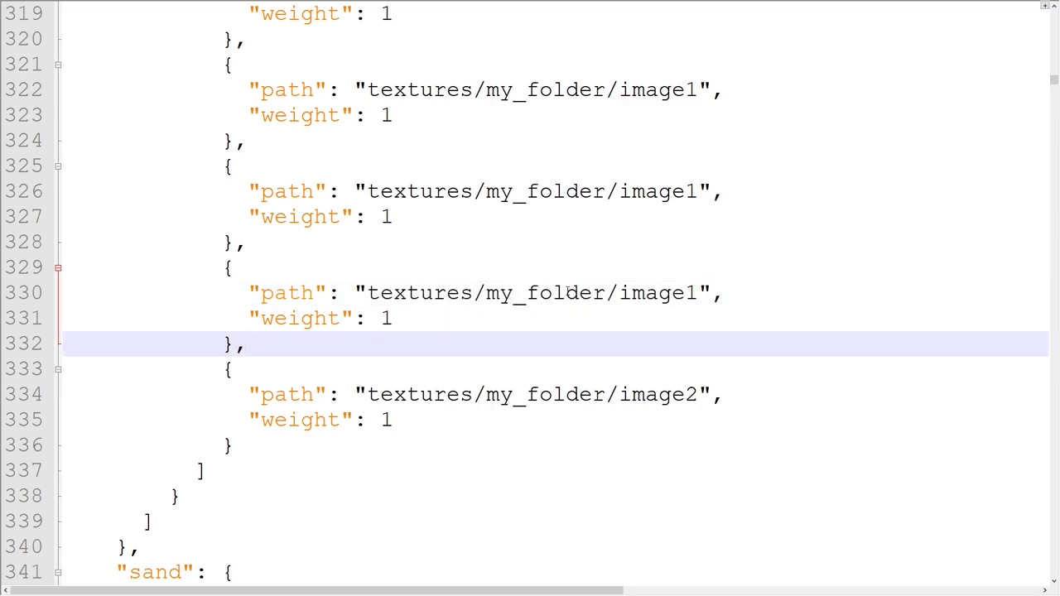
click(247, 343)
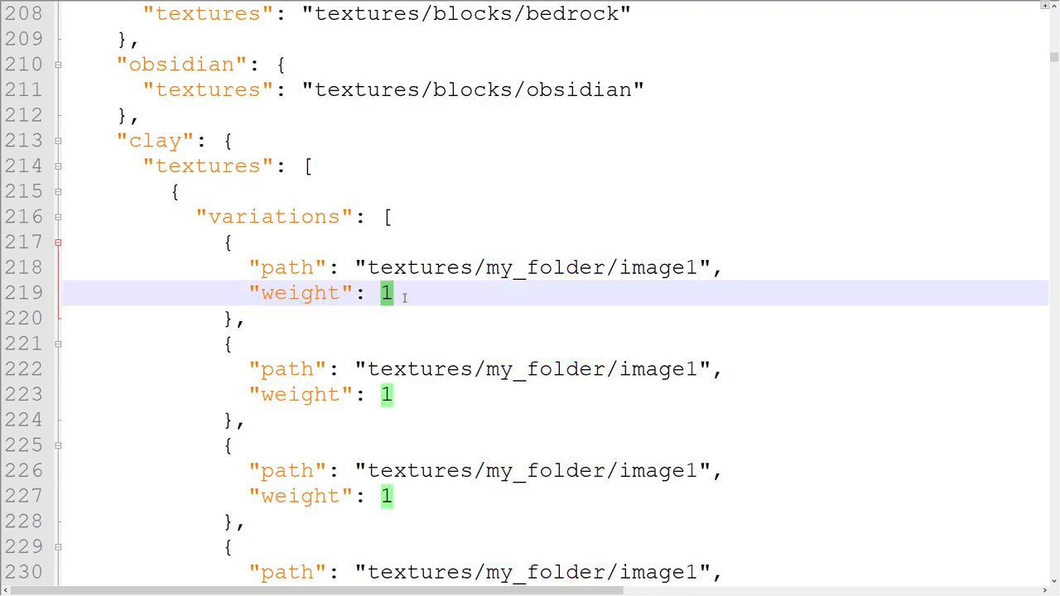
text(0000)
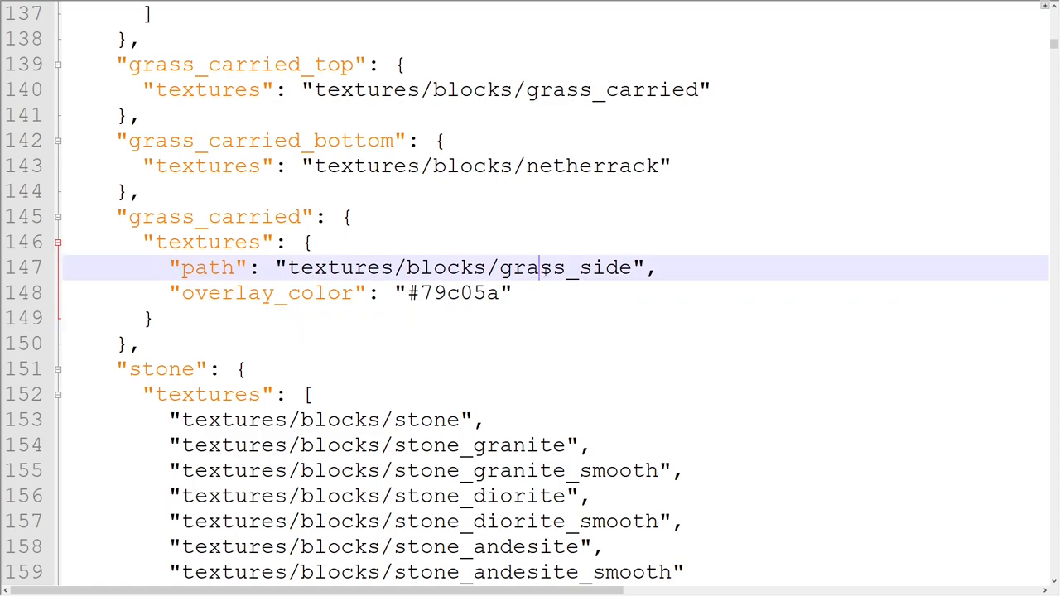
Step: Turn brick's texture into an object with overlay_color #000000 and path textures/blocks/brick
click(530, 318)
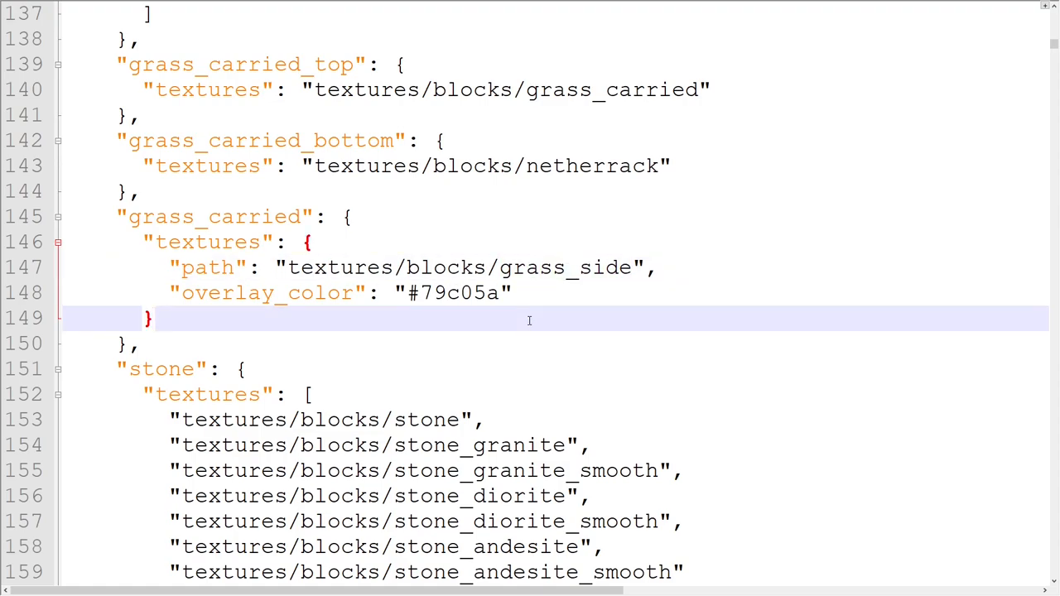
scroll(down, 3)
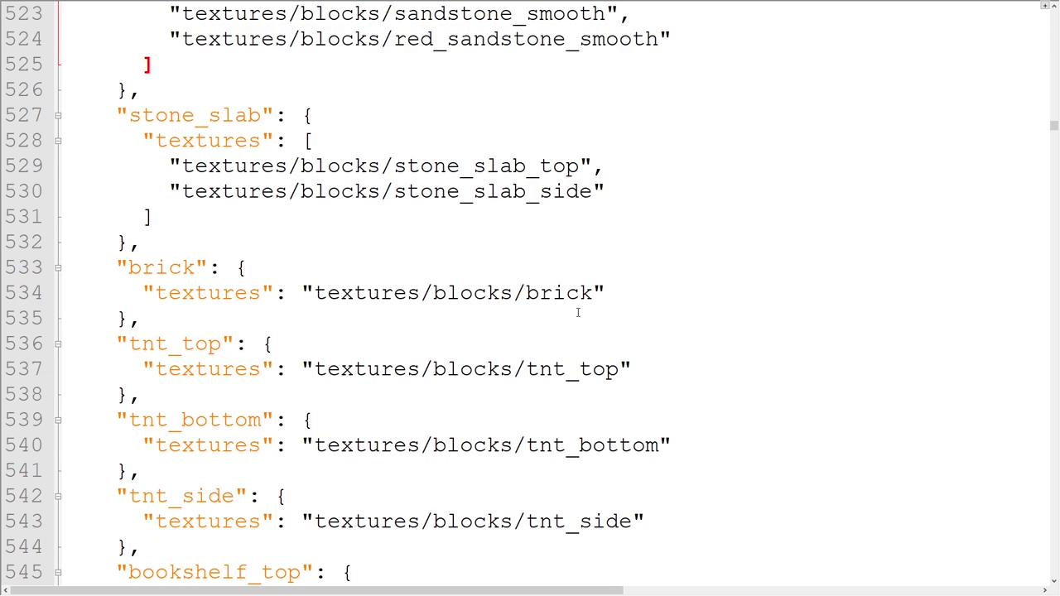
double_click(451, 291)
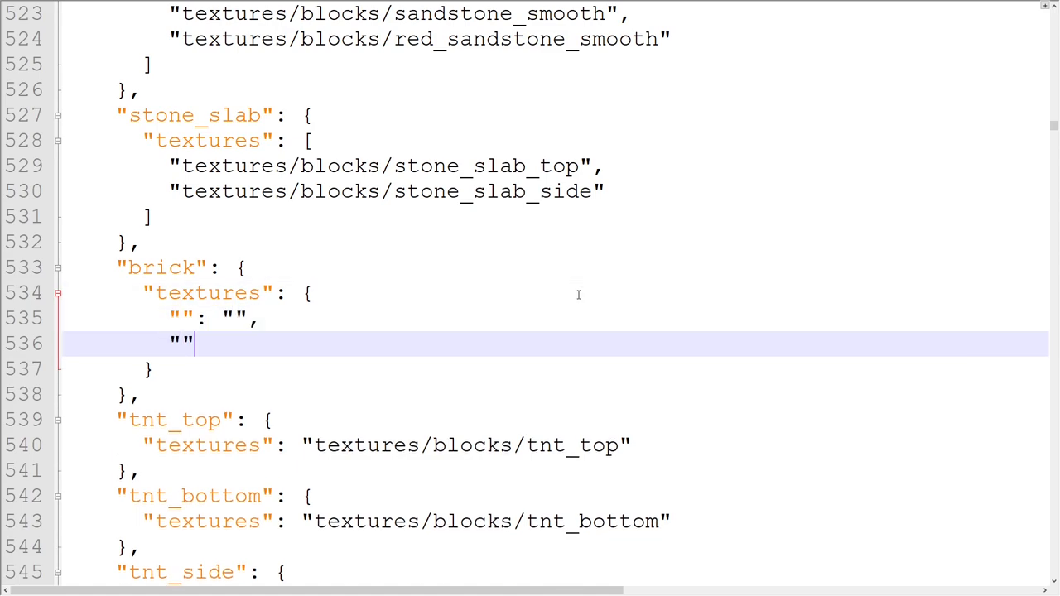
click(179, 318)
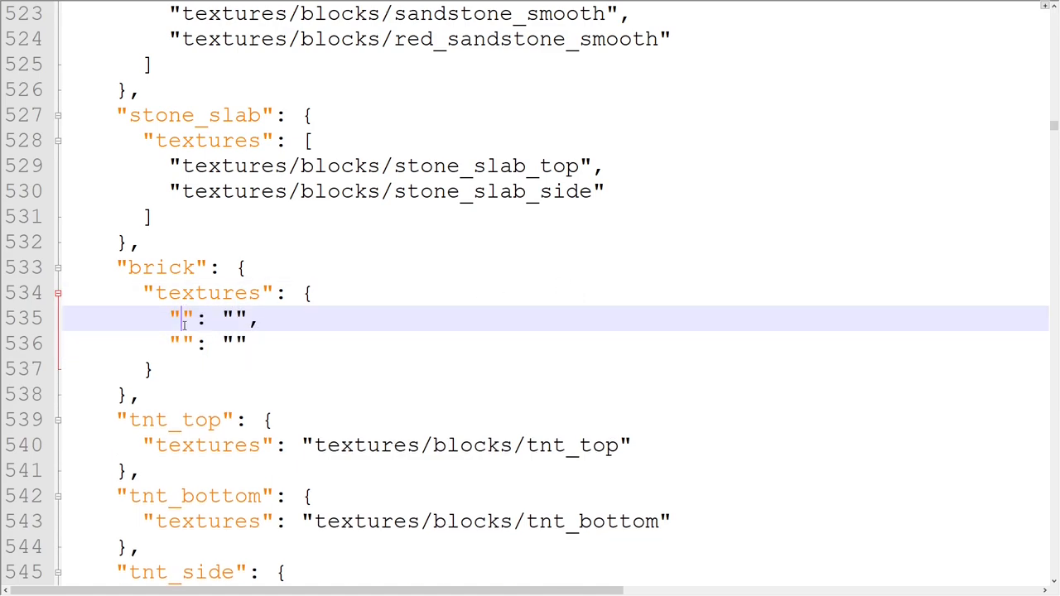
text(overlay_color)
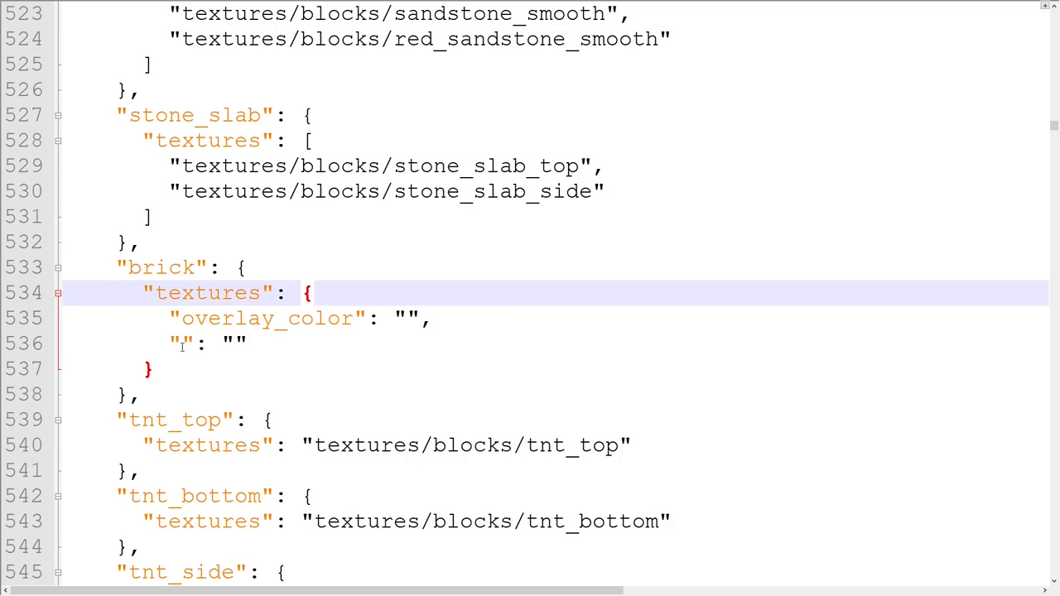
text(path)
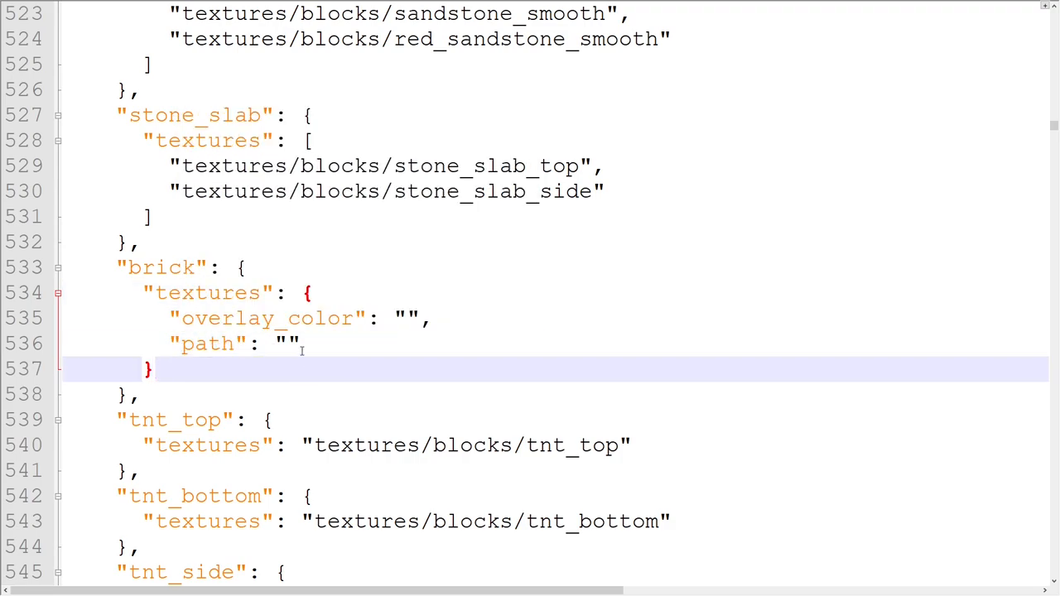
text(textures/blocks/brick)
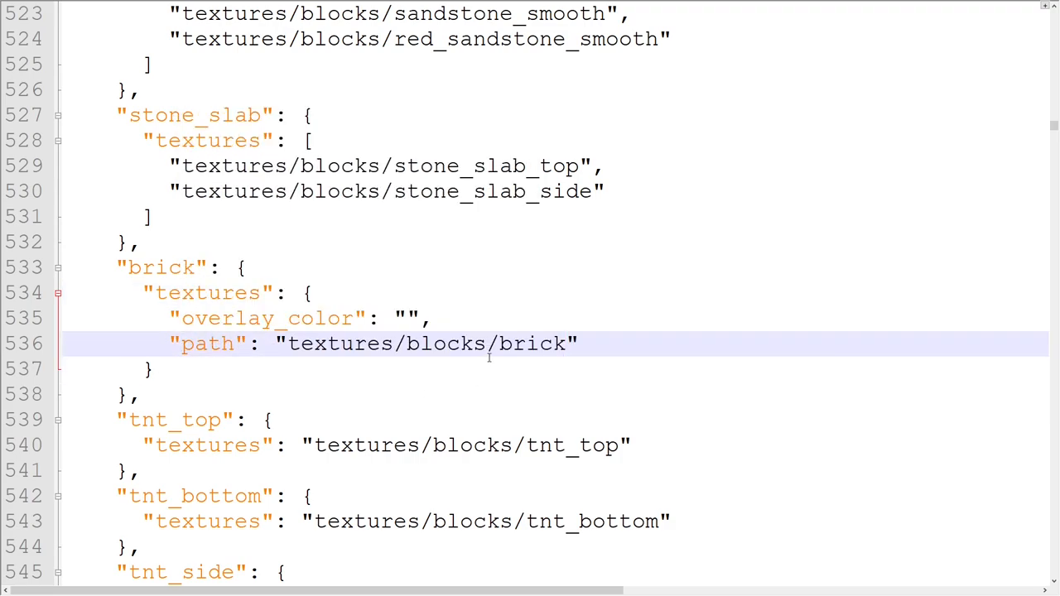
text(#0)
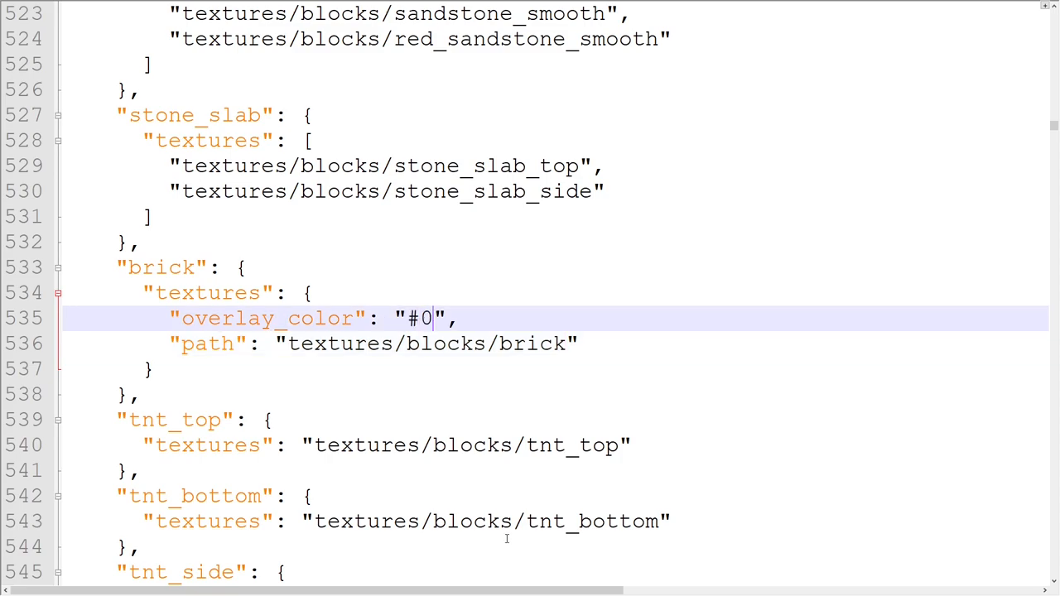
text(00000)
text(")
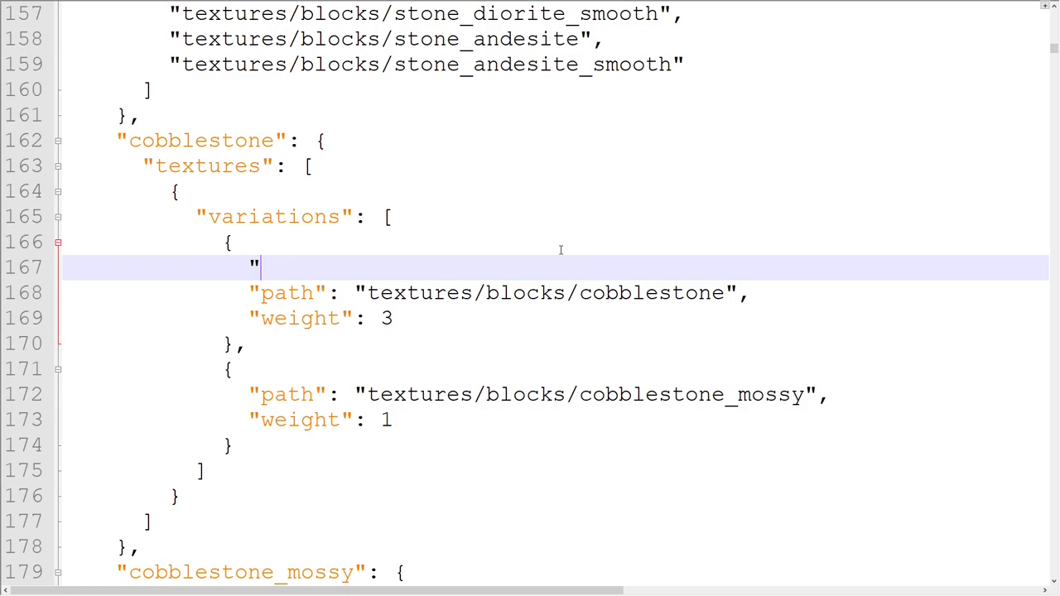
Step: Give the main cobblestone variation an overlay_color of #FFFFFF
text(overlay_color": "#)
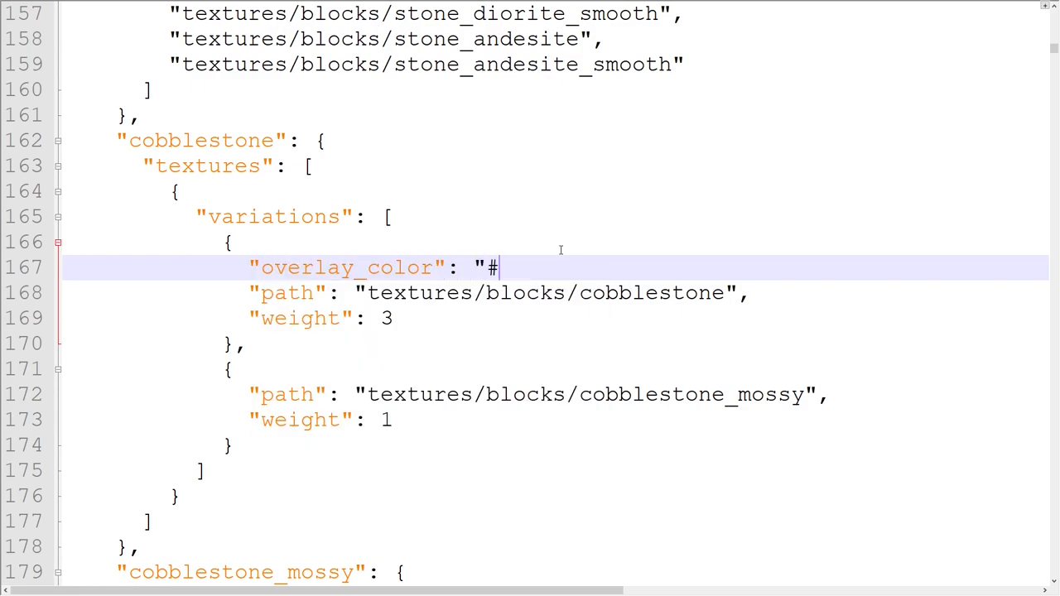
text(FFFFFF",)
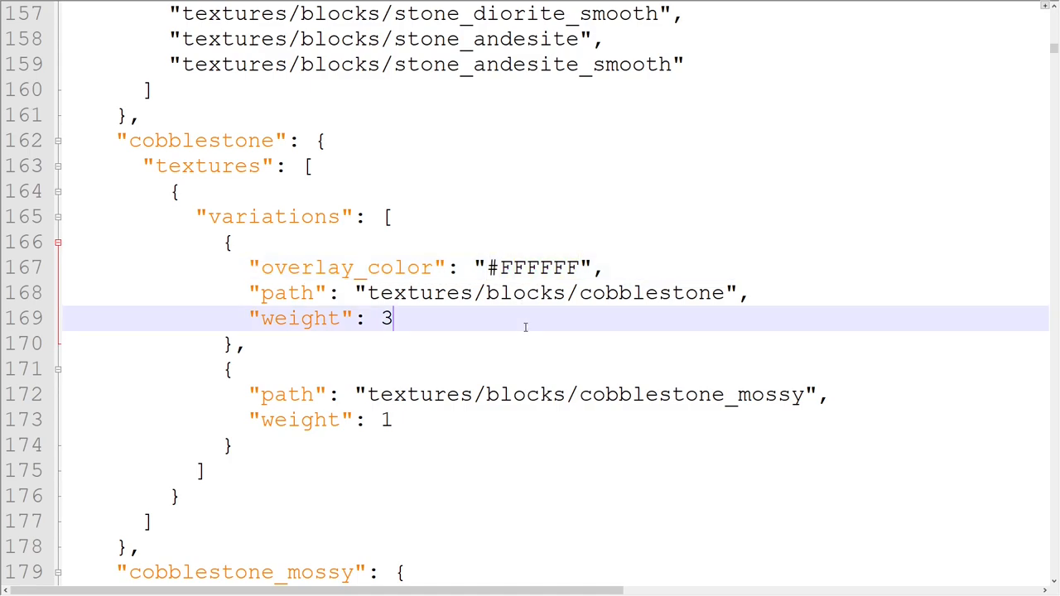
double_click(533, 268)
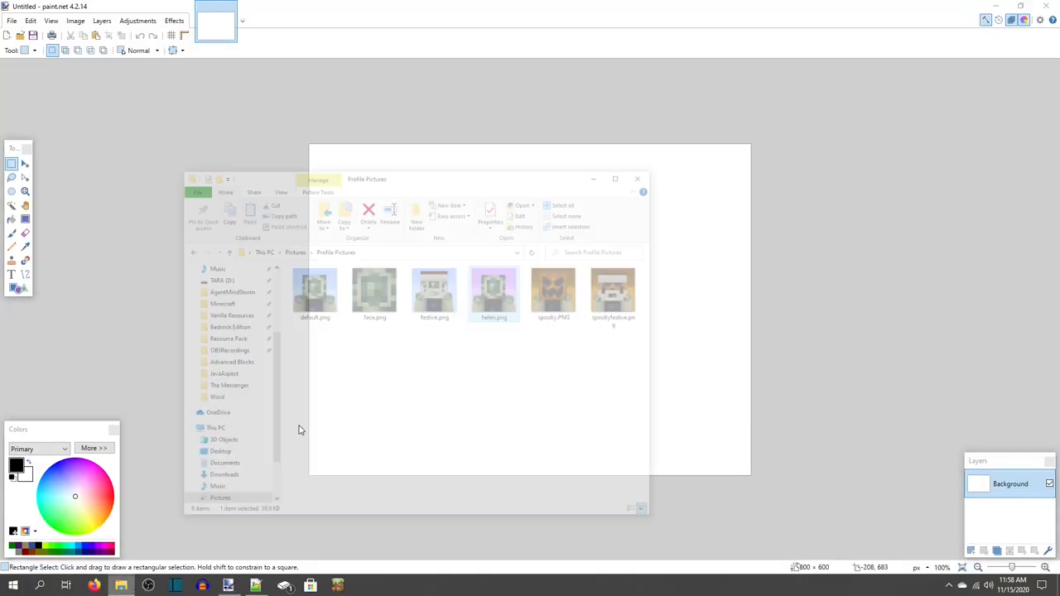
Step: Open fallen.png in paint.net and sample its lilac background colour with the Color Picker
double_click(494, 290)
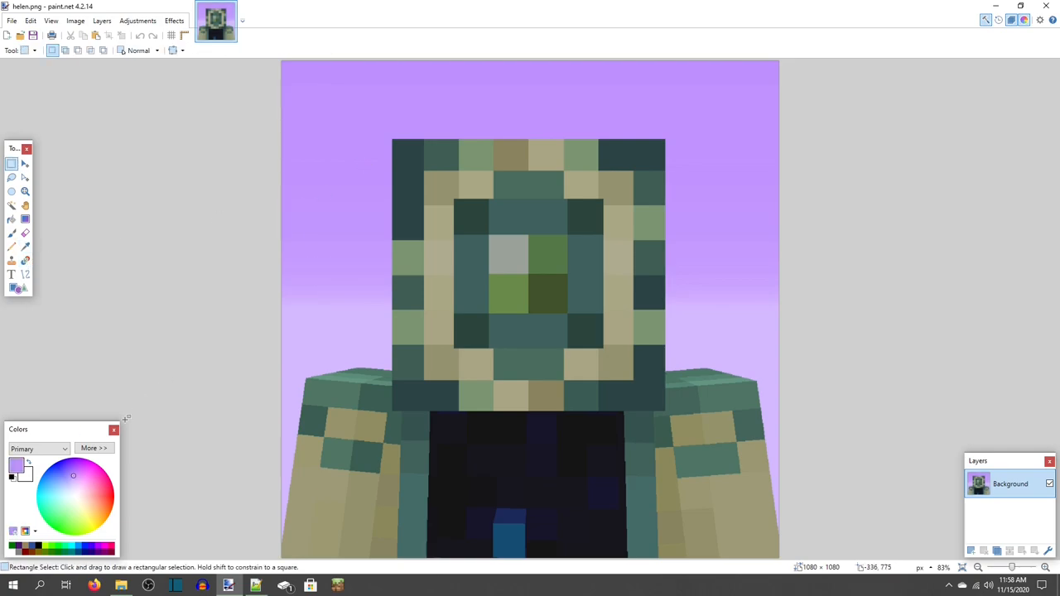
click(93, 448)
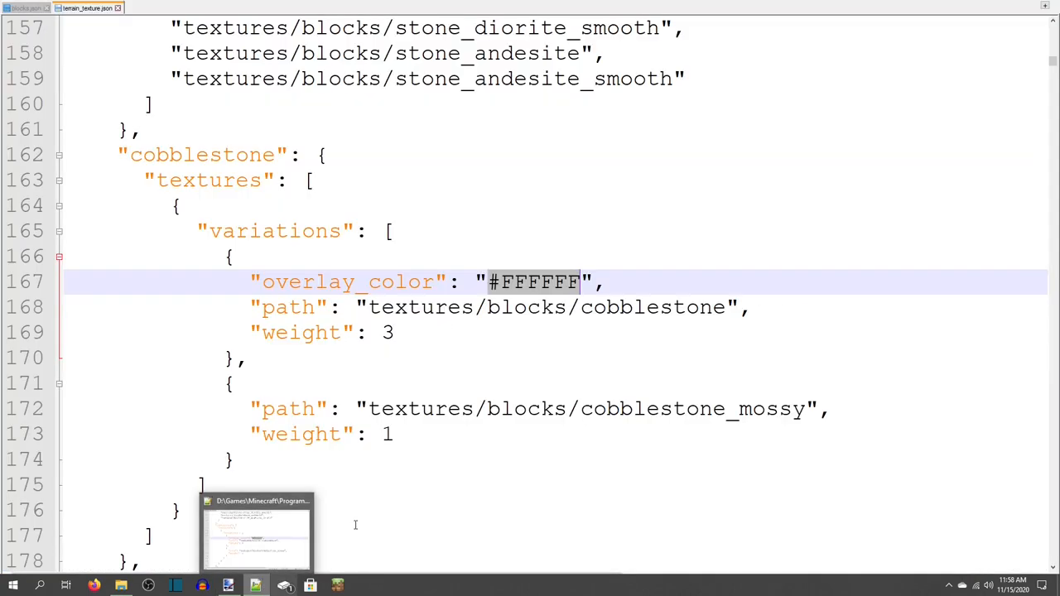
Step: Replace the cobblestone overlay_color value with #C193FF
text(C193FF)
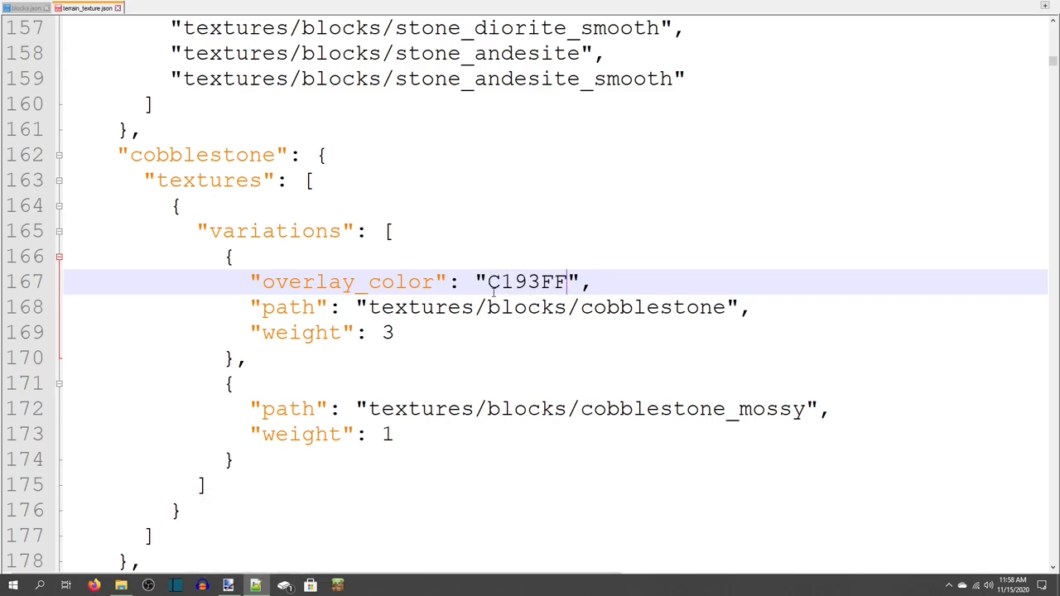
text(#)
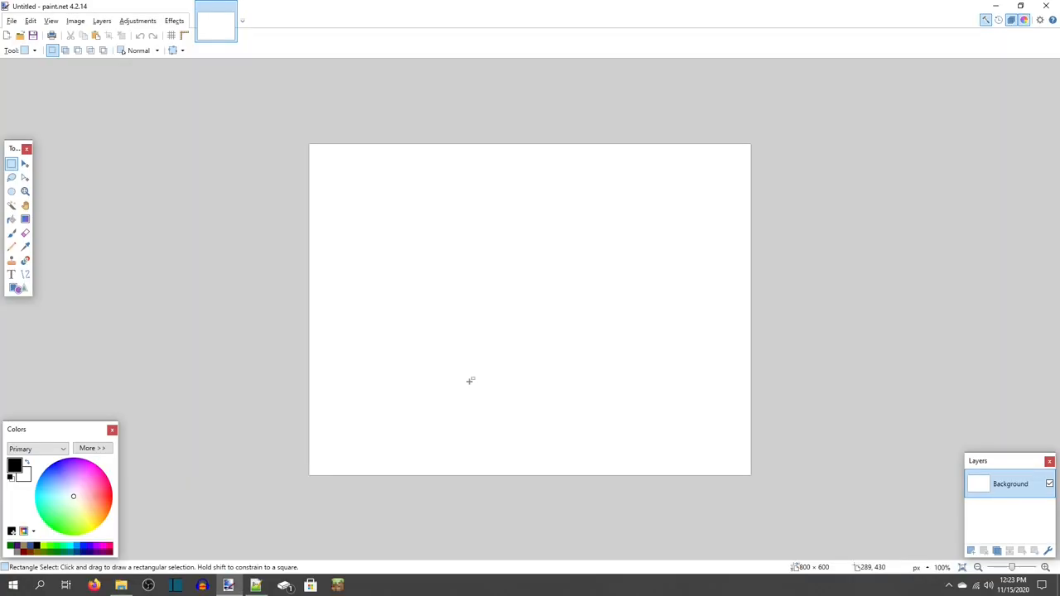
mouse_move(778, 391)
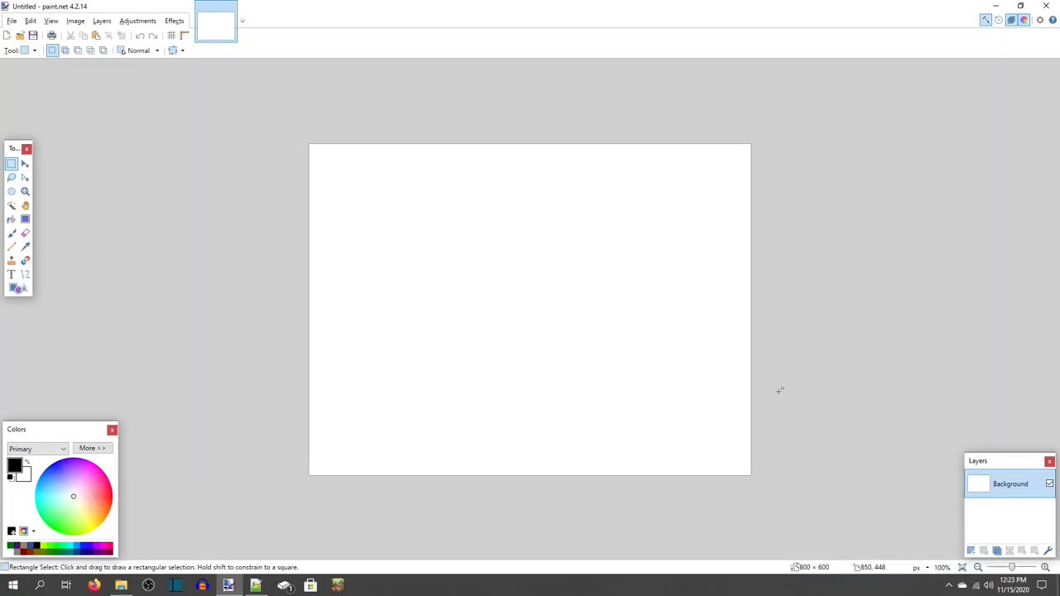
mouse_move(771, 440)
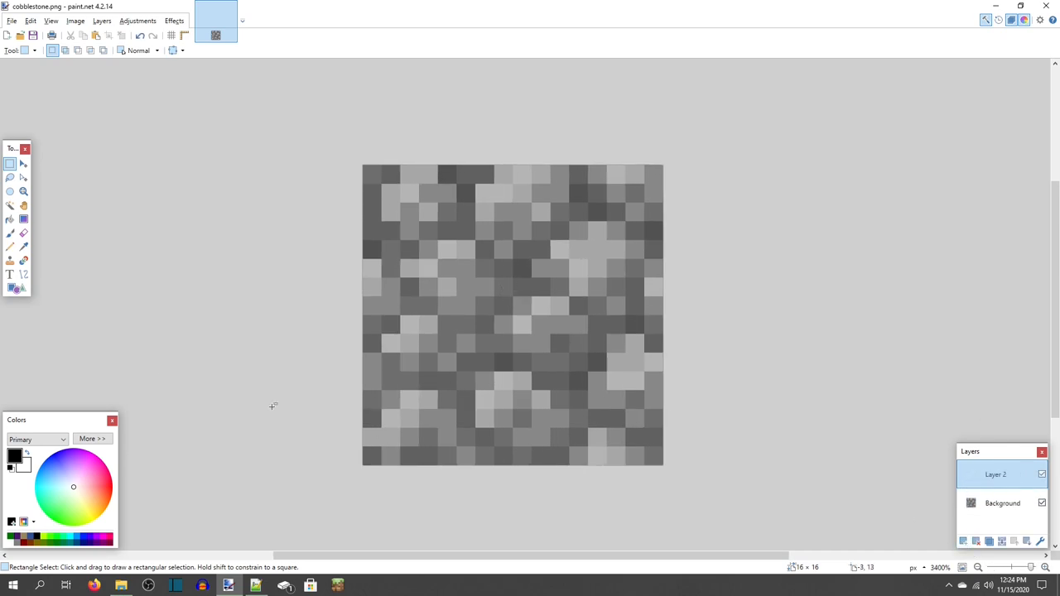
Step: Fill Layer 2 of cobblestone.png with the lilac C193FF using the Paint Bucket
click(91, 437)
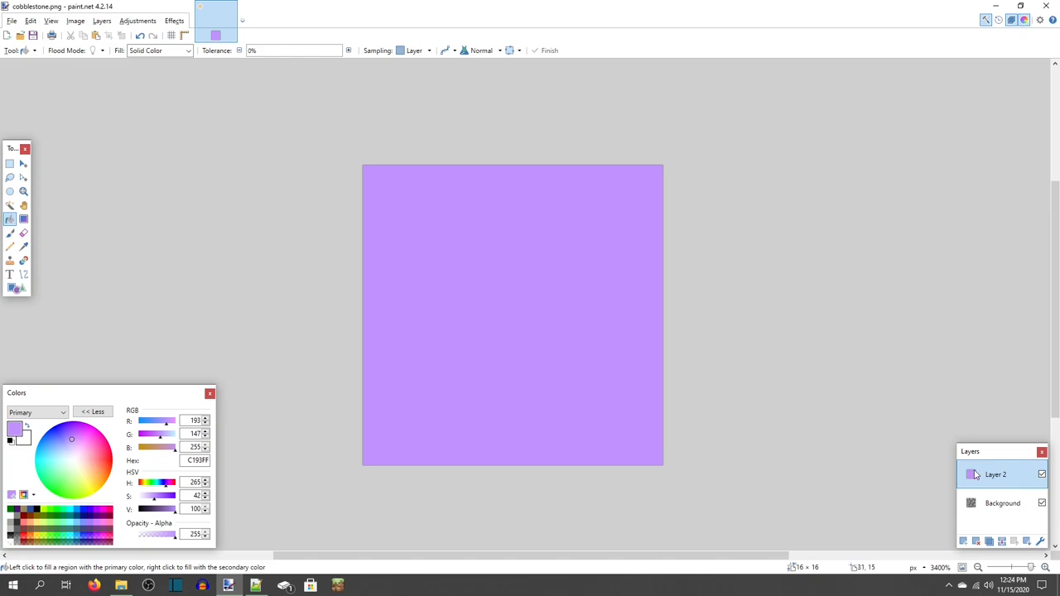
click(1042, 474)
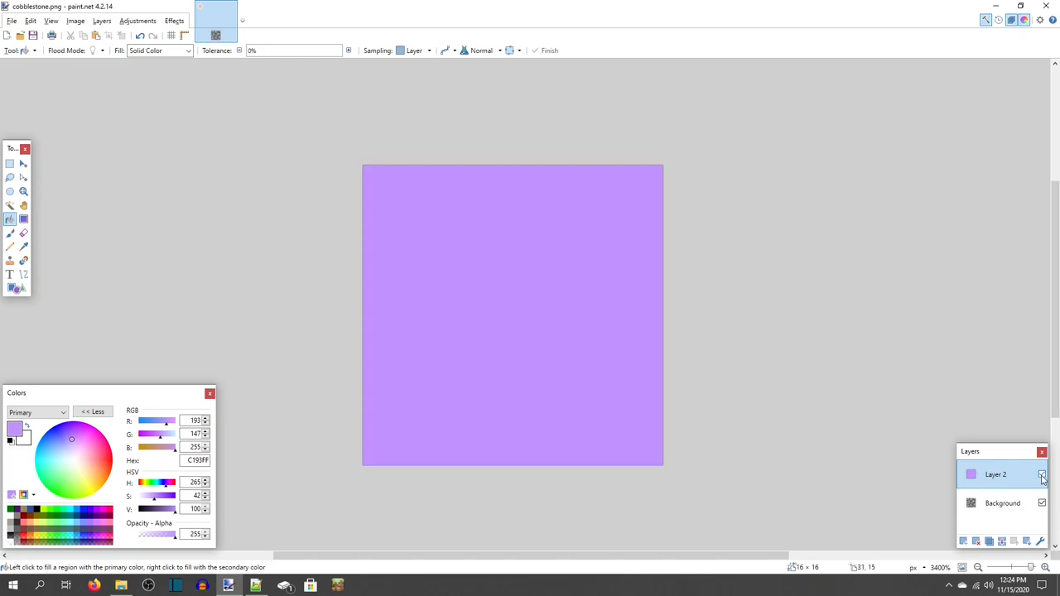
double_click(994, 474)
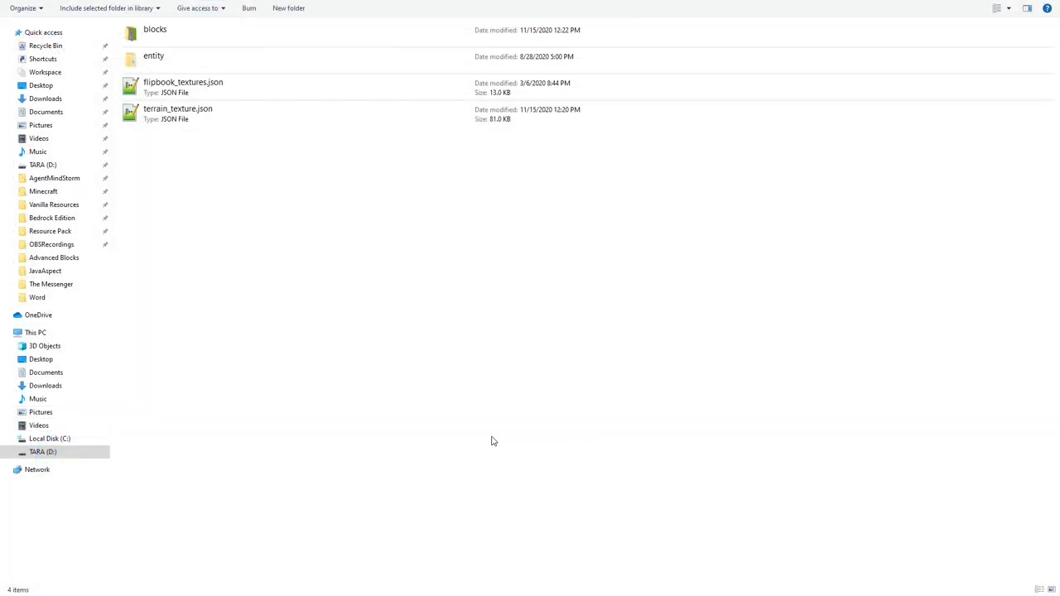
Step: Edit flipbook_textures.json with Notepad++ from its context menu
right_click(182, 86)
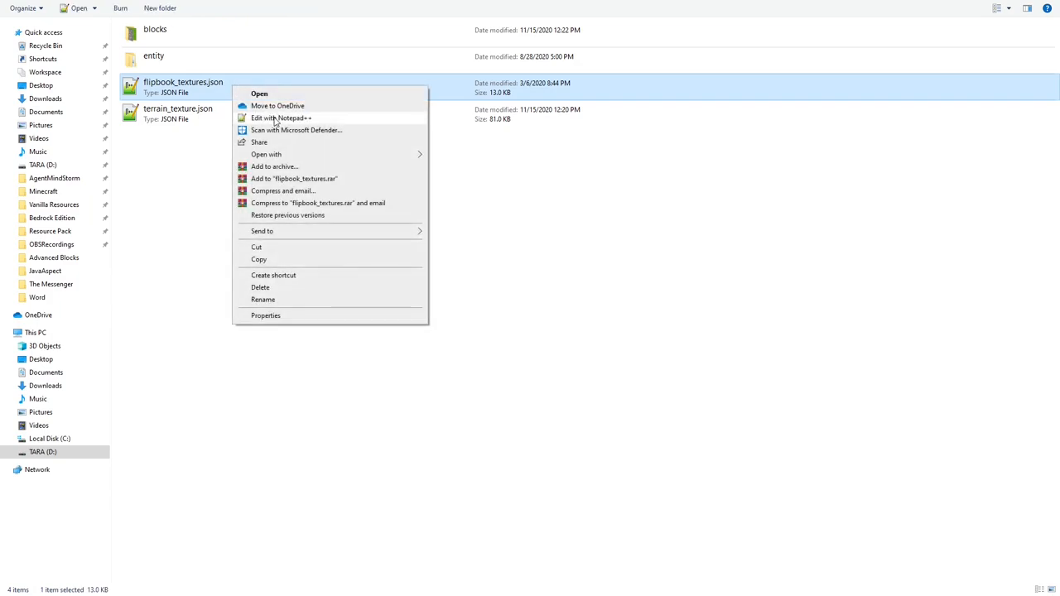
click(281, 117)
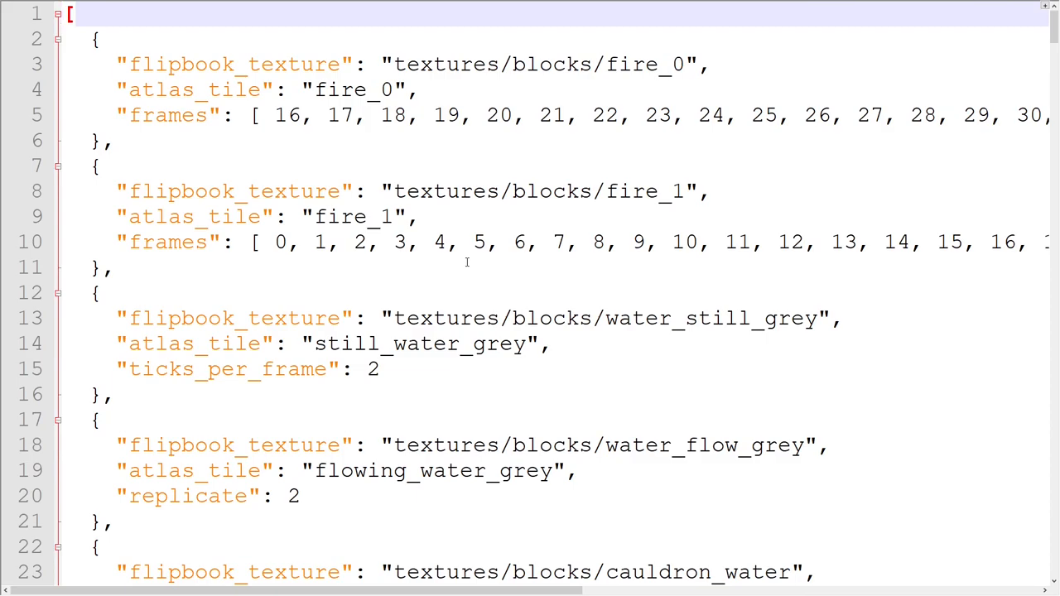
Step: Add "atlas_index": 1 to the pulsing_dirt entry, checking the coarse_dirt variant in terrain_texture.json
scroll(down, 3)
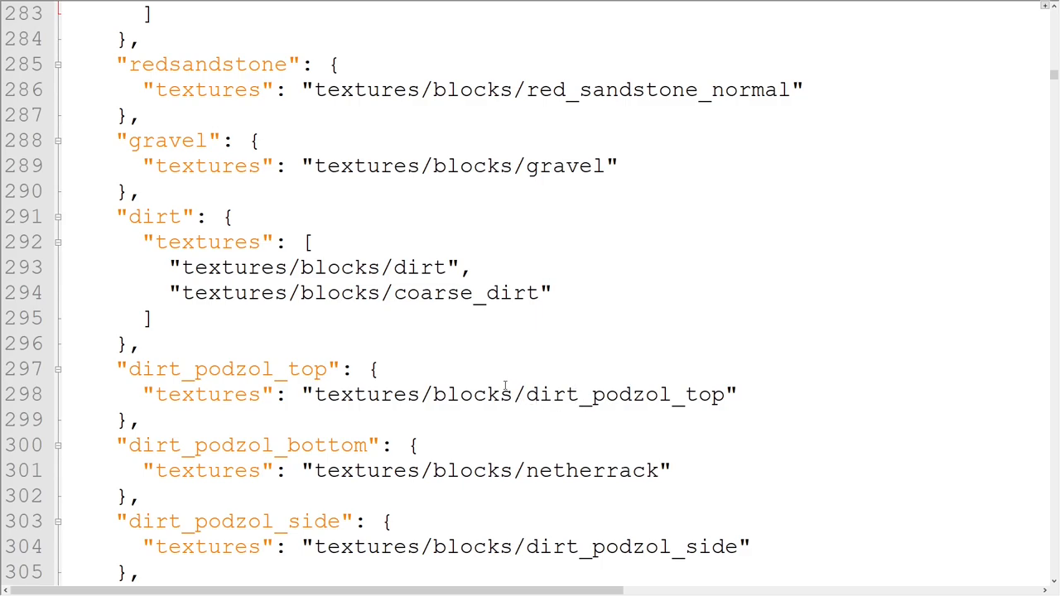
double_click(466, 292)
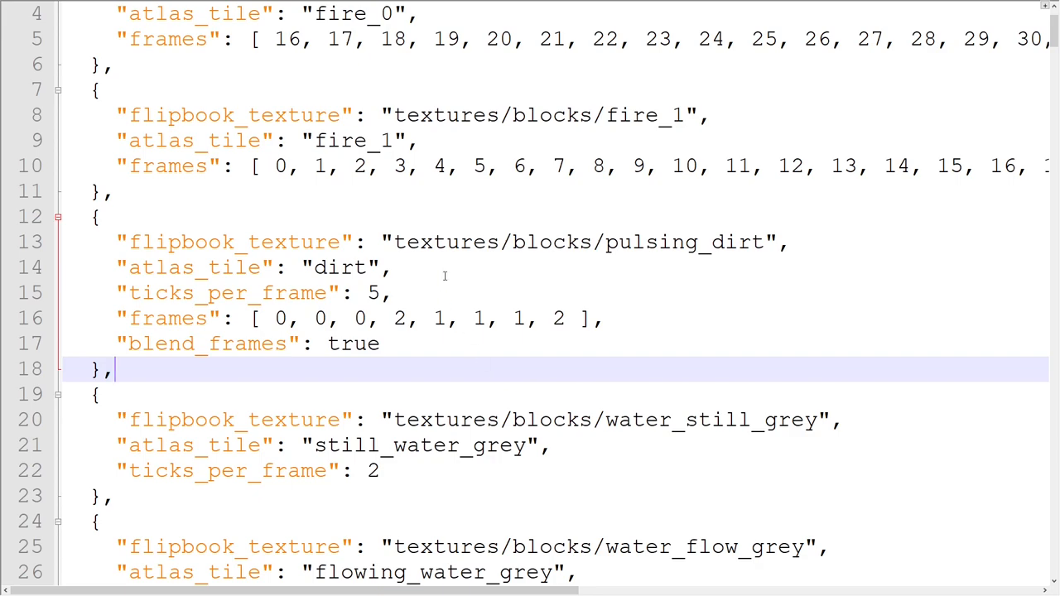
text("atlas_index":)
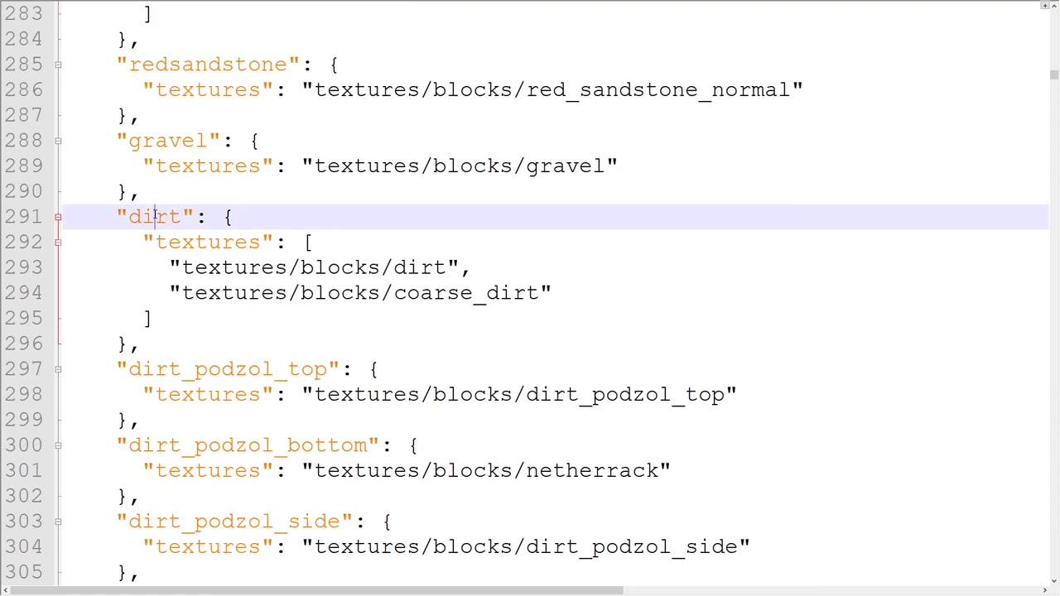
double_click(466, 292)
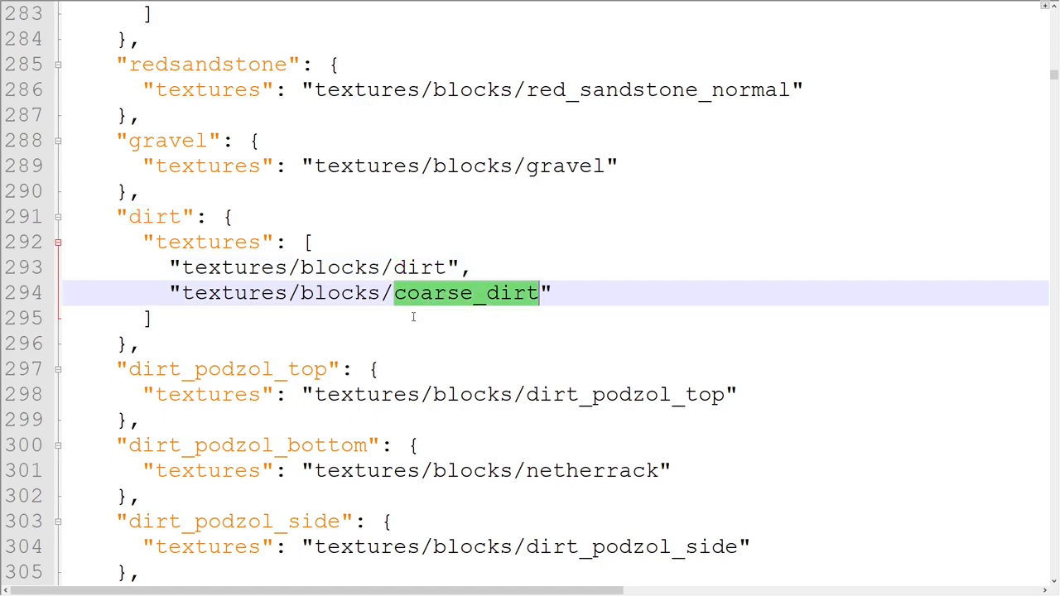
click(141, 343)
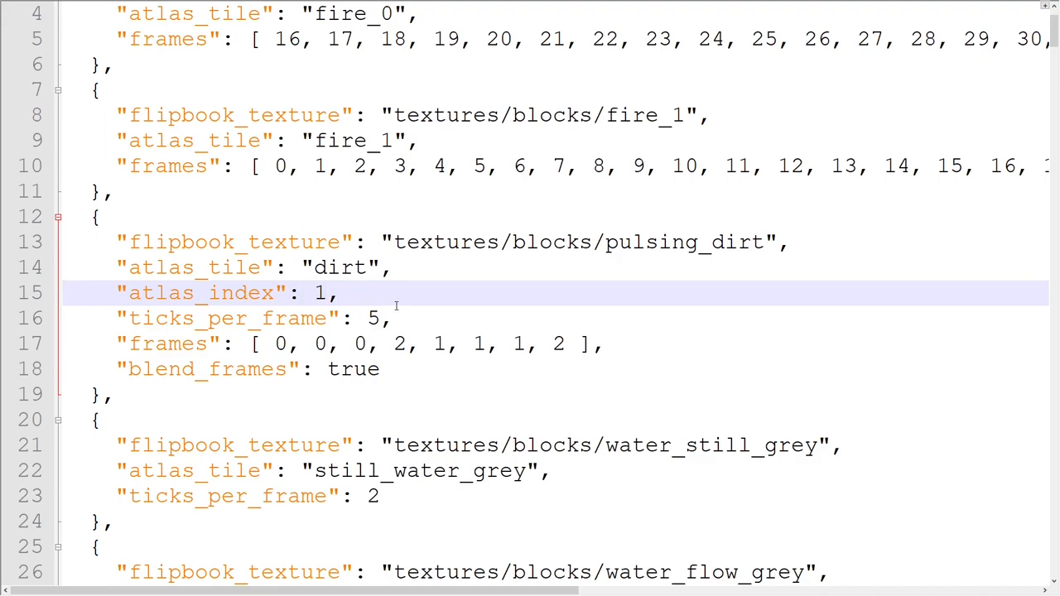
click(328, 291)
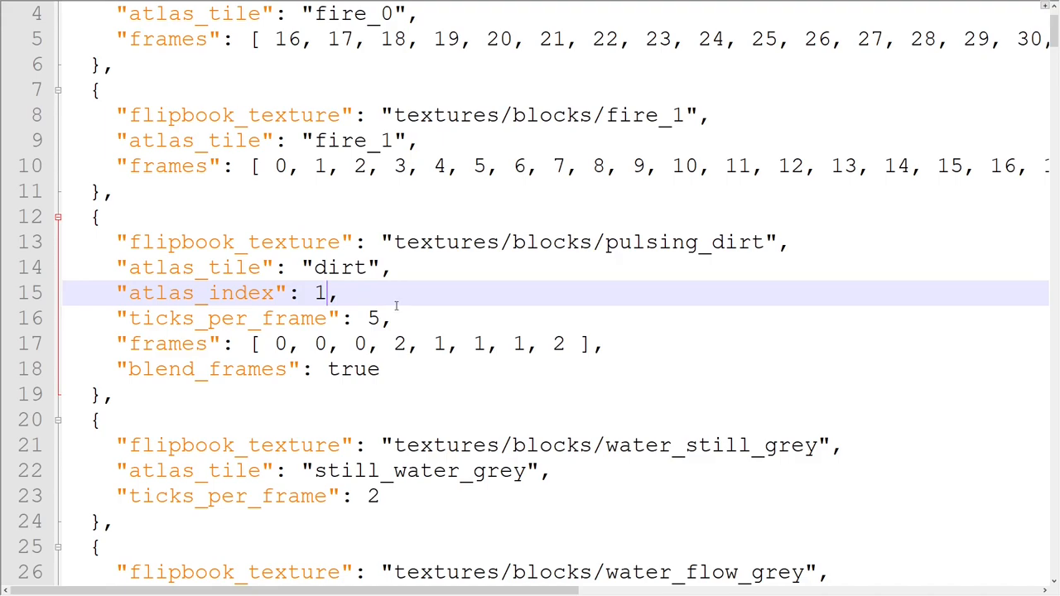
scroll(down, 3)
text(")
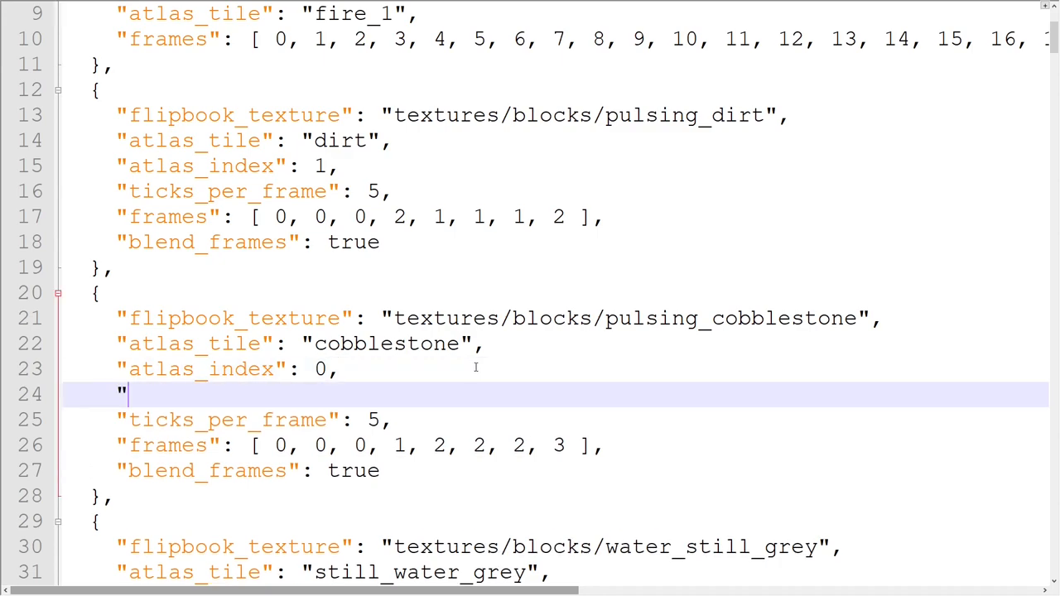
Step: Add "atlas_tile_variant": 0, under atlas_index in the pulsing_cobblestone entry
text(atlas_tile_variant": ,)
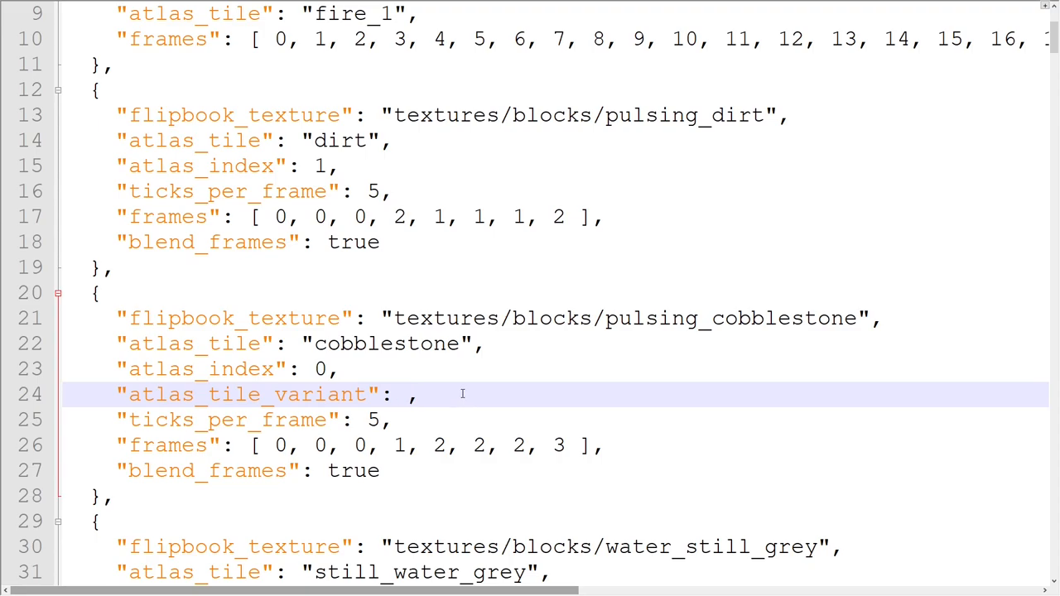
text(0,)
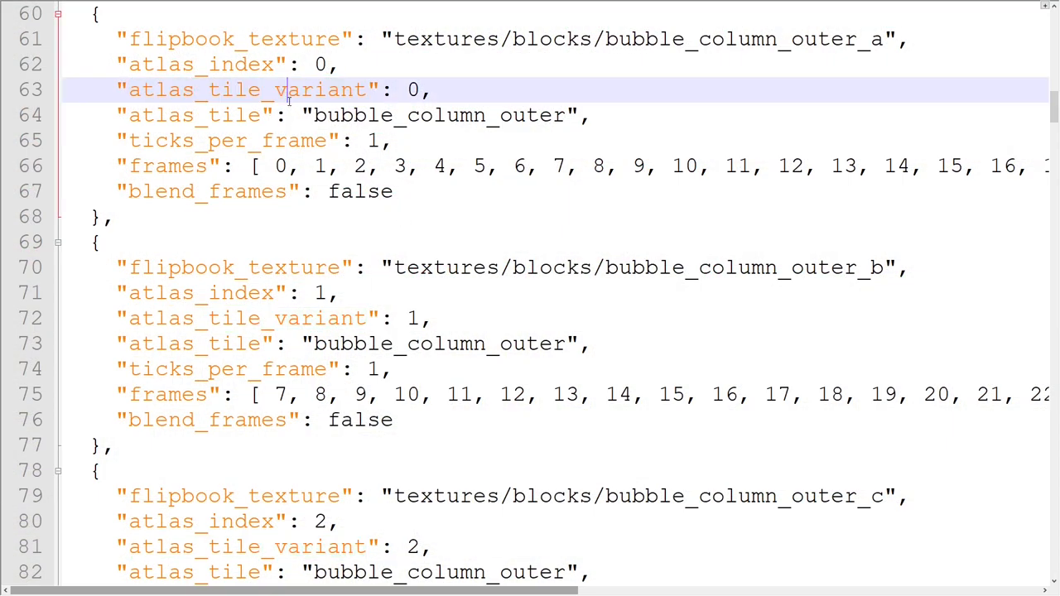
scroll(down, 3)
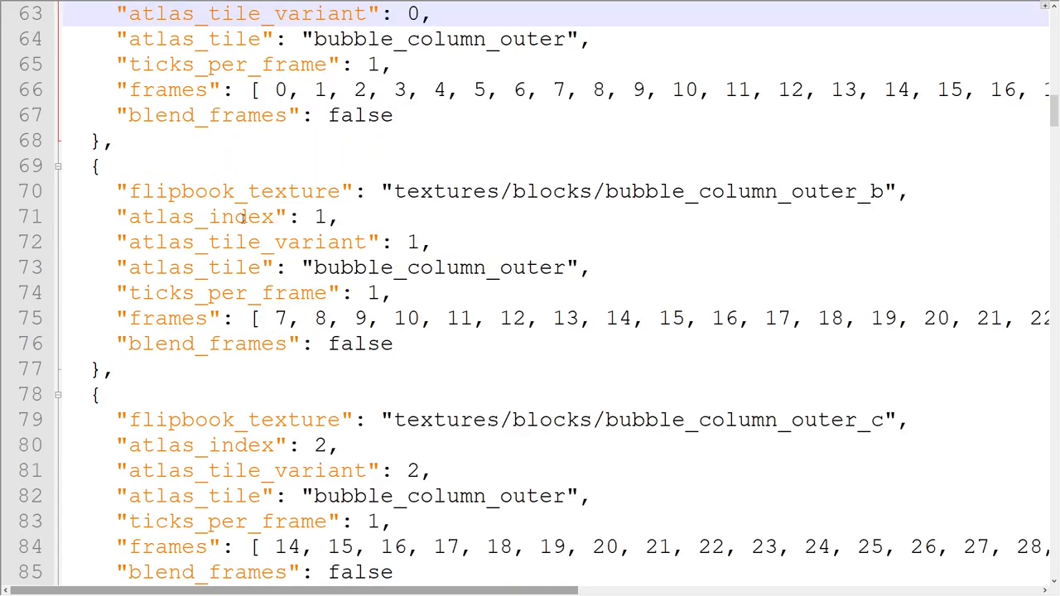
double_click(201, 216)
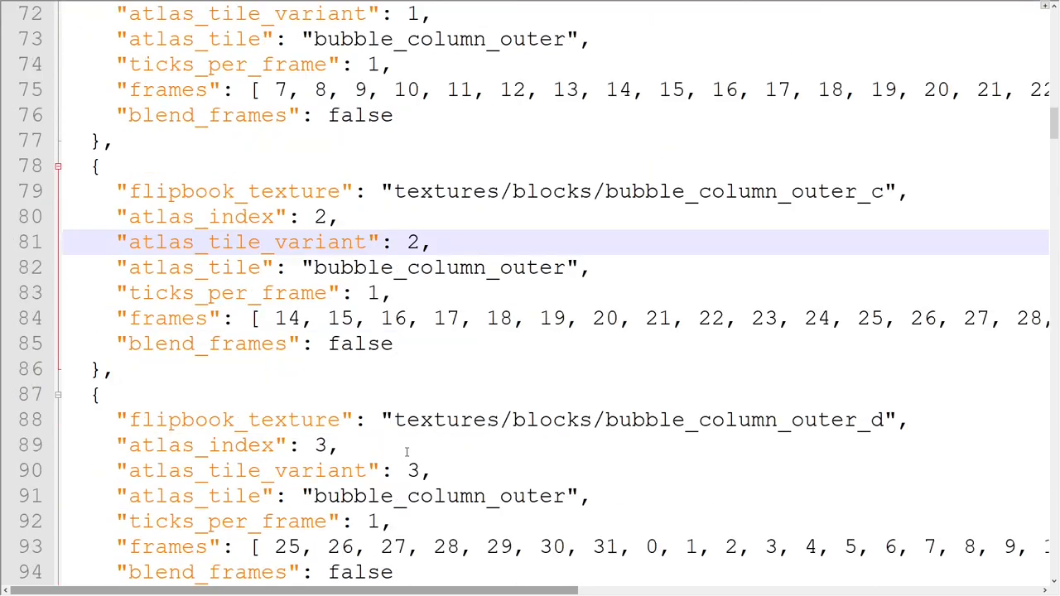
scroll(down, 3)
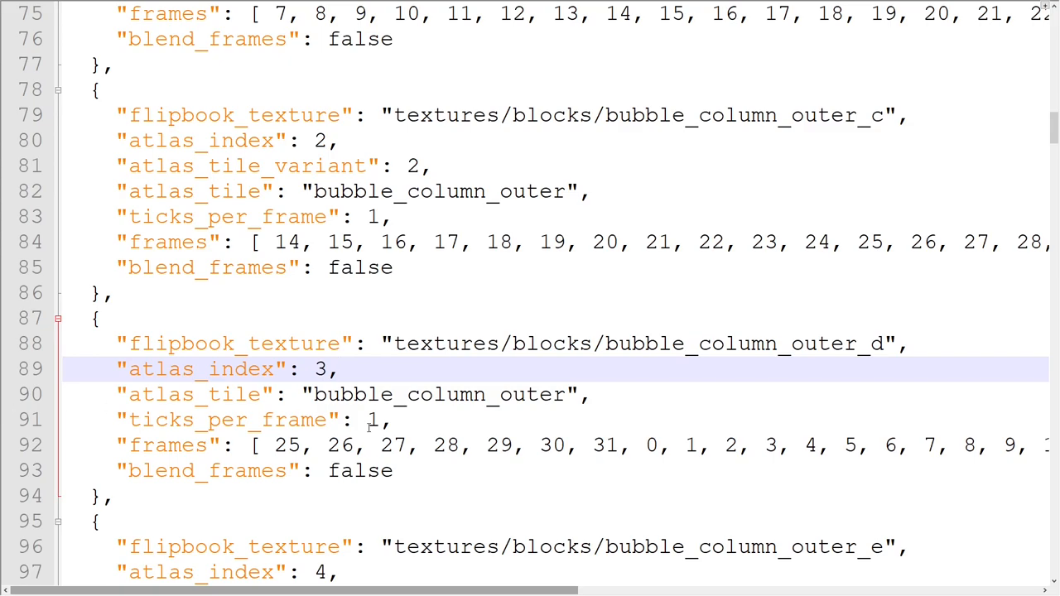
scroll(up, 3)
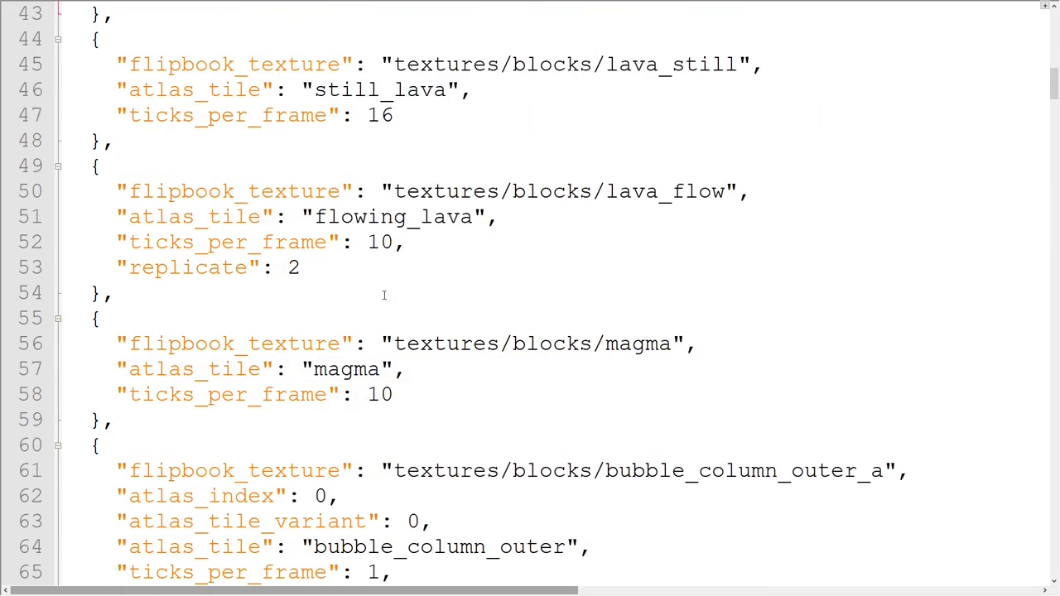
double_click(189, 267)
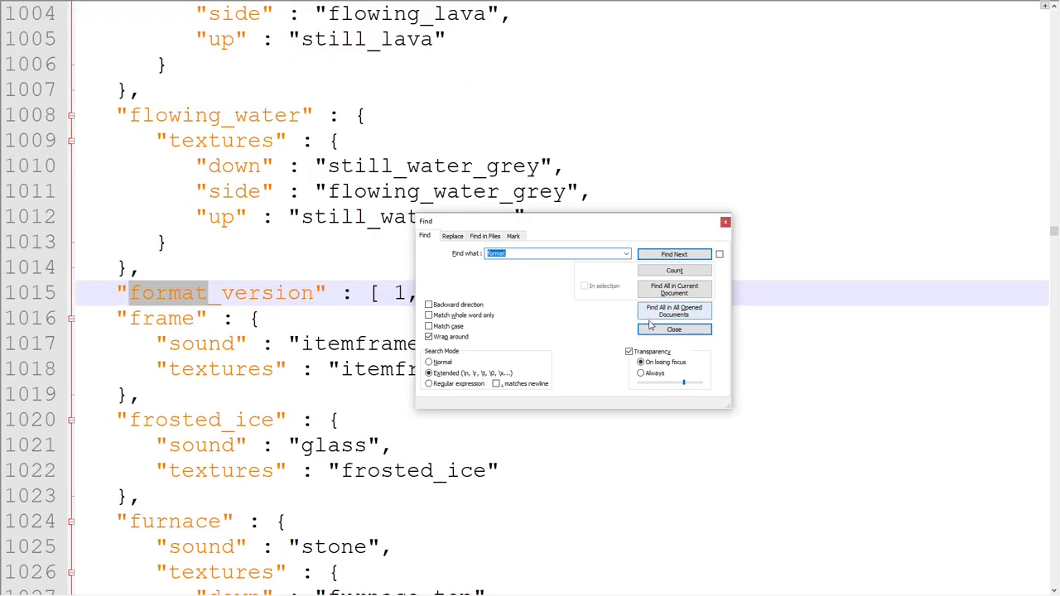
Step: Close the Find dialog after locating format_version in terrain_texture.json
click(674, 328)
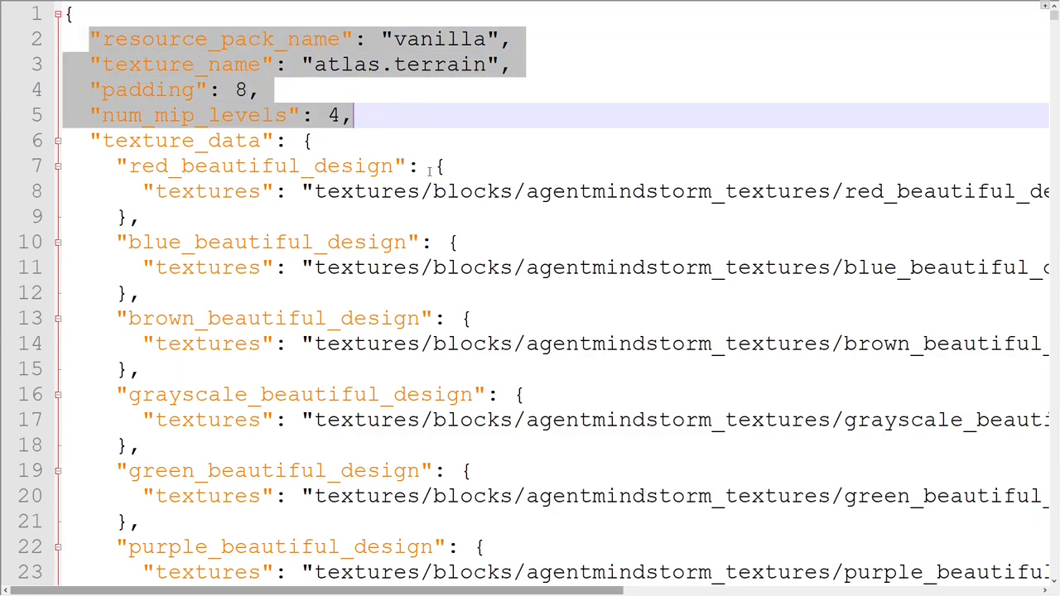
click(312, 139)
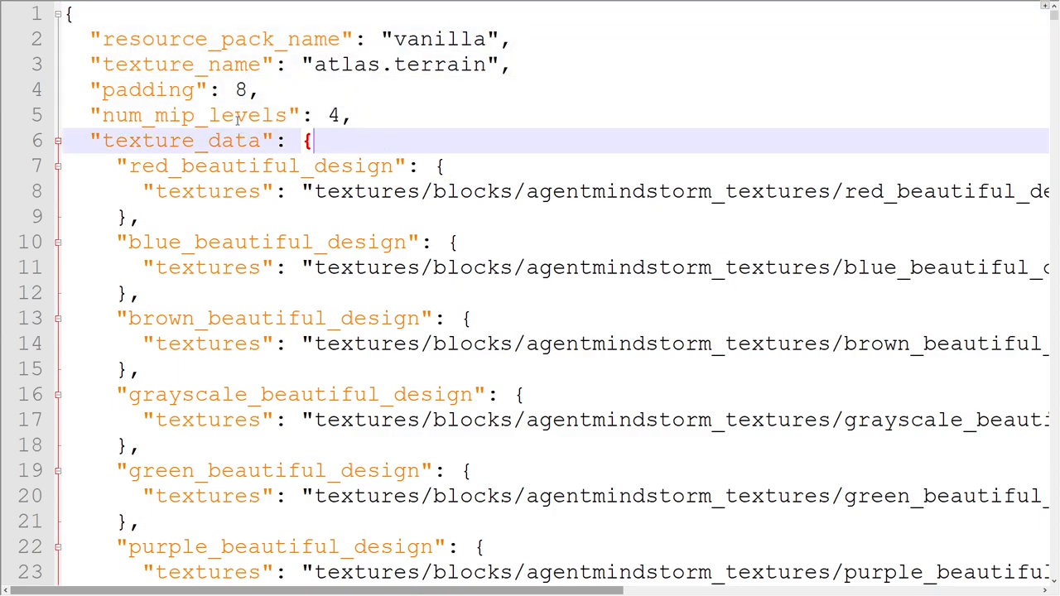
click(207, 116)
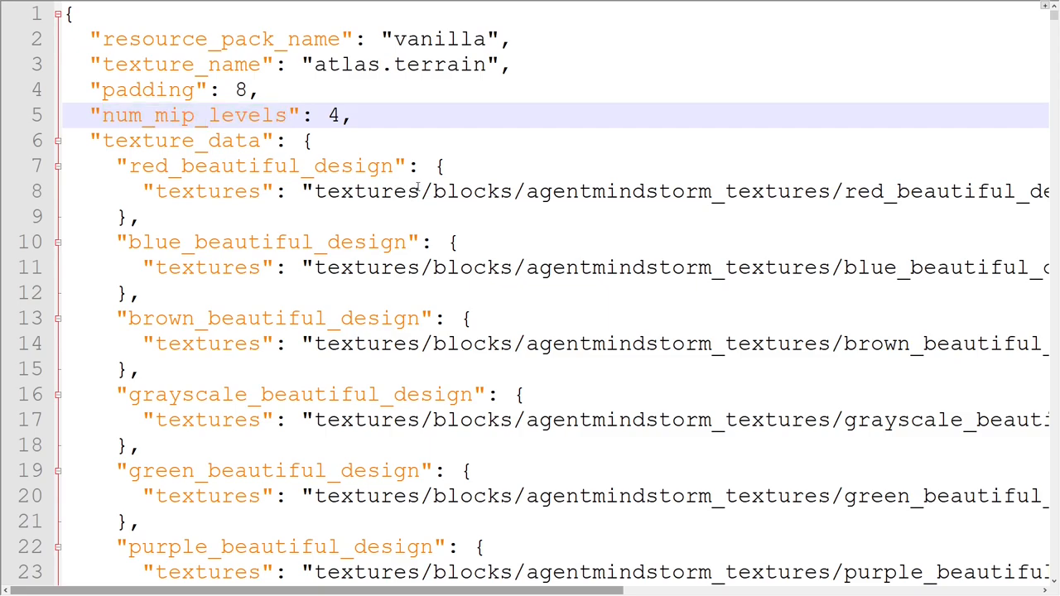
double_click(331, 116)
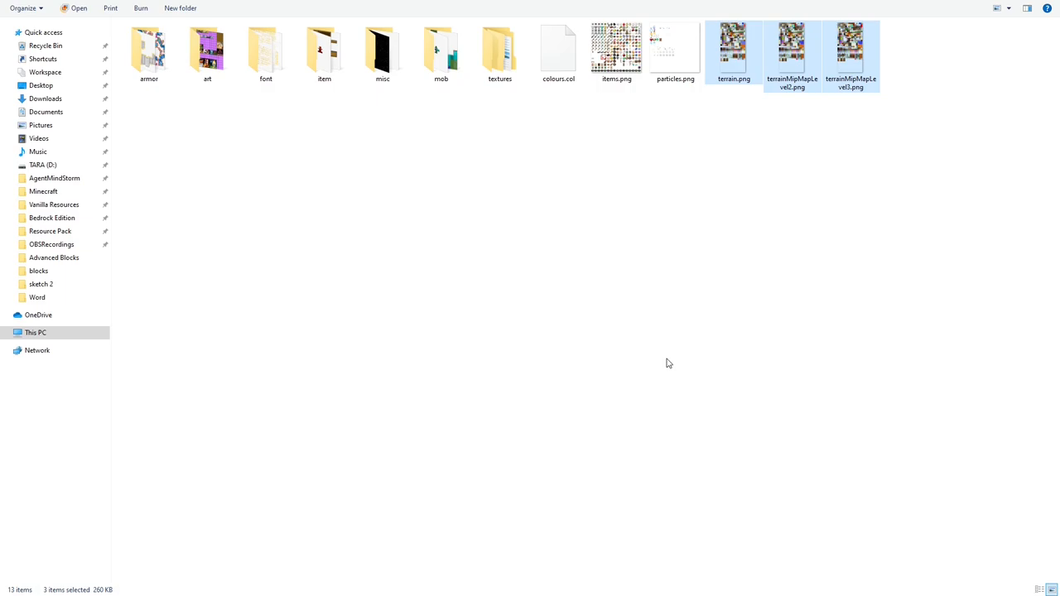
Step: Show terrain.png with its terrainMipMapLevel images in File Explorer
double_click(732, 46)
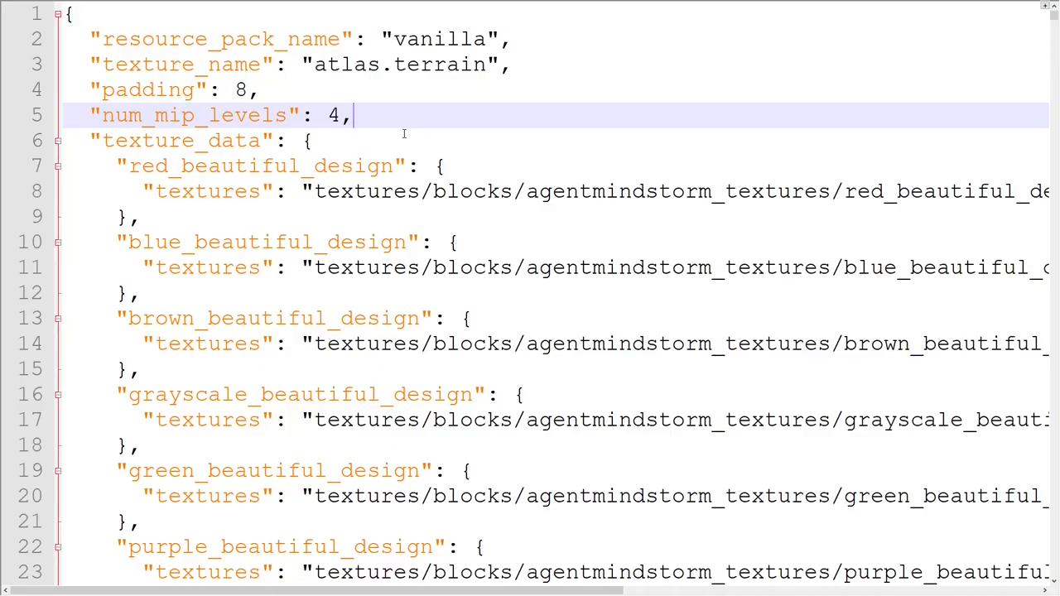
Step: Edit the atlas.terrain header so num_mip_levels is 0 and padding is 1
double_click(149, 89)
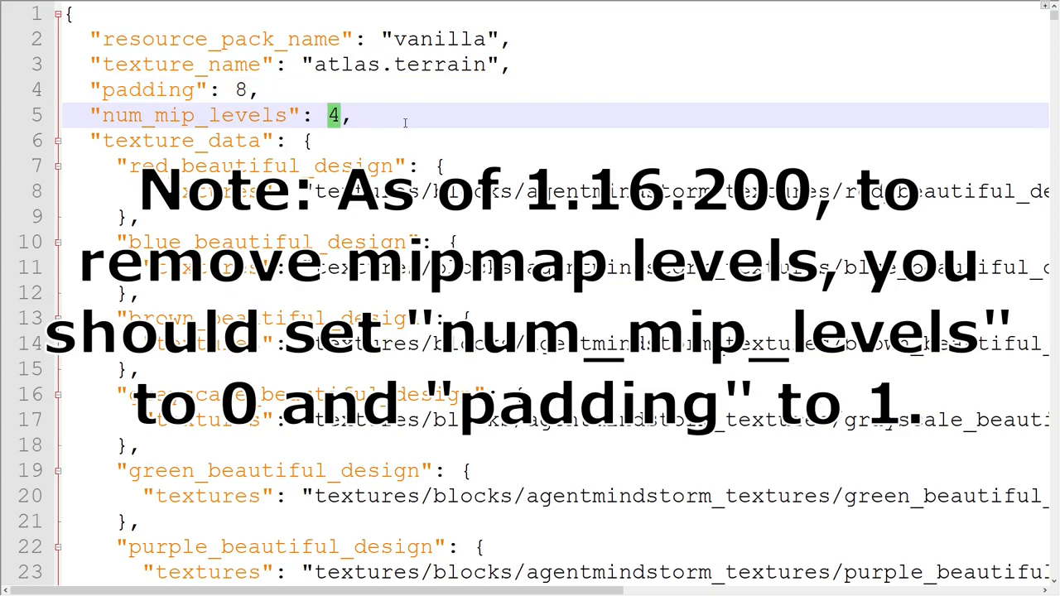
text(1)
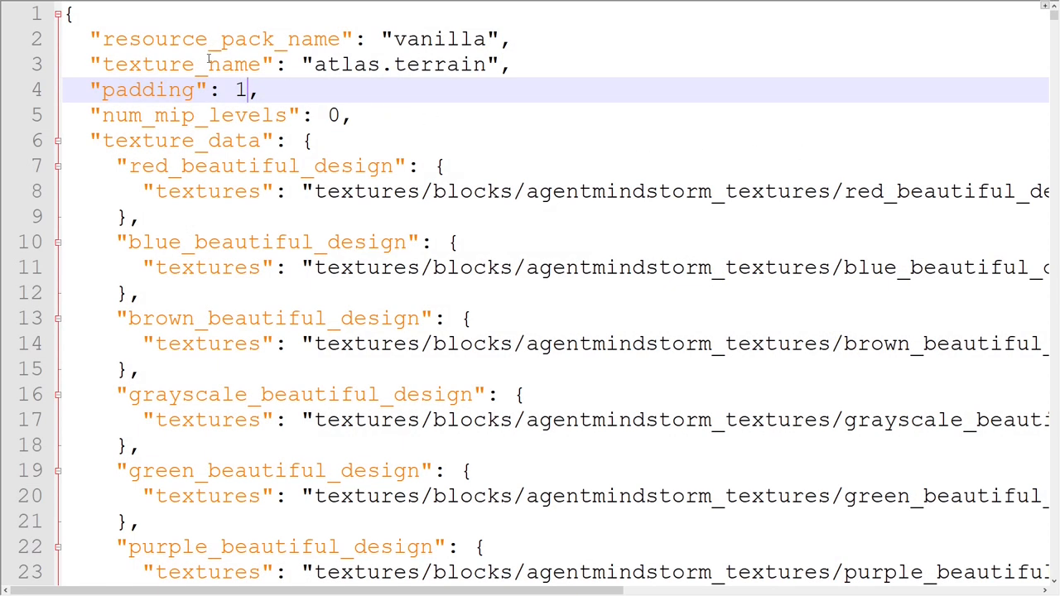
double_click(179, 65)
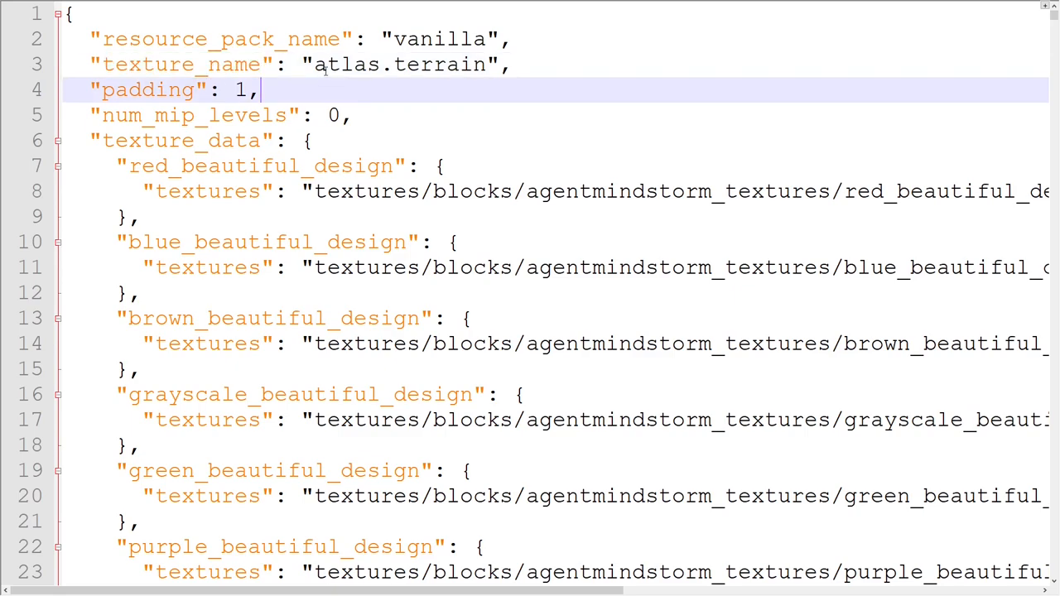
double_click(397, 64)
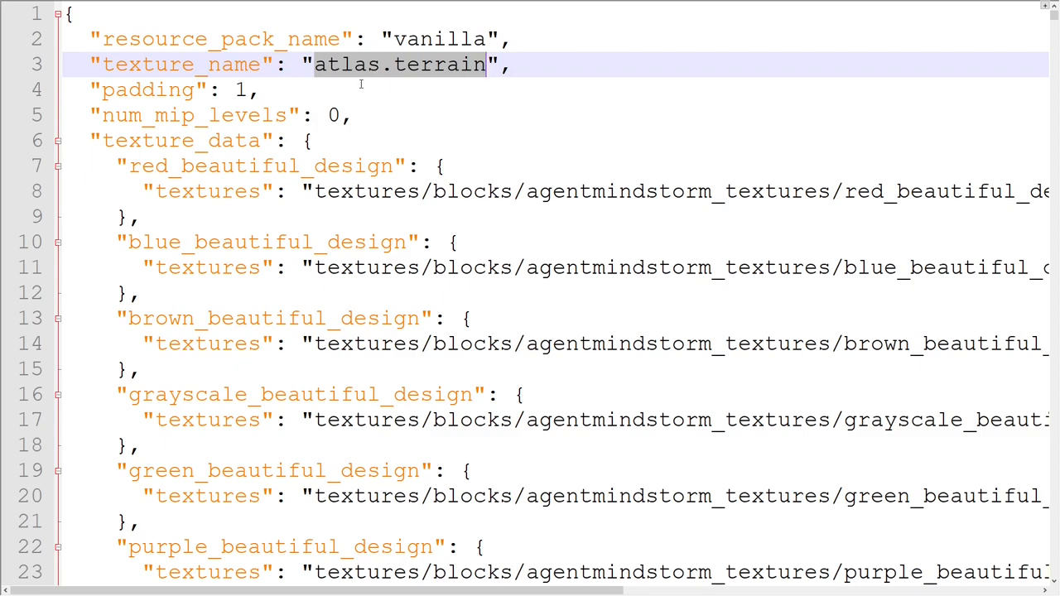
click(260, 89)
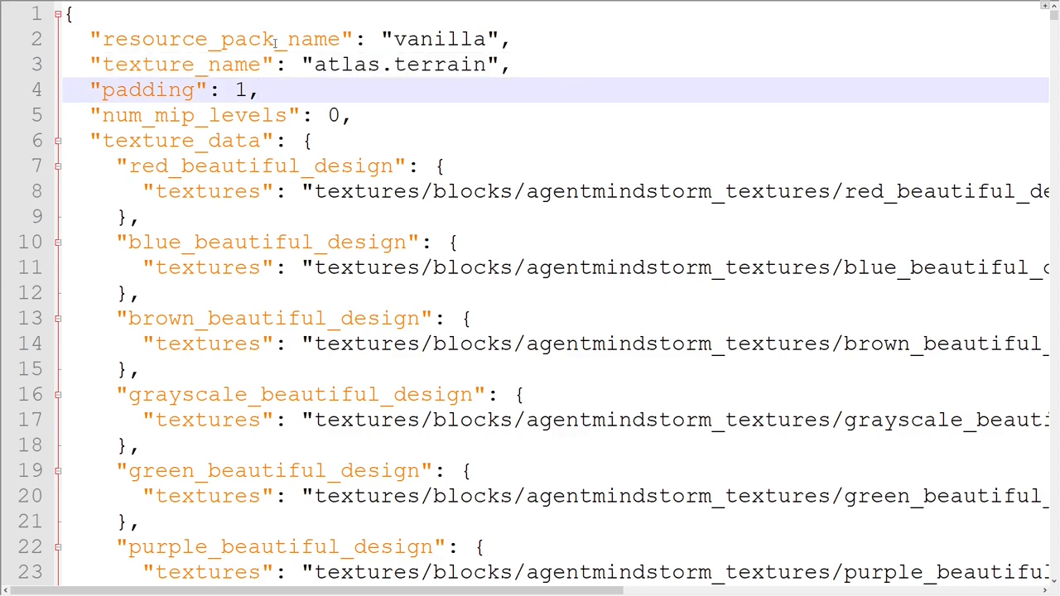
Step: Change resource_pack_name from vanilla to my_mod_namespace
double_click(218, 39)
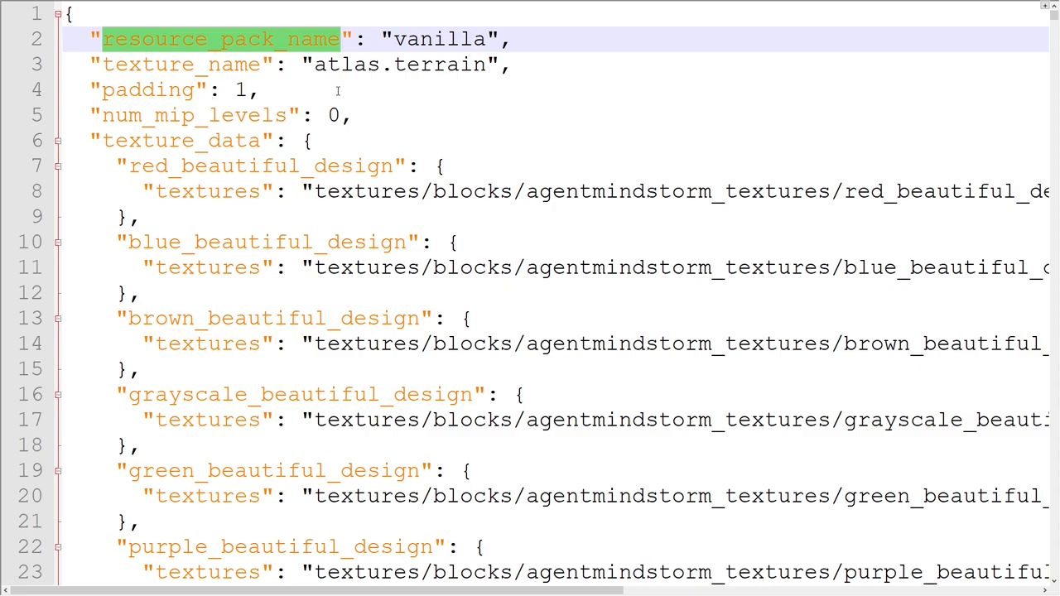
double_click(439, 39)
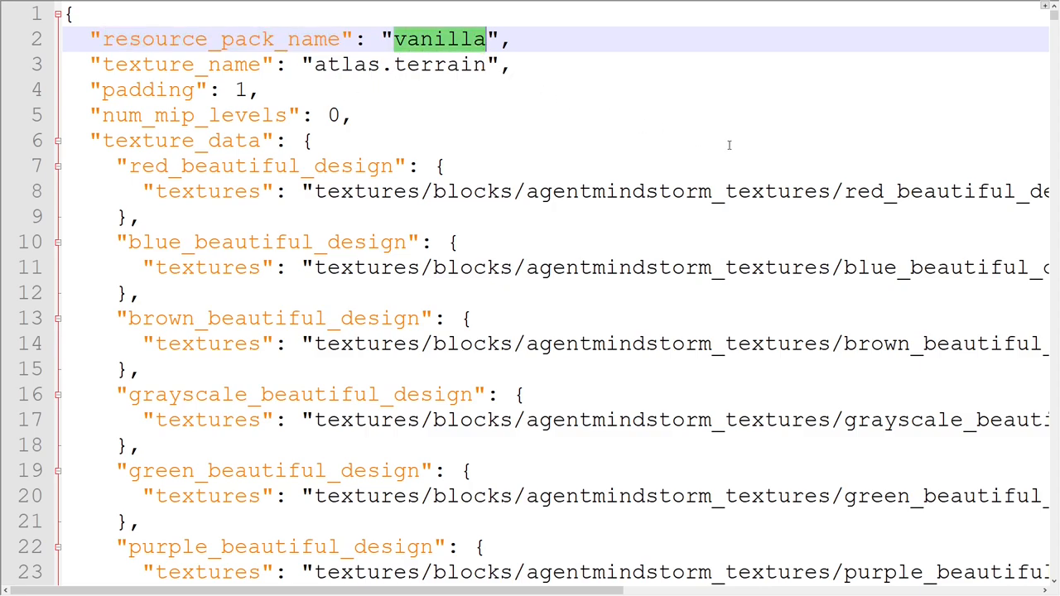
text(my_mod_)
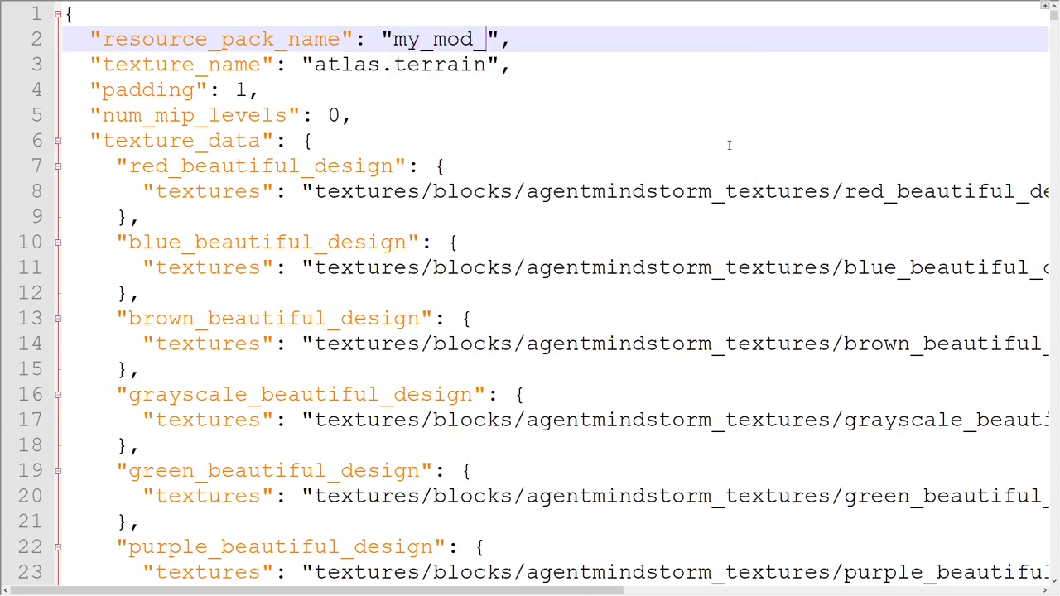
text(namespace)
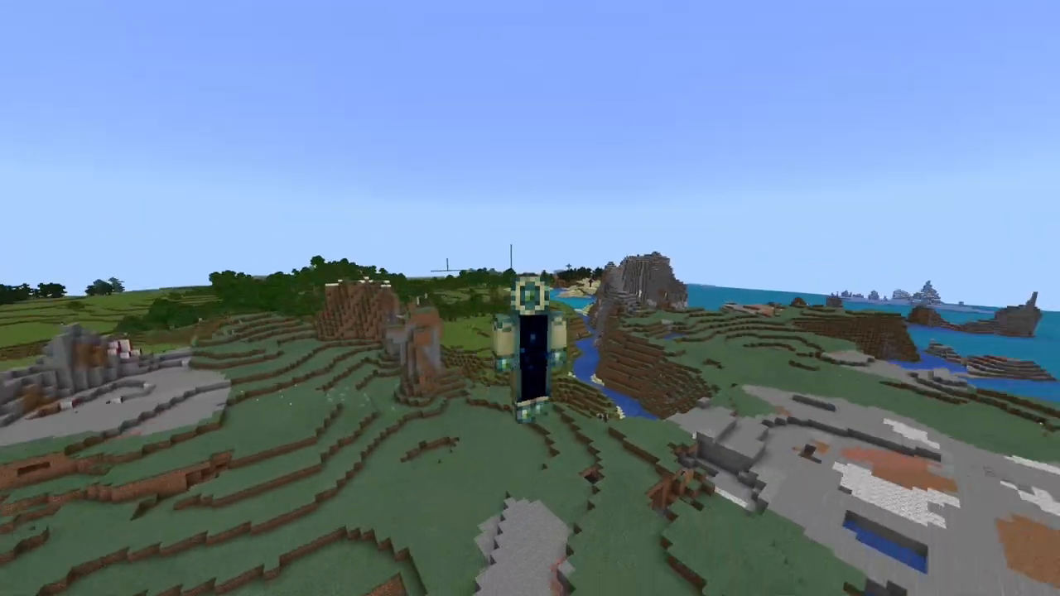
Step: Browse the blocks in Minecraft's creative inventory
key(e)
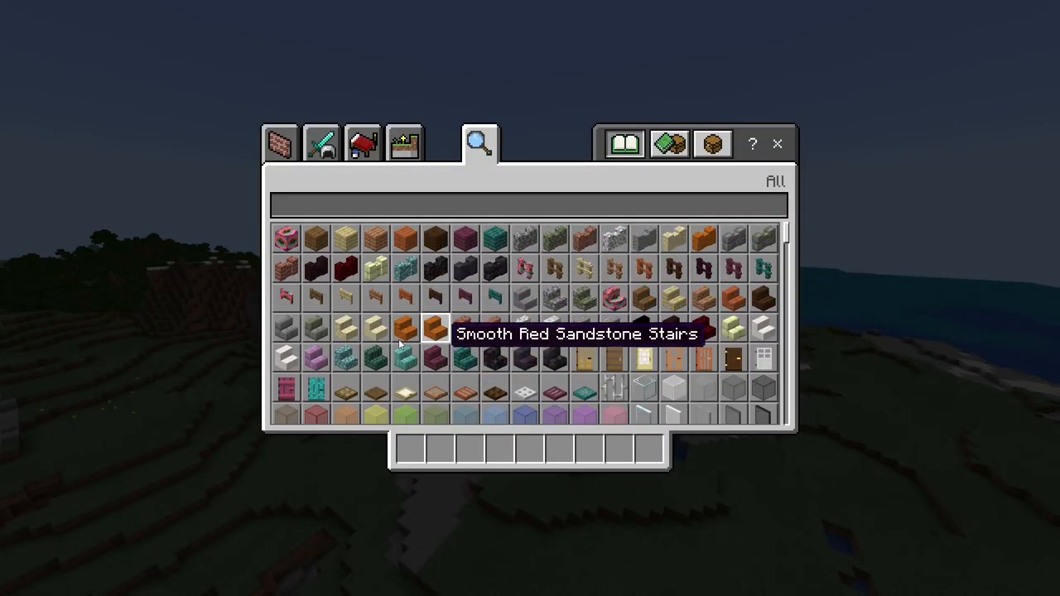